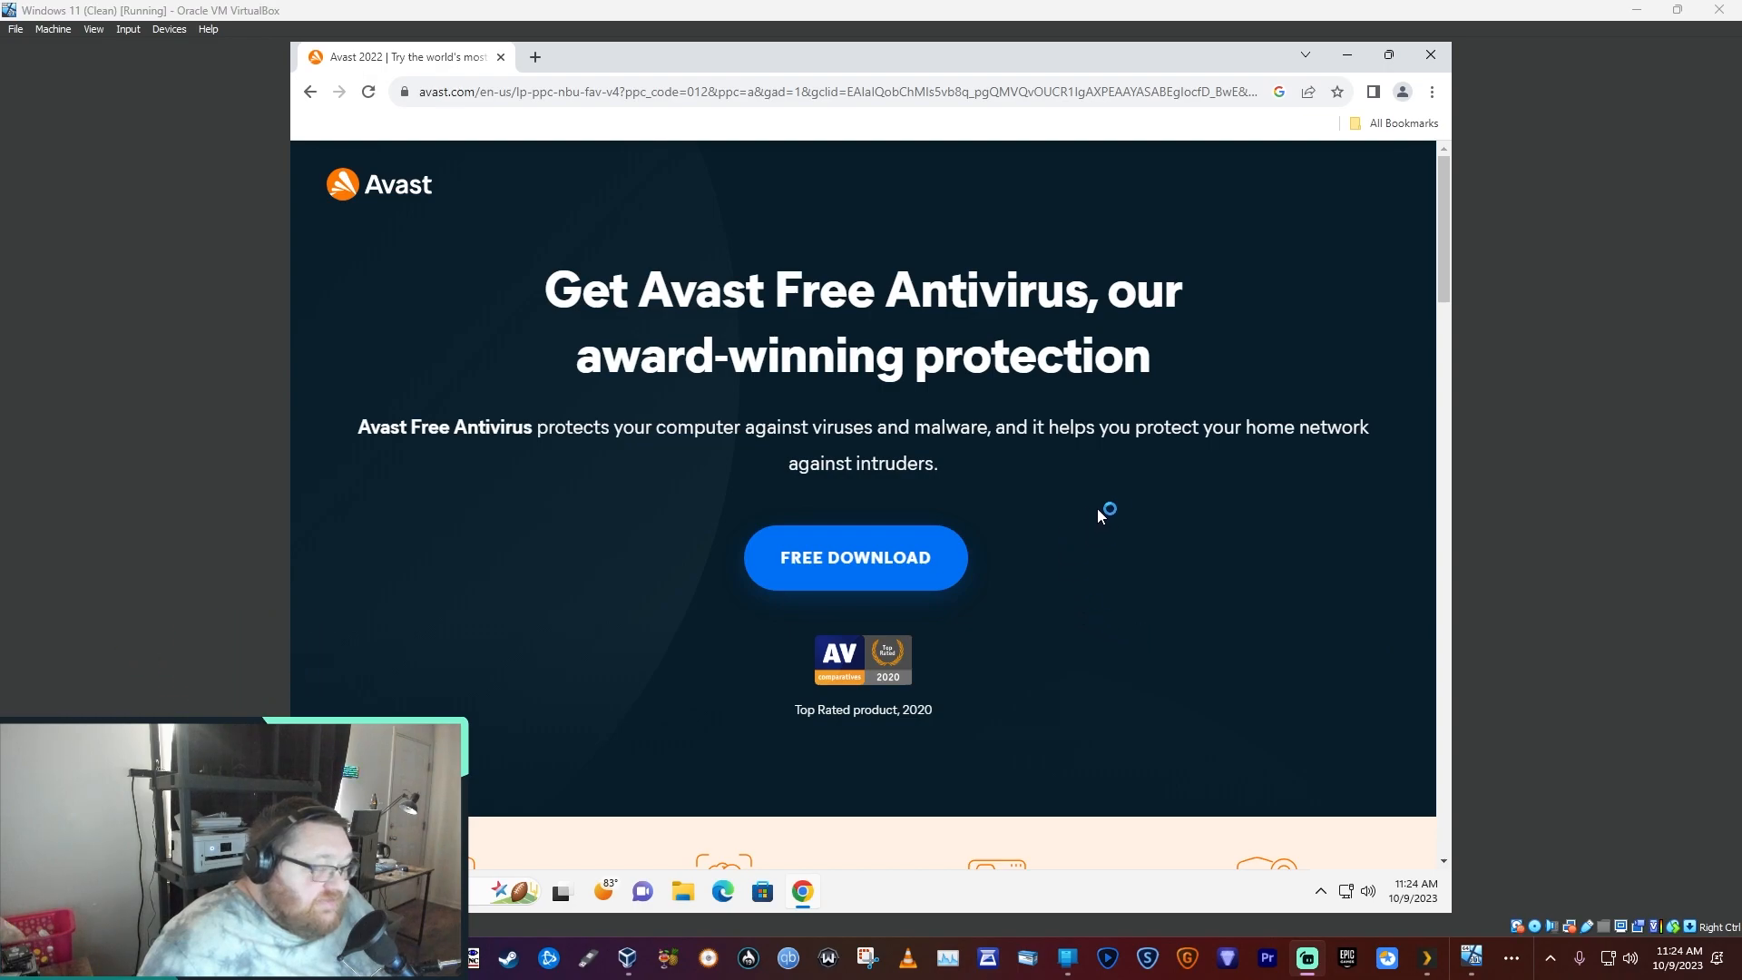
{"action": "mouse_move", "coordinate": [981, 500]}
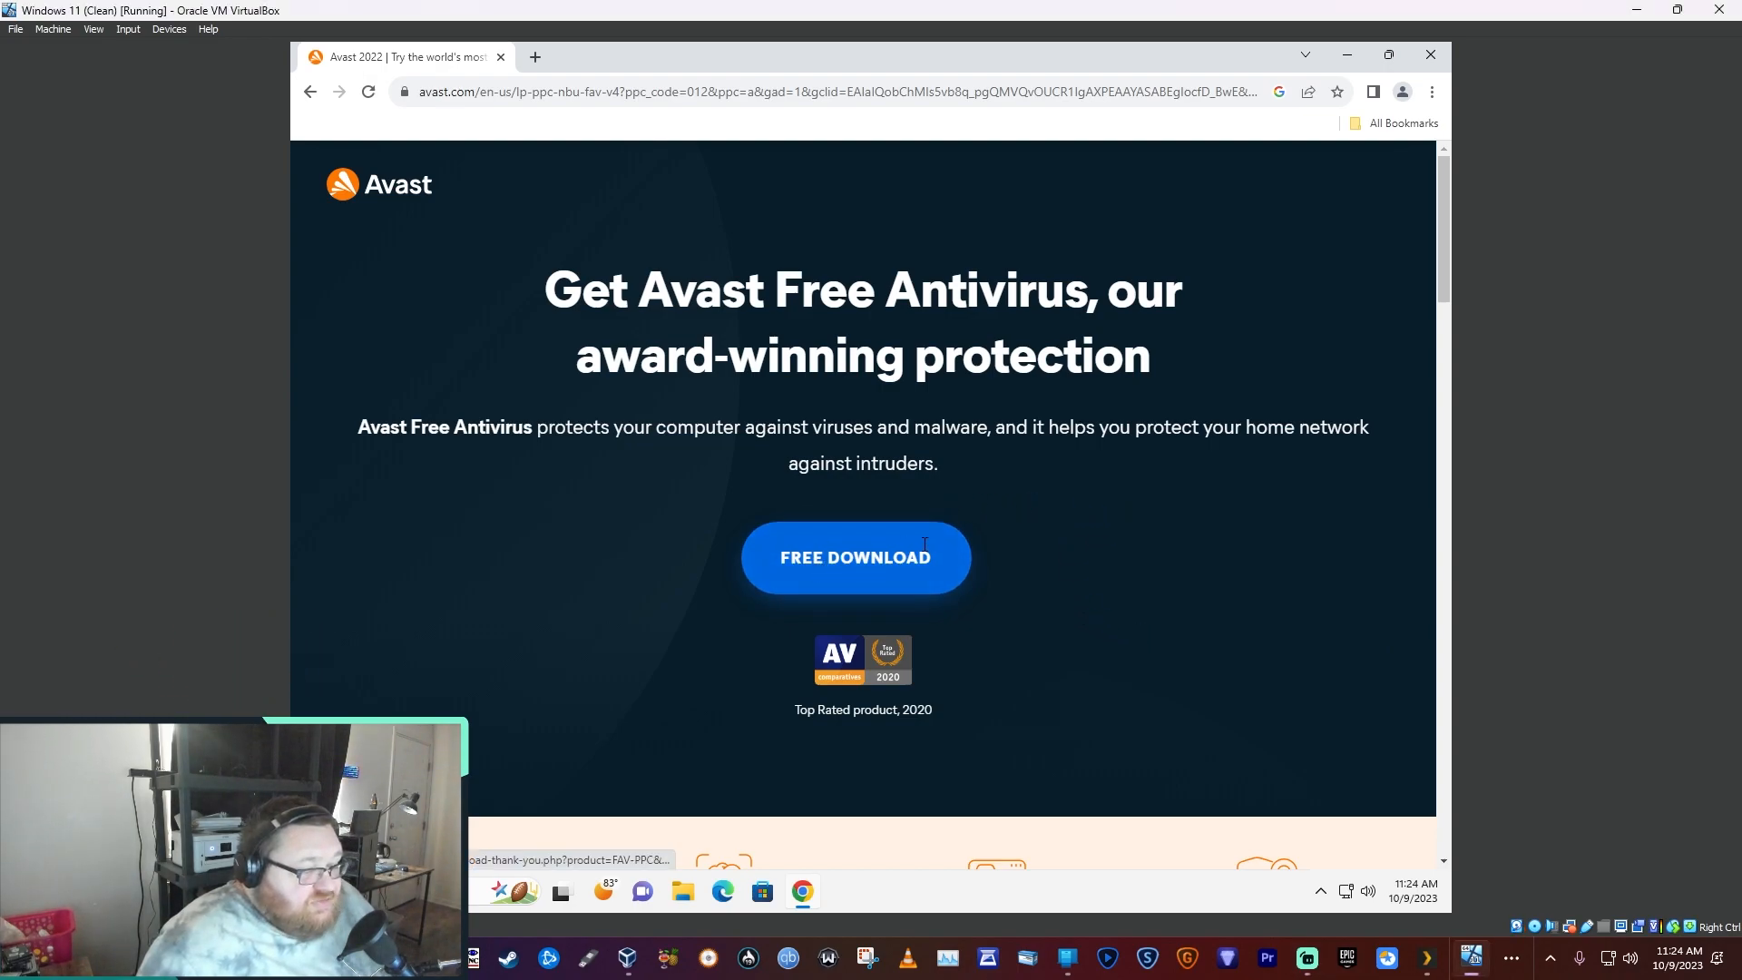
- Download the Avast Free Antivirus installer and launch it from Chrome's downloads list
{"action": "left_click", "coordinate": [855, 557]}
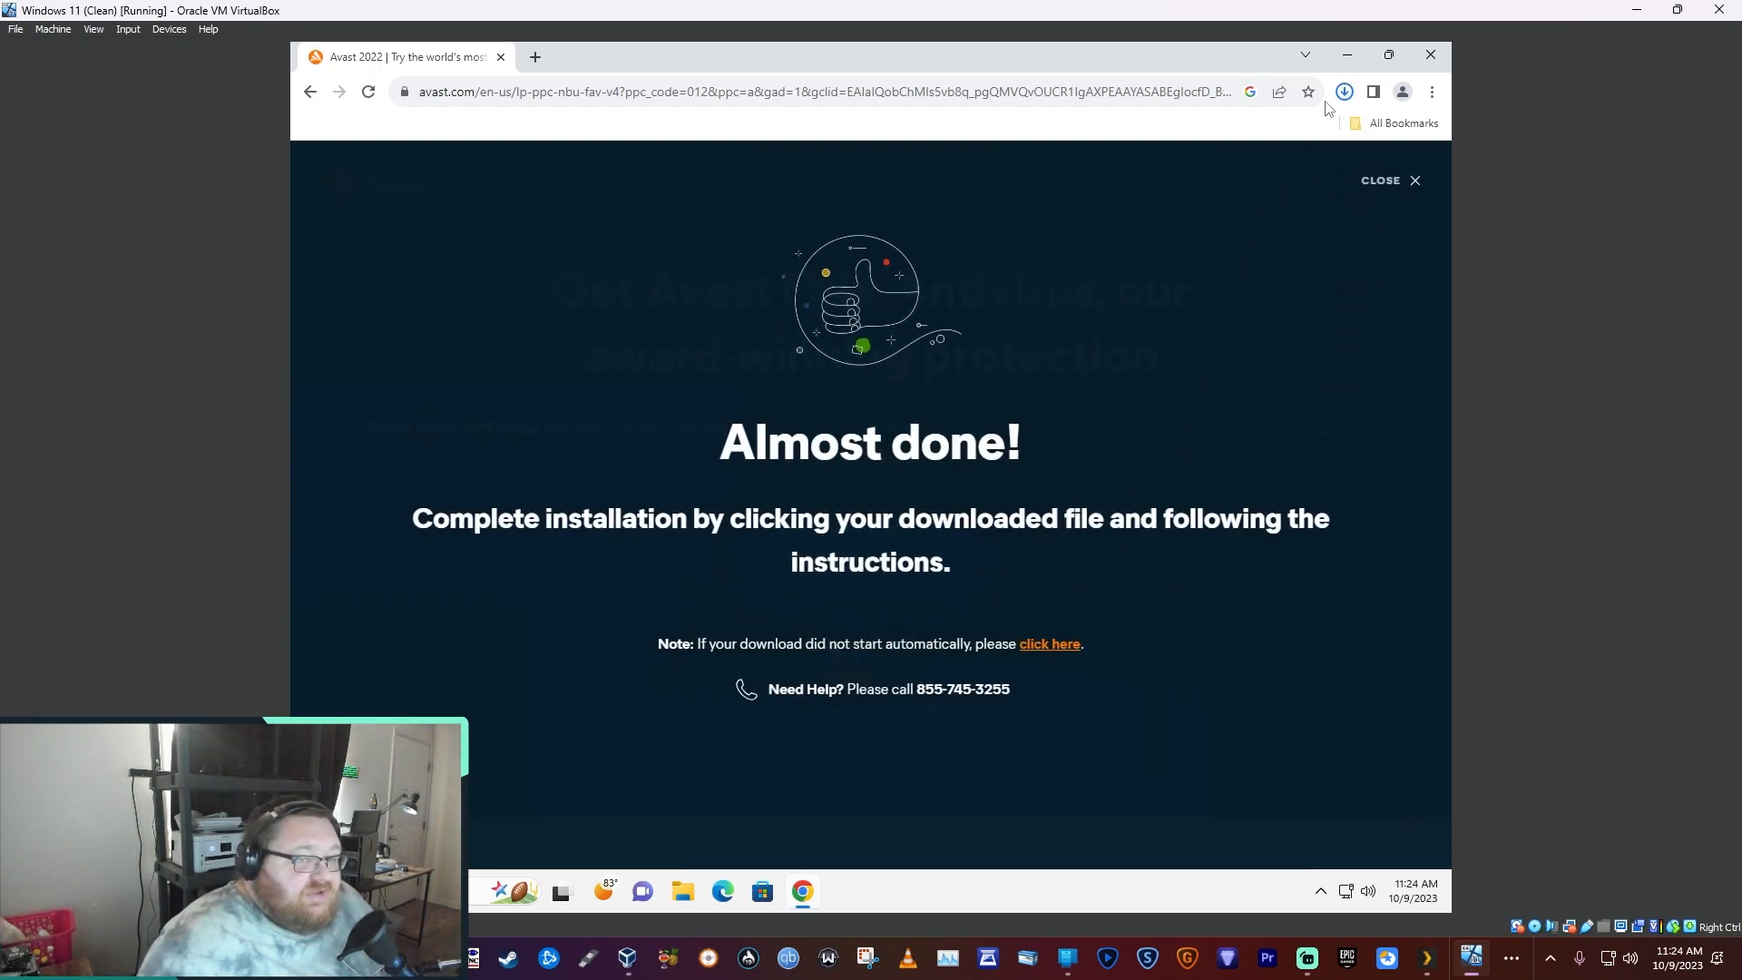
{"action": "left_click", "coordinate": [1344, 91]}
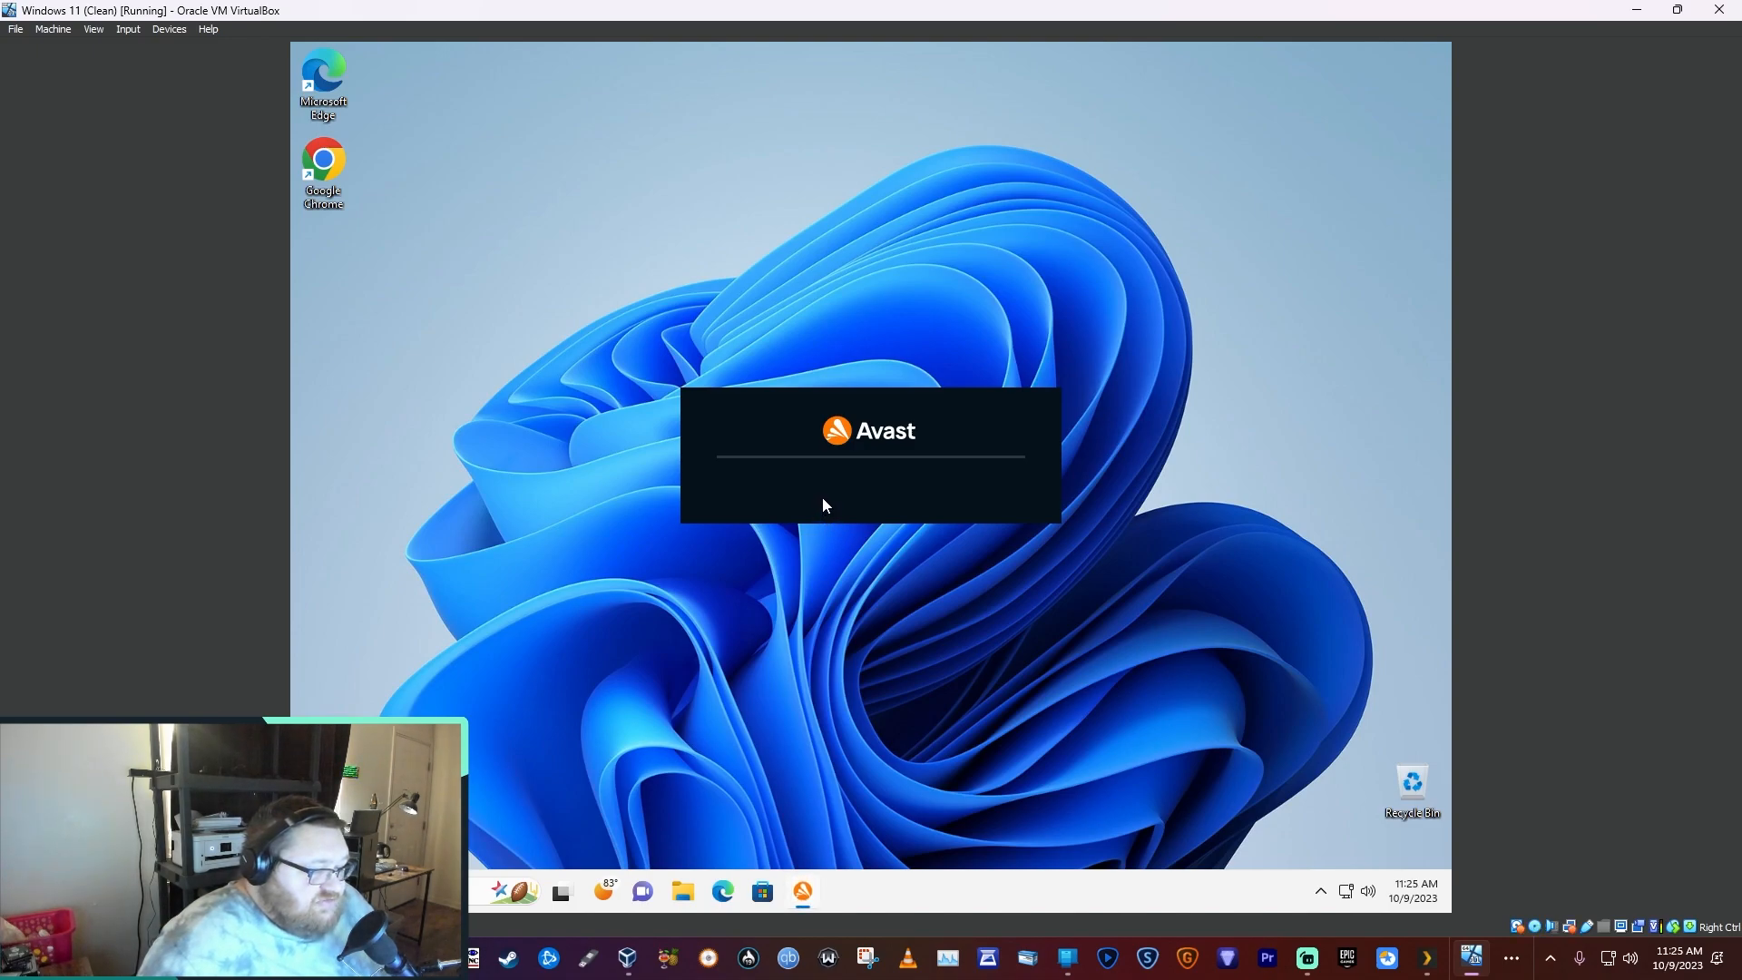
{"action": "mouse_move", "coordinate": [889, 482]}
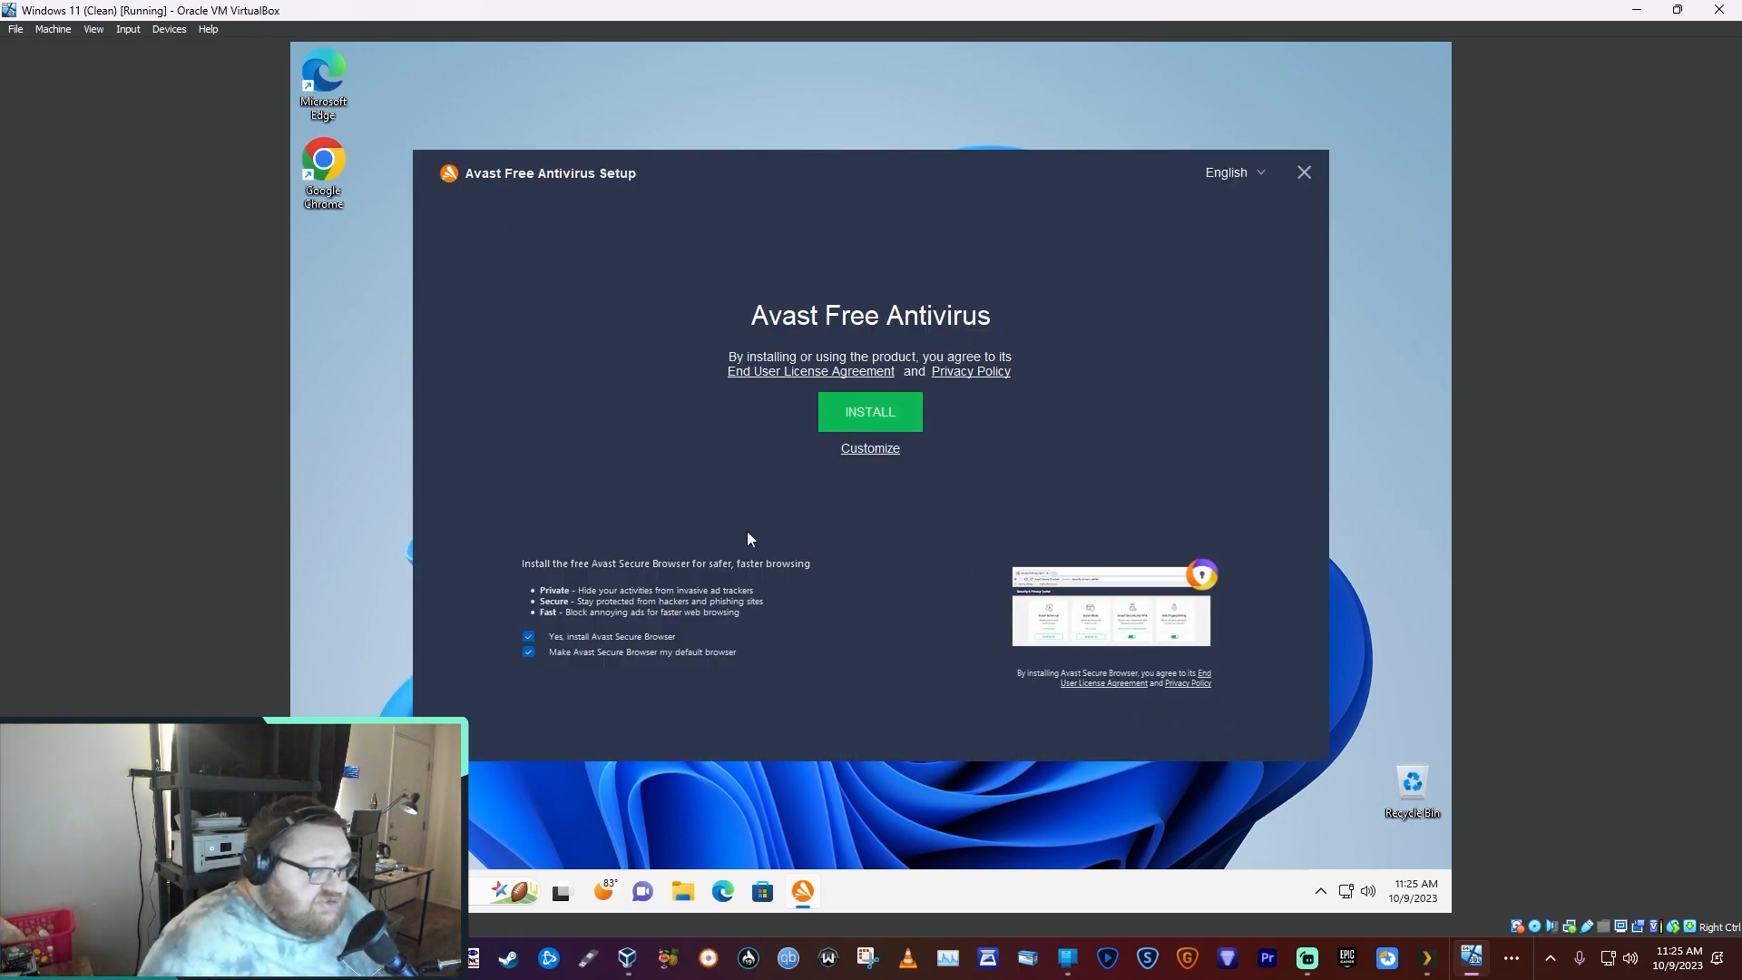
{"action": "mouse_move", "coordinate": [870, 416]}
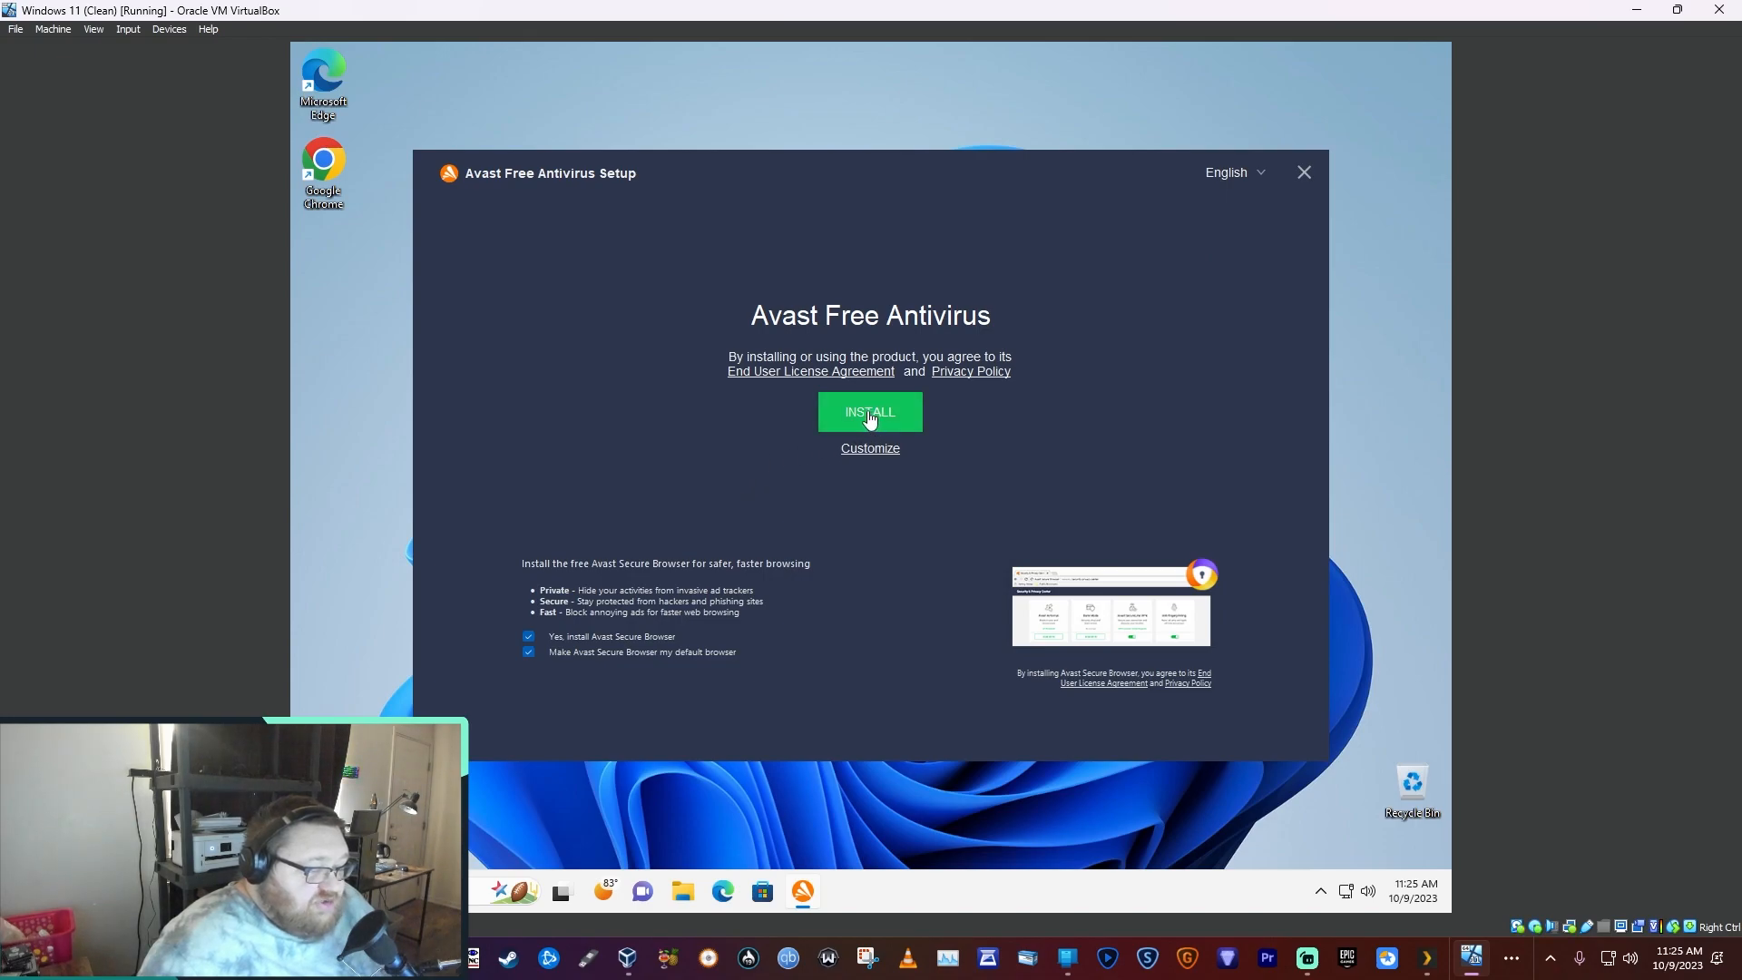
{"action": "mouse_move", "coordinate": [595, 654]}
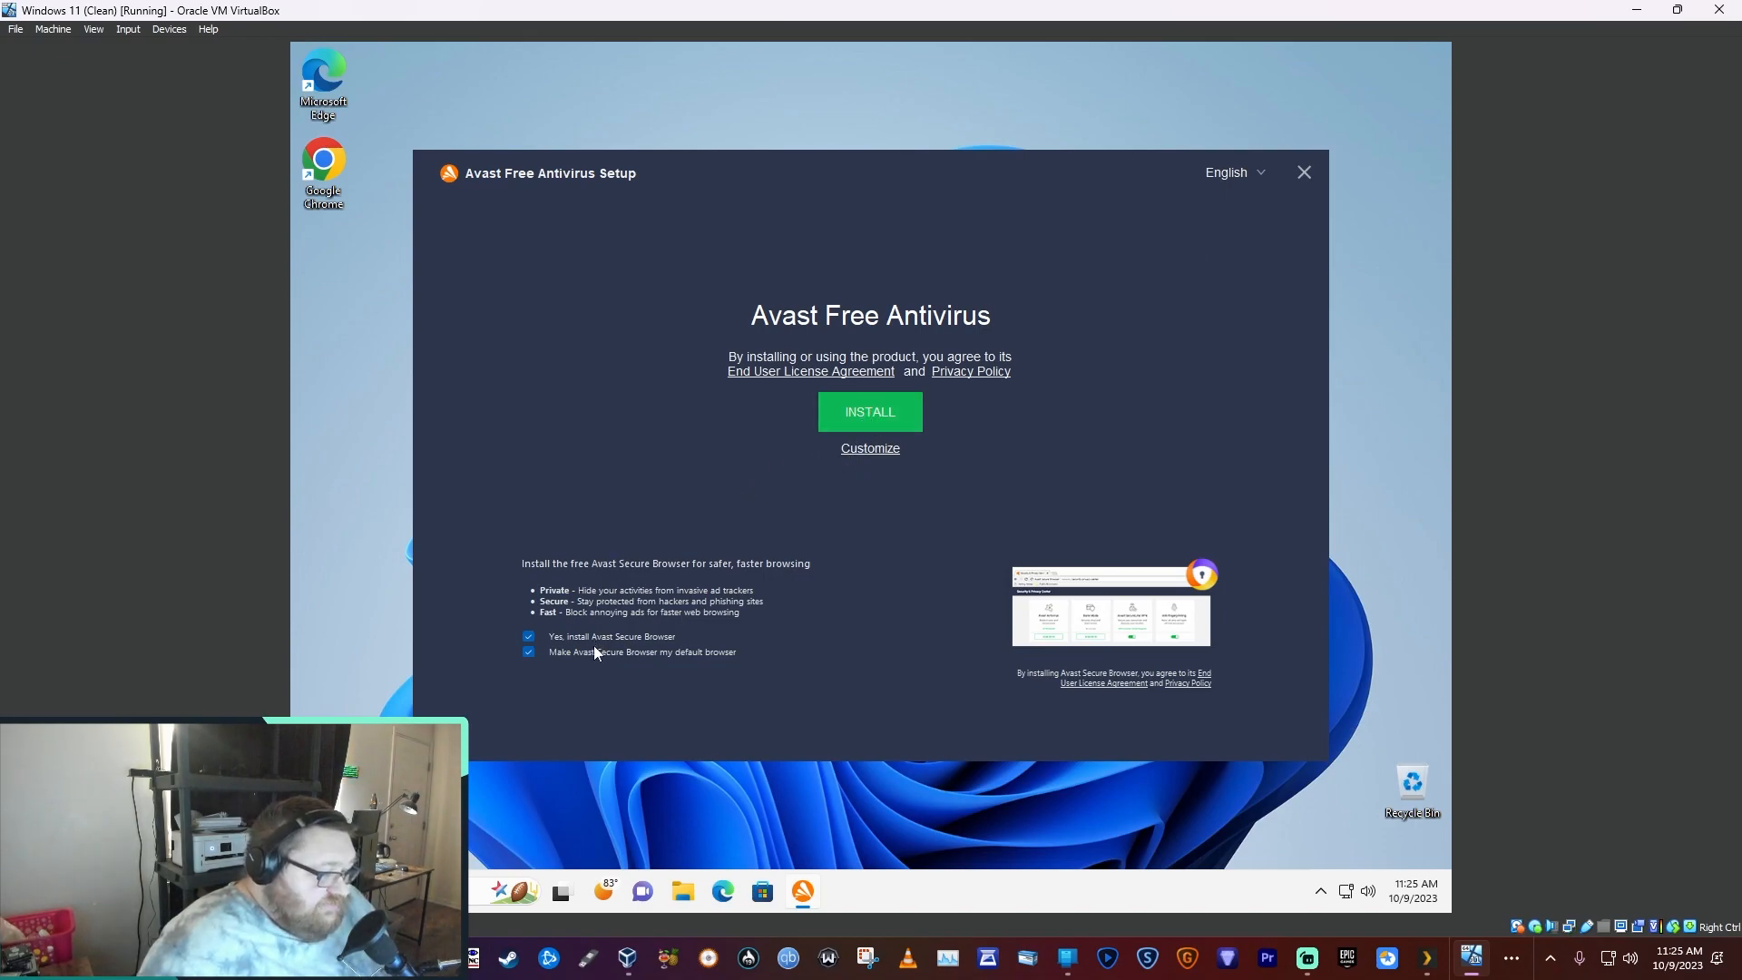
{"action": "mouse_move", "coordinate": [593, 647]}
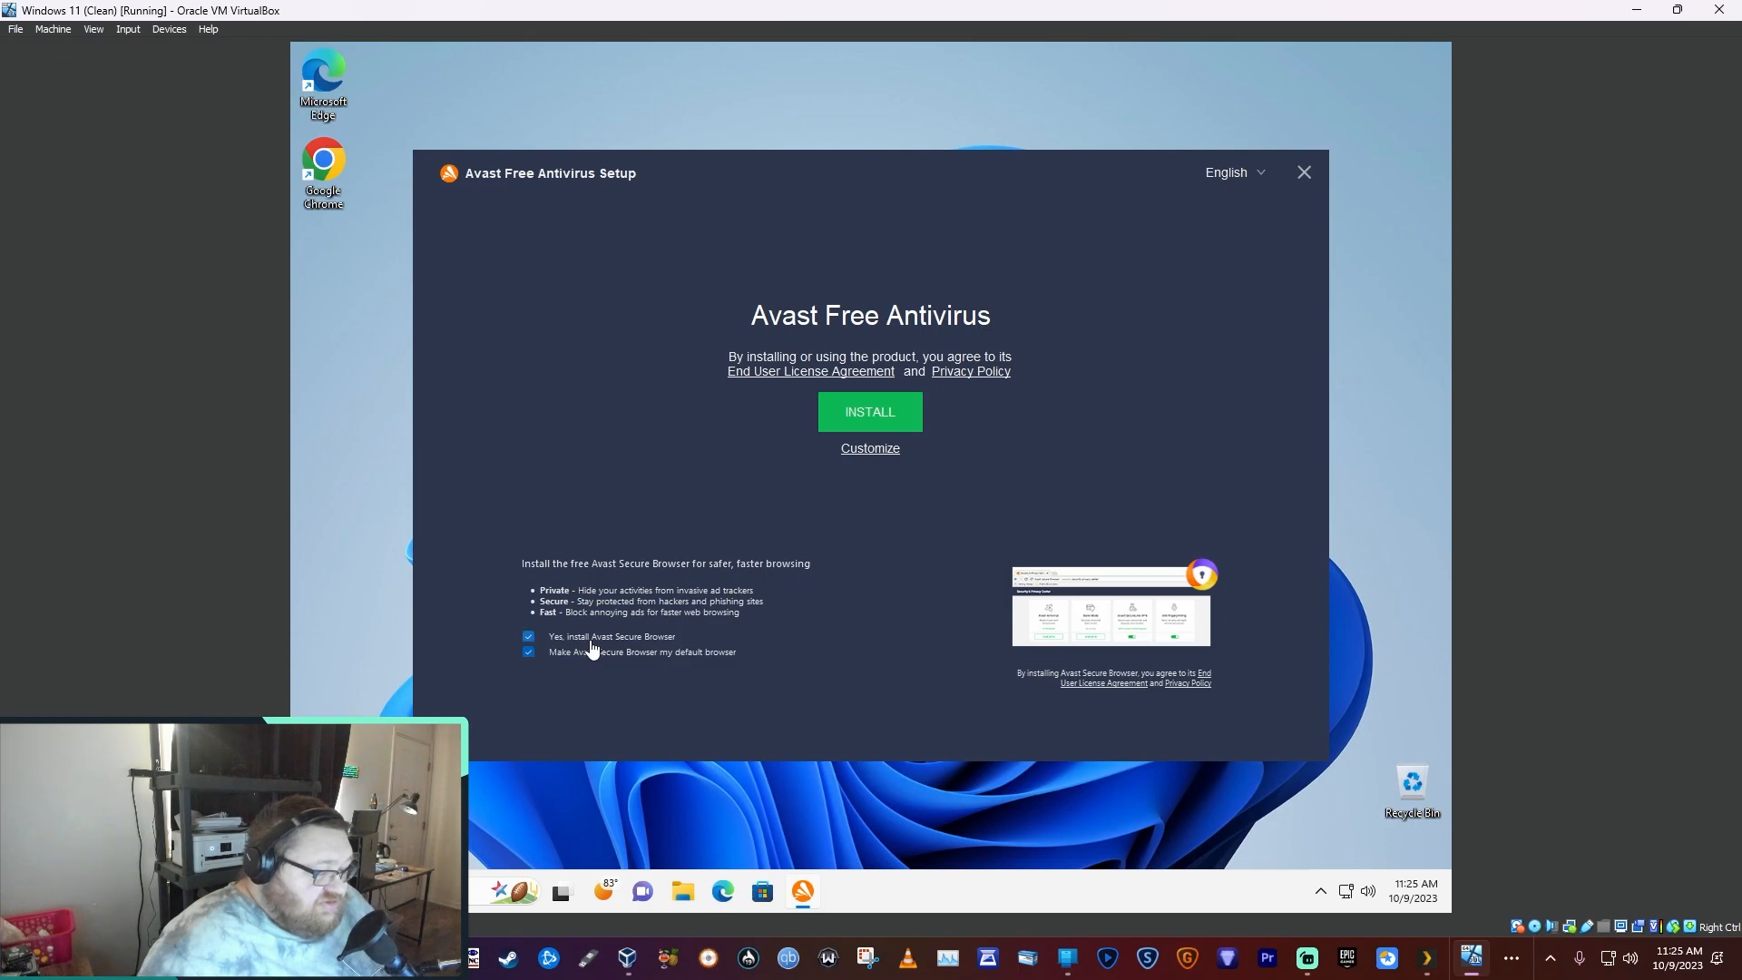
{"action": "mouse_move", "coordinate": [580, 645]}
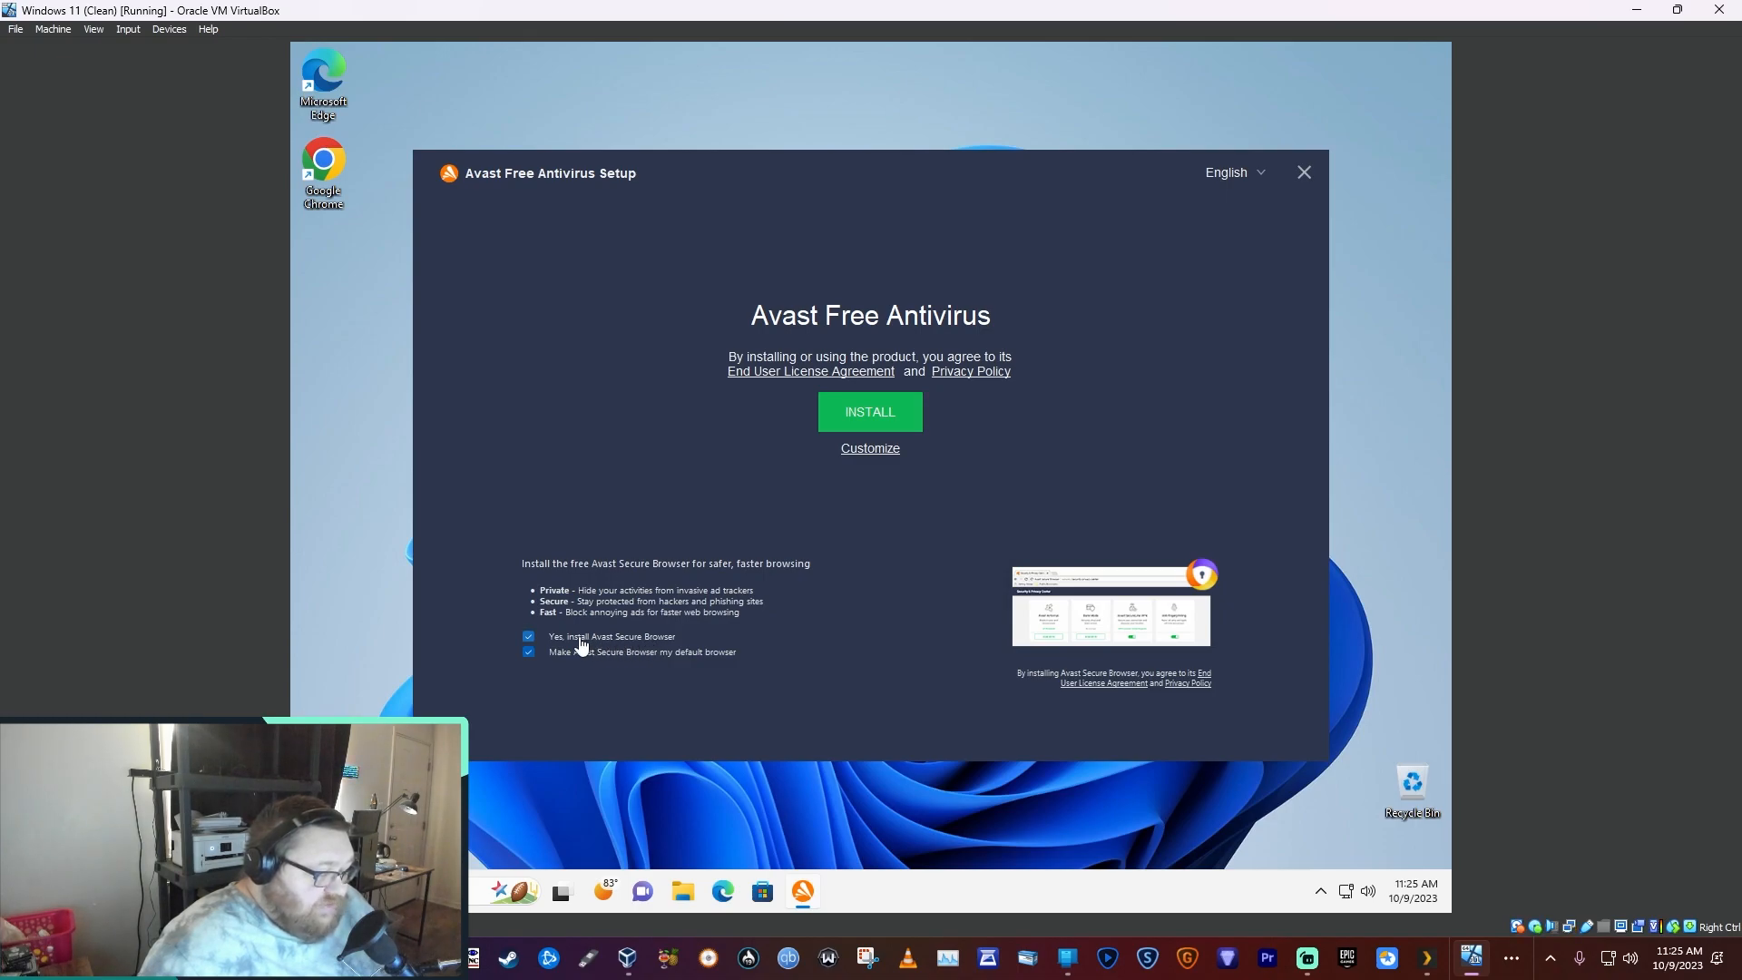
- Untick 'Yes, install Avast Secure Browser' in the Avast setup window
{"action": "left_click", "coordinate": [529, 637]}
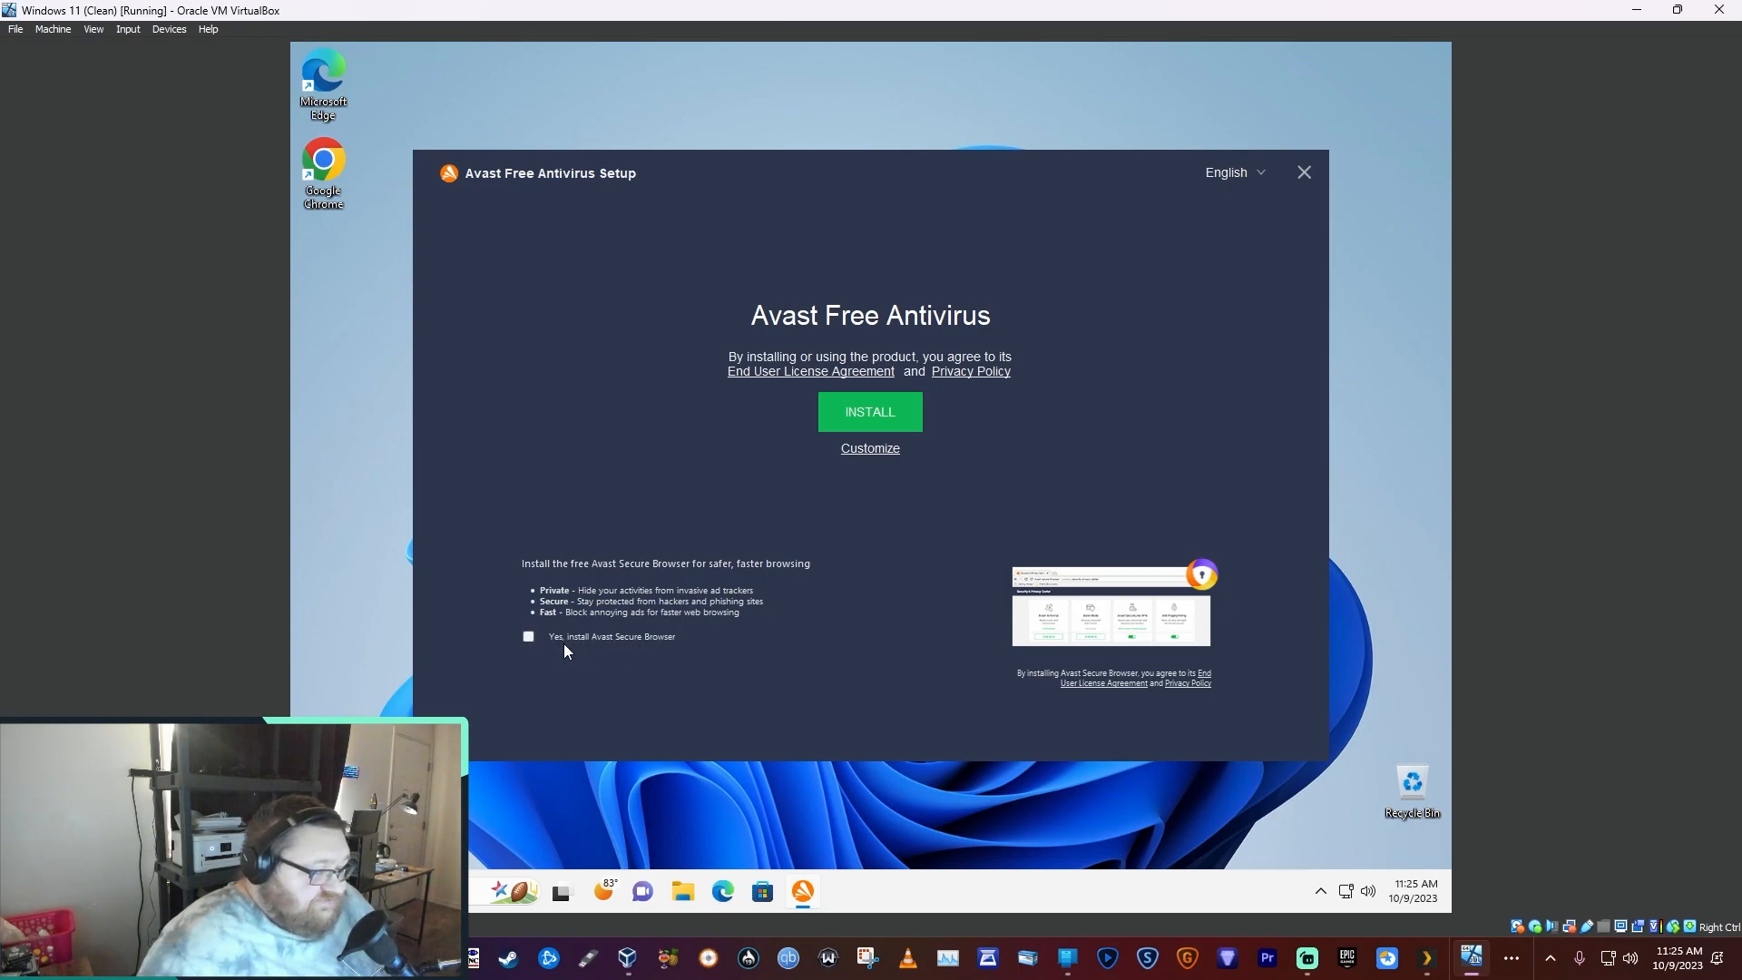
{"action": "mouse_move", "coordinate": [734, 526]}
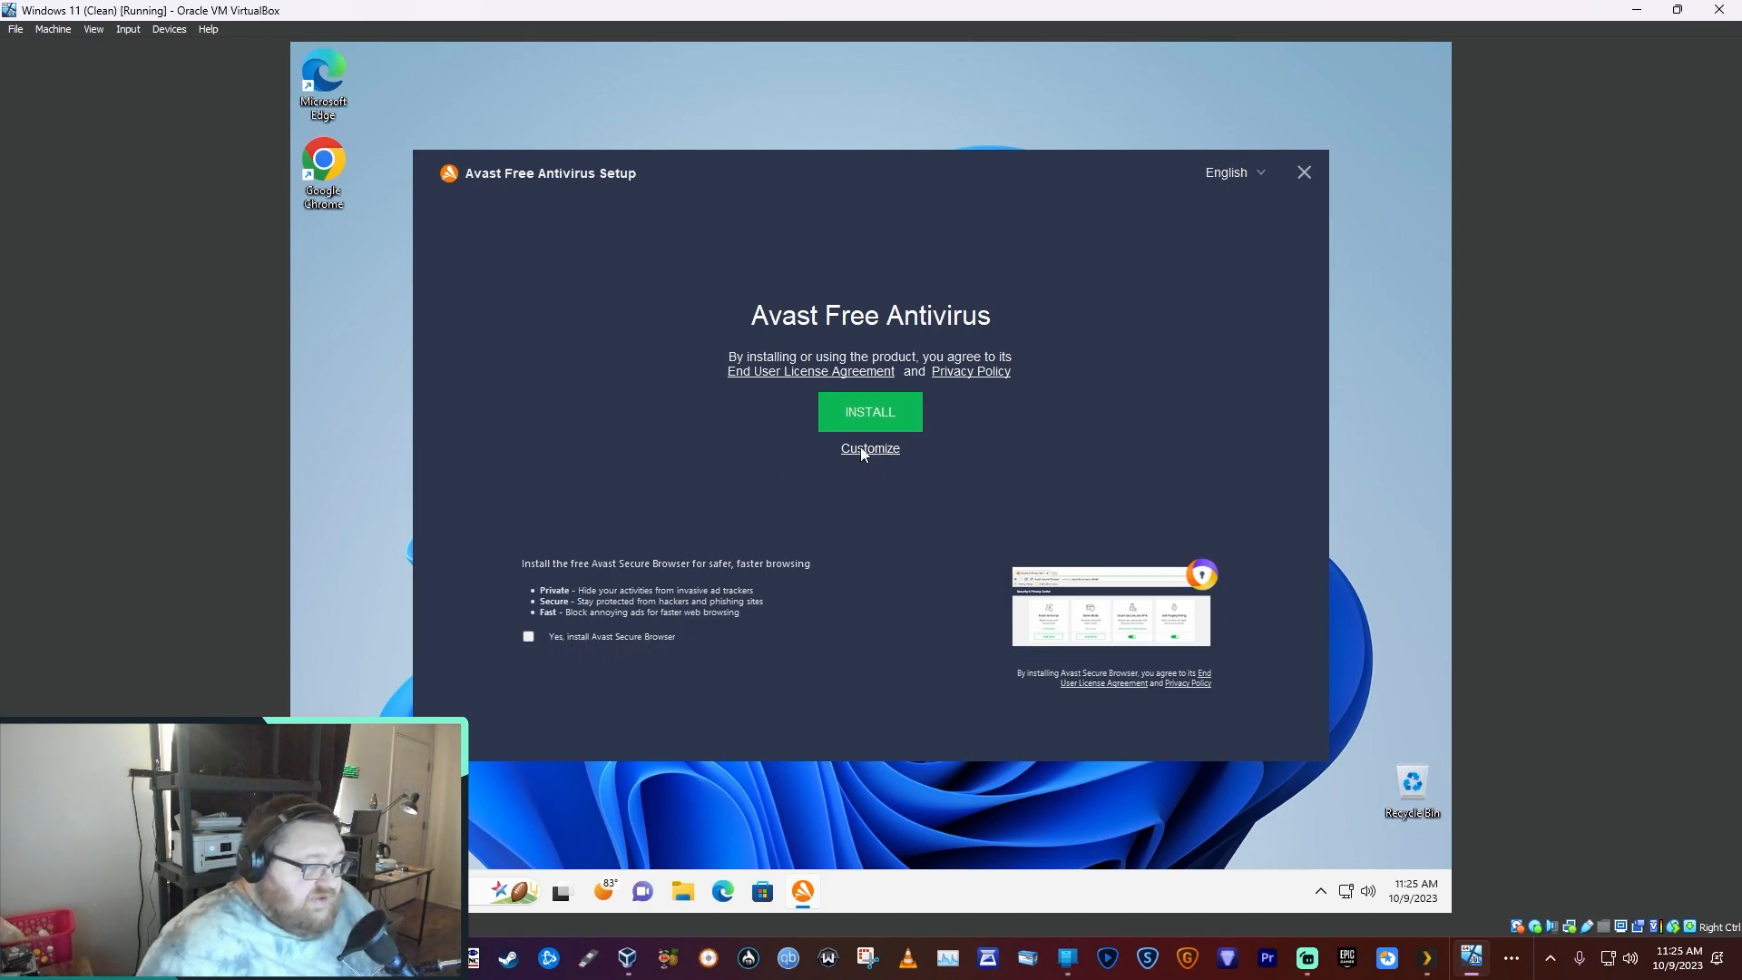
- Customize the install, excluding Network Inspector, Rescue Disk and Mail Shield, and start installing
{"action": "left_click", "coordinate": [871, 449]}
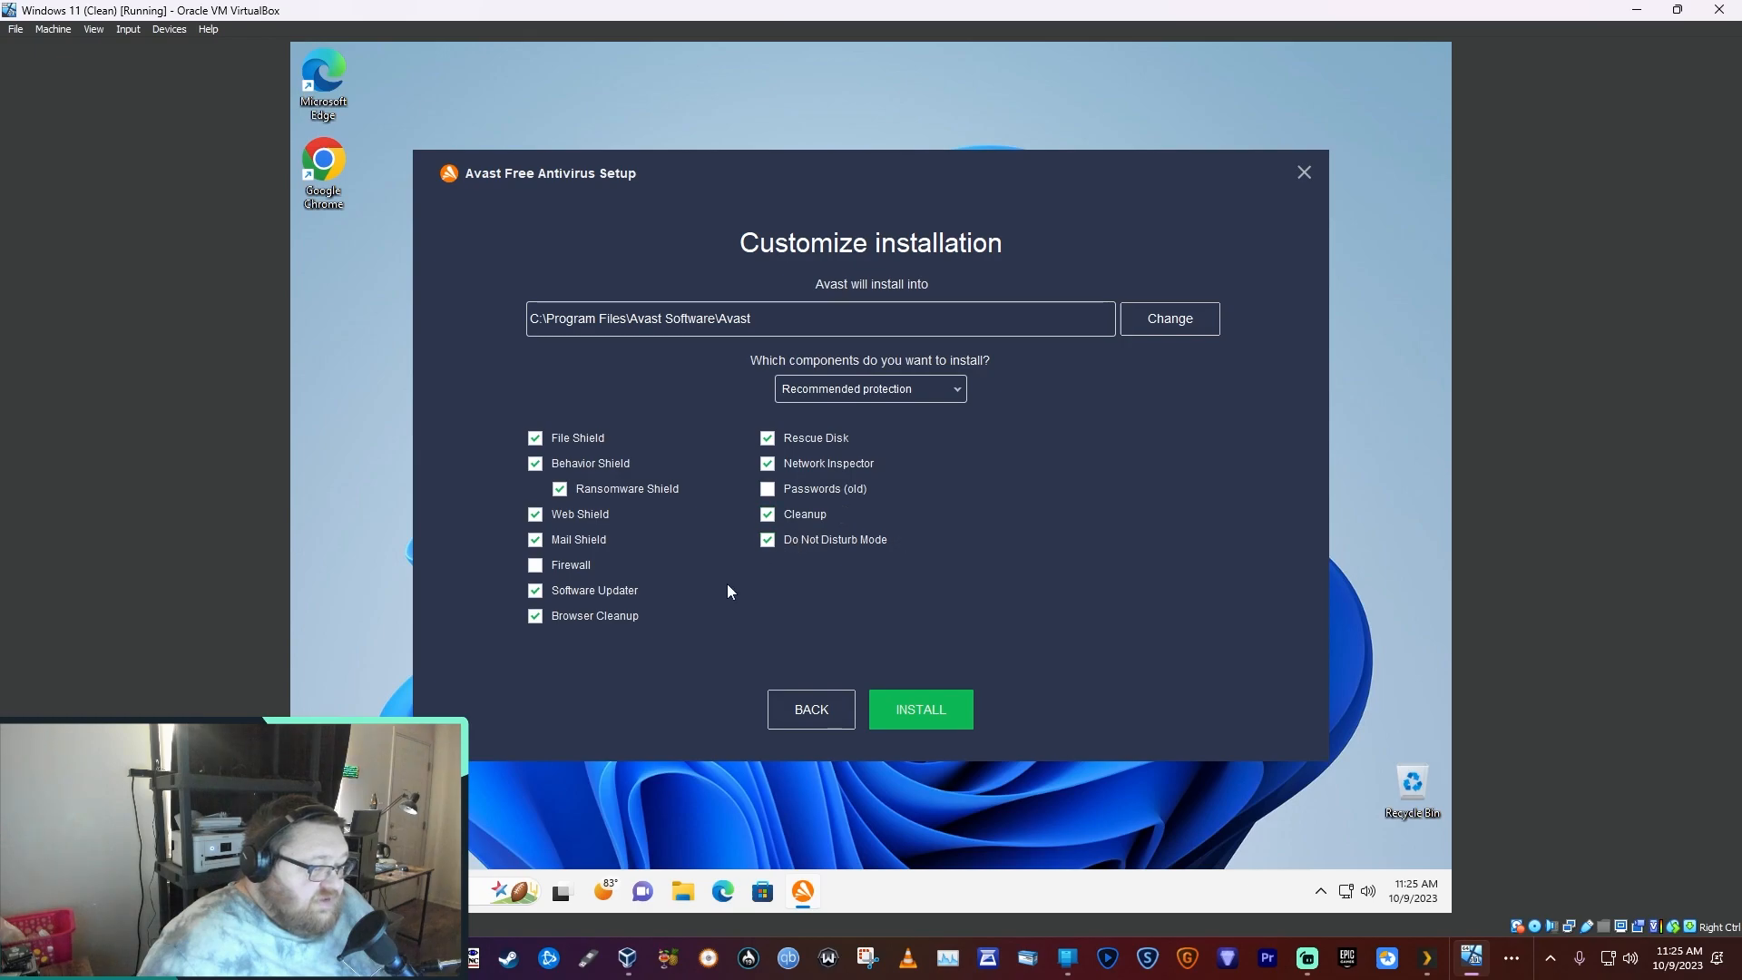
{"action": "mouse_move", "coordinate": [790, 427]}
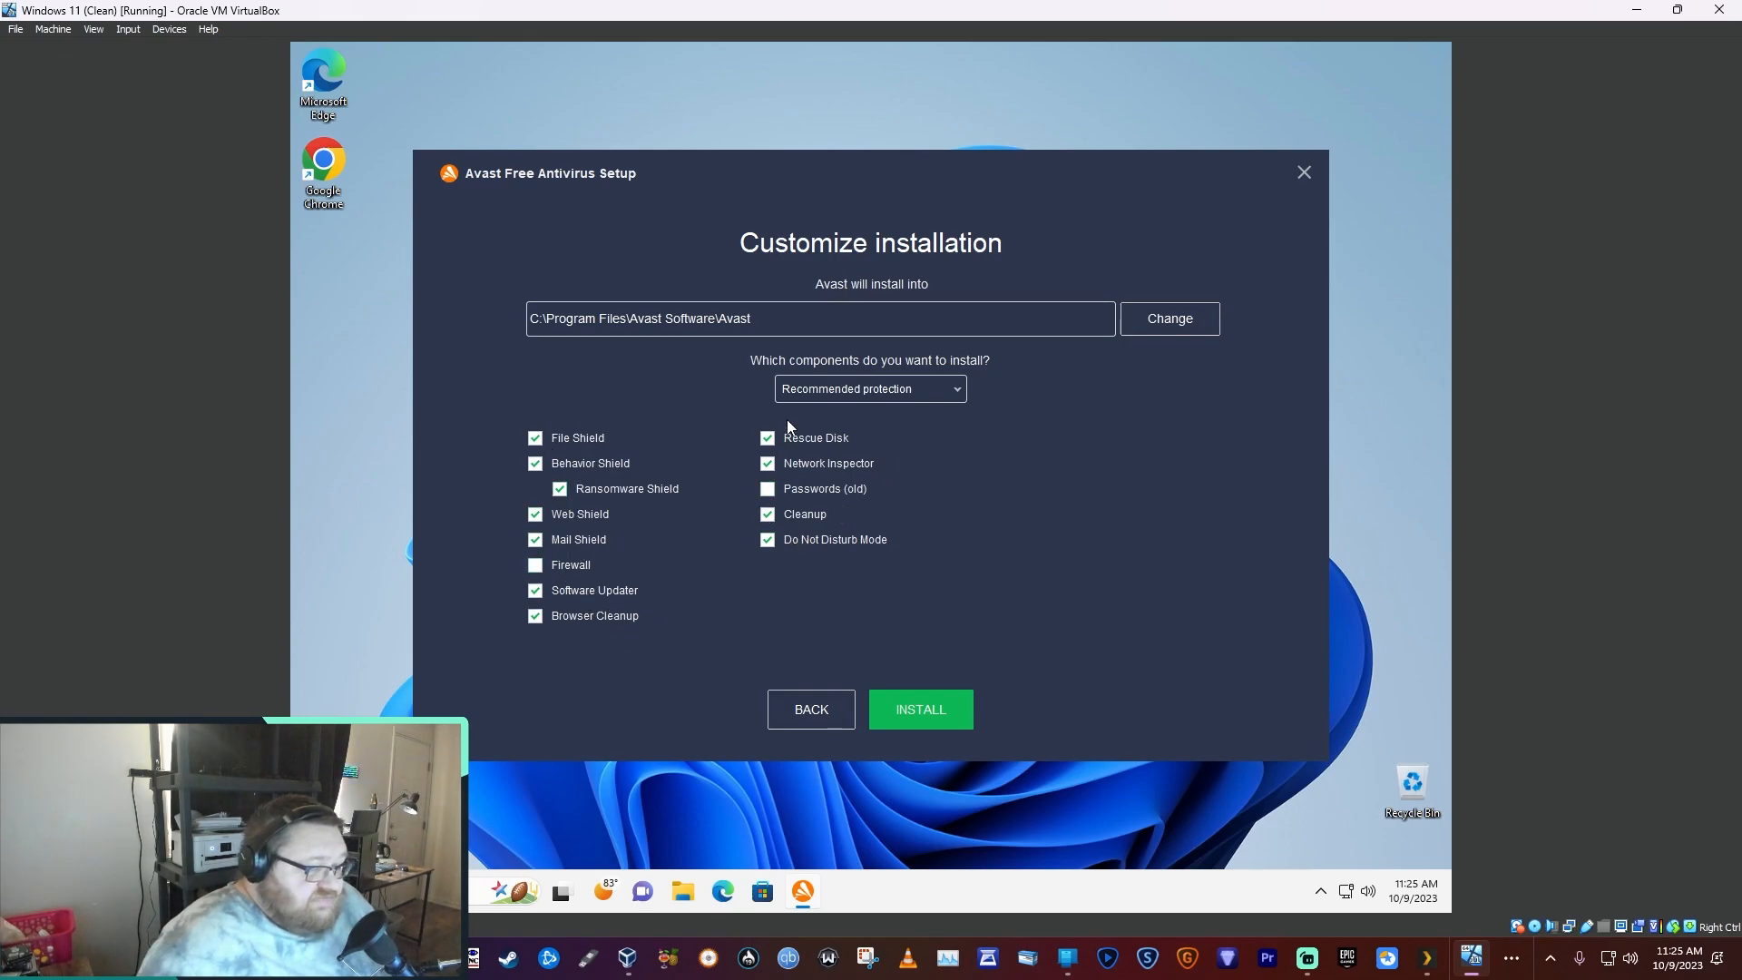
{"action": "mouse_move", "coordinate": [765, 545]}
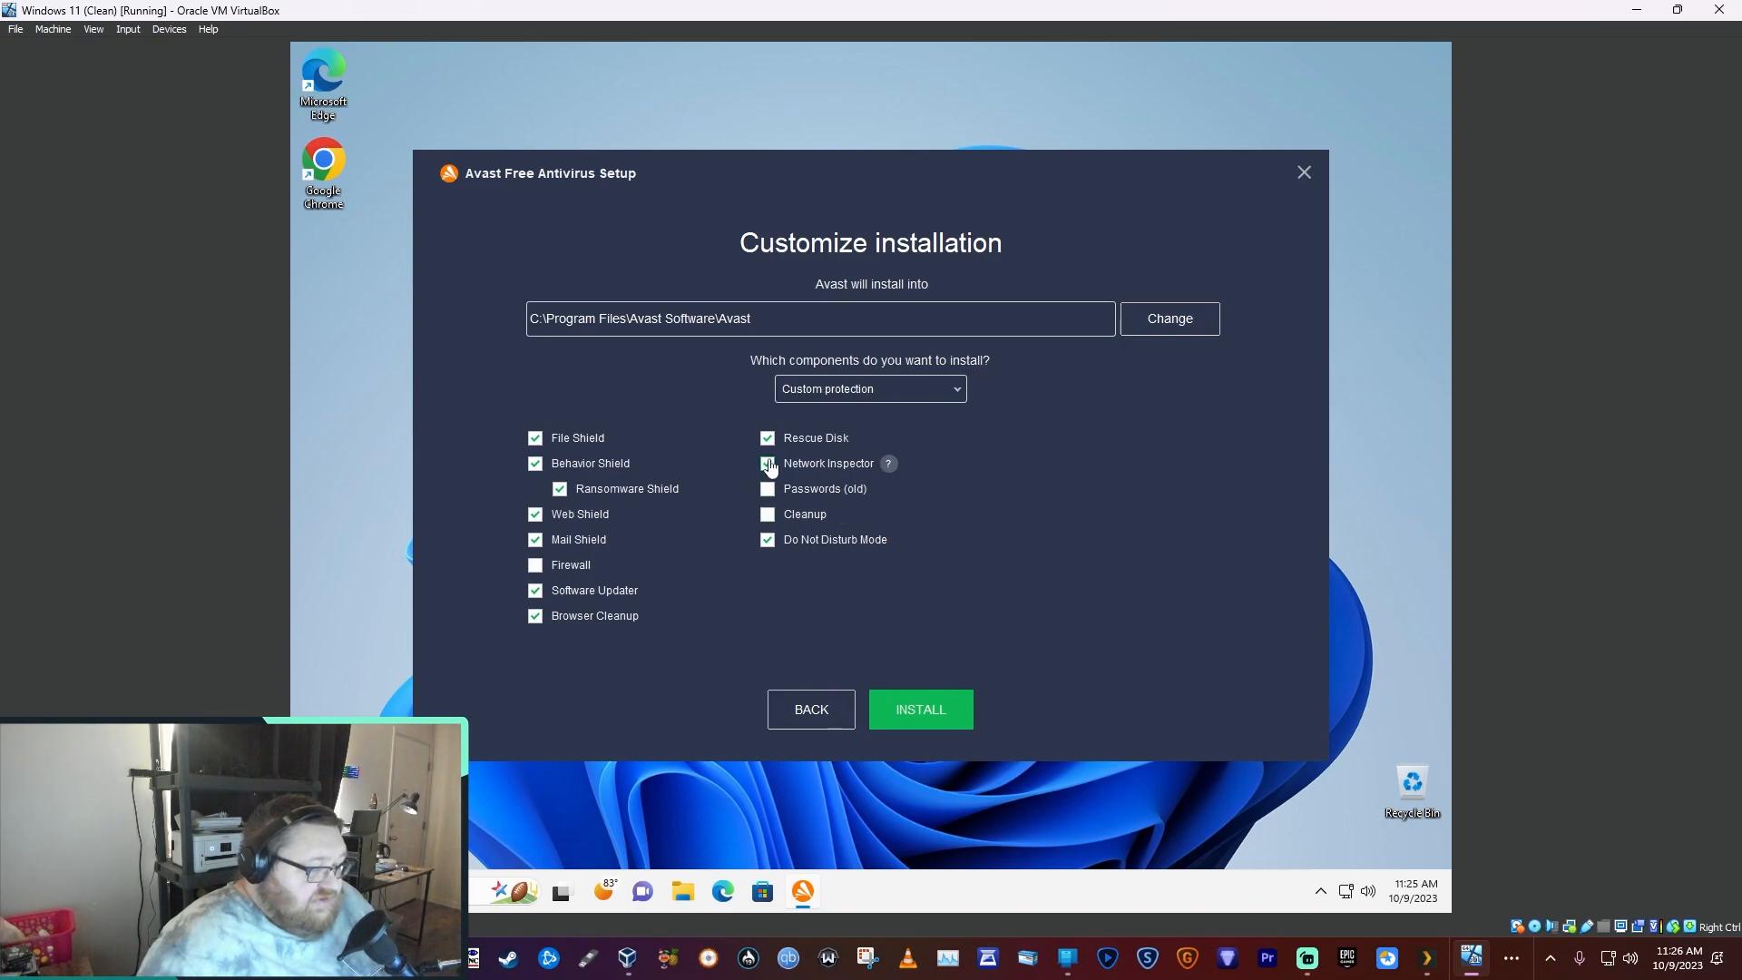
{"action": "left_click", "coordinate": [767, 463]}
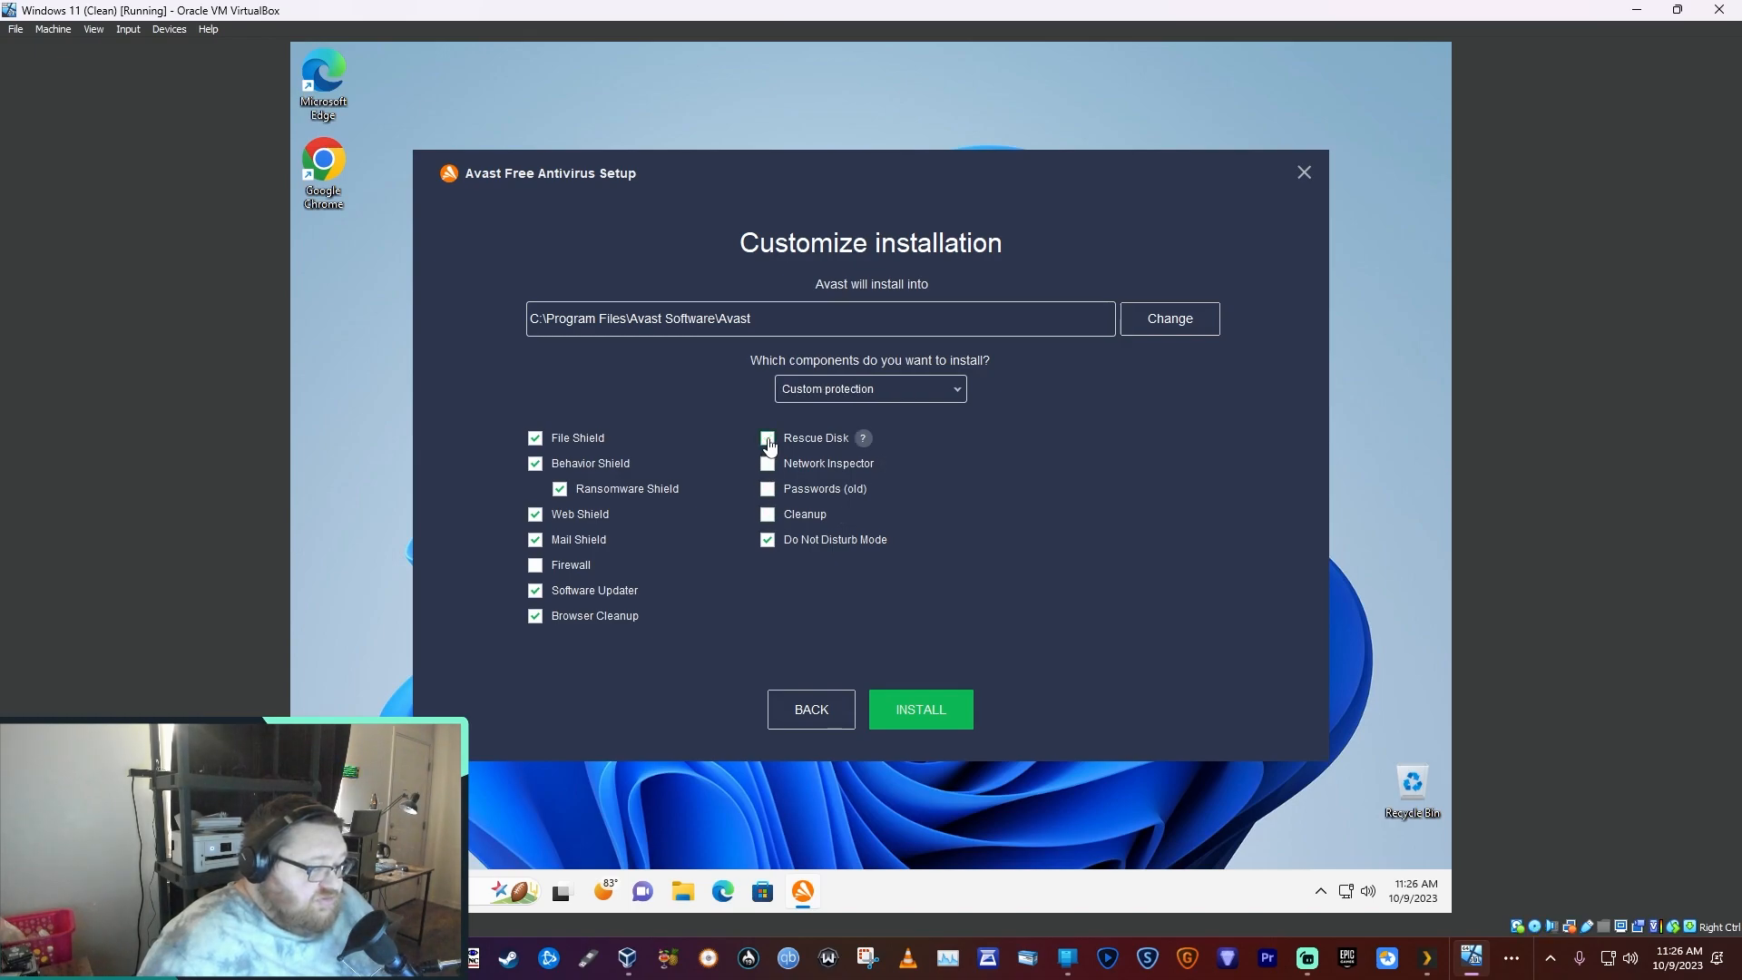
{"action": "left_click", "coordinate": [767, 437]}
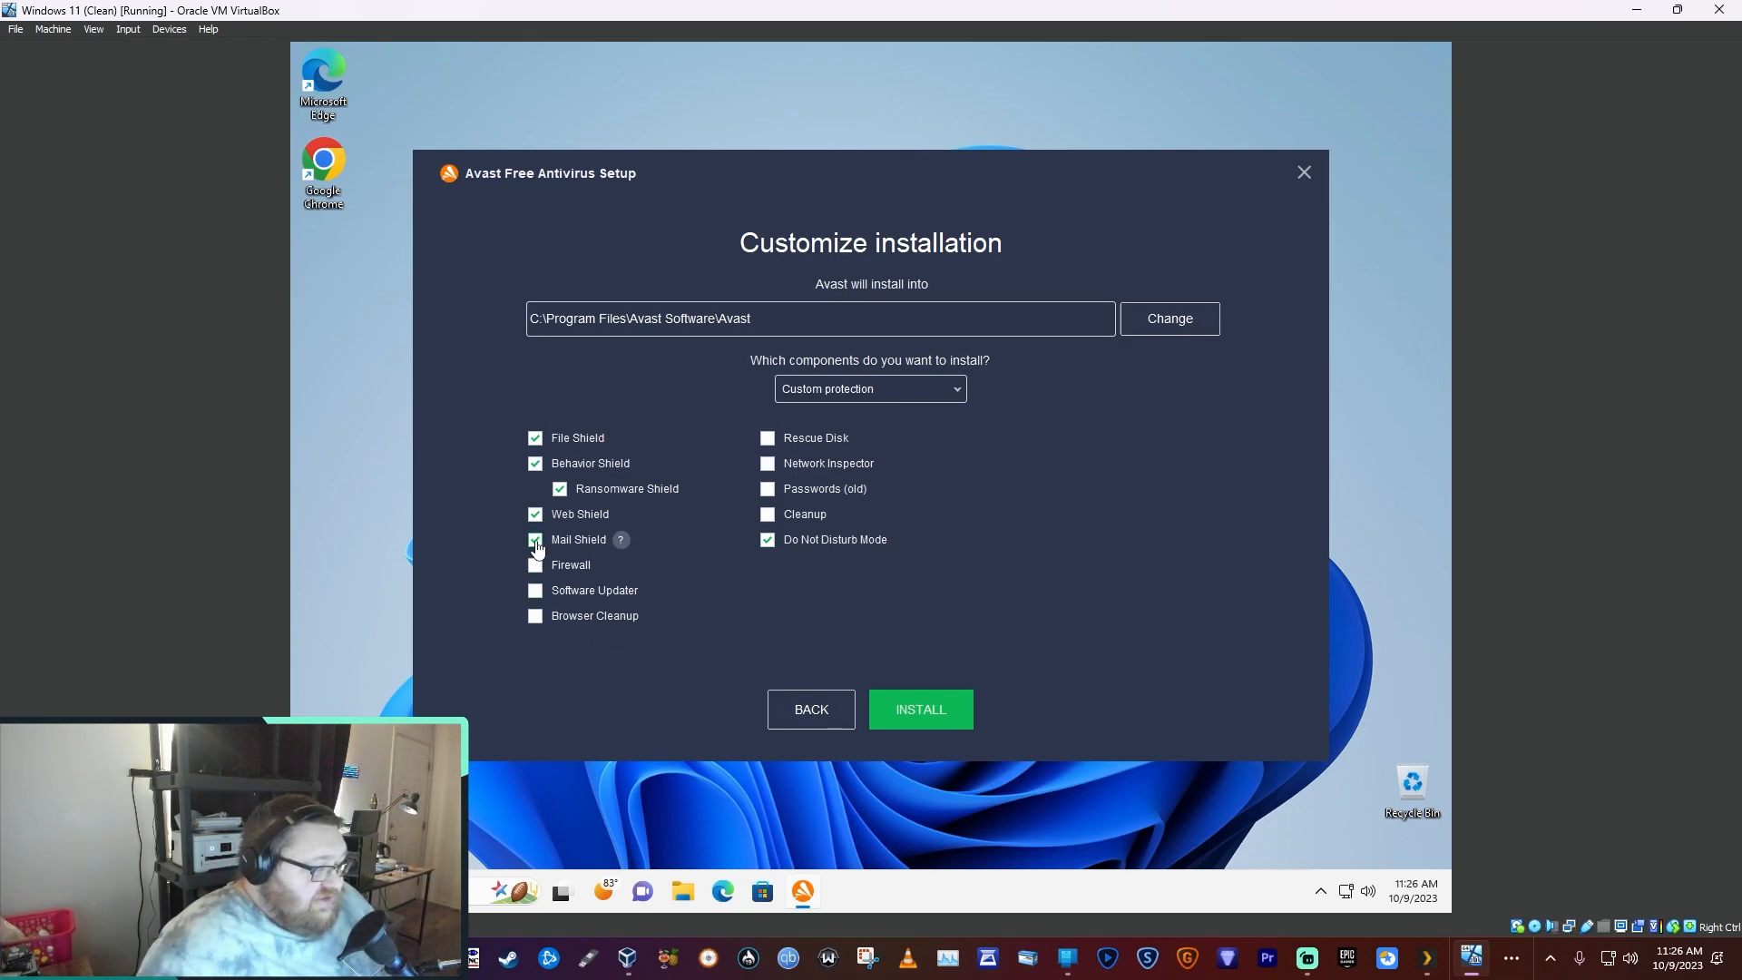
{"action": "left_click", "coordinate": [535, 540]}
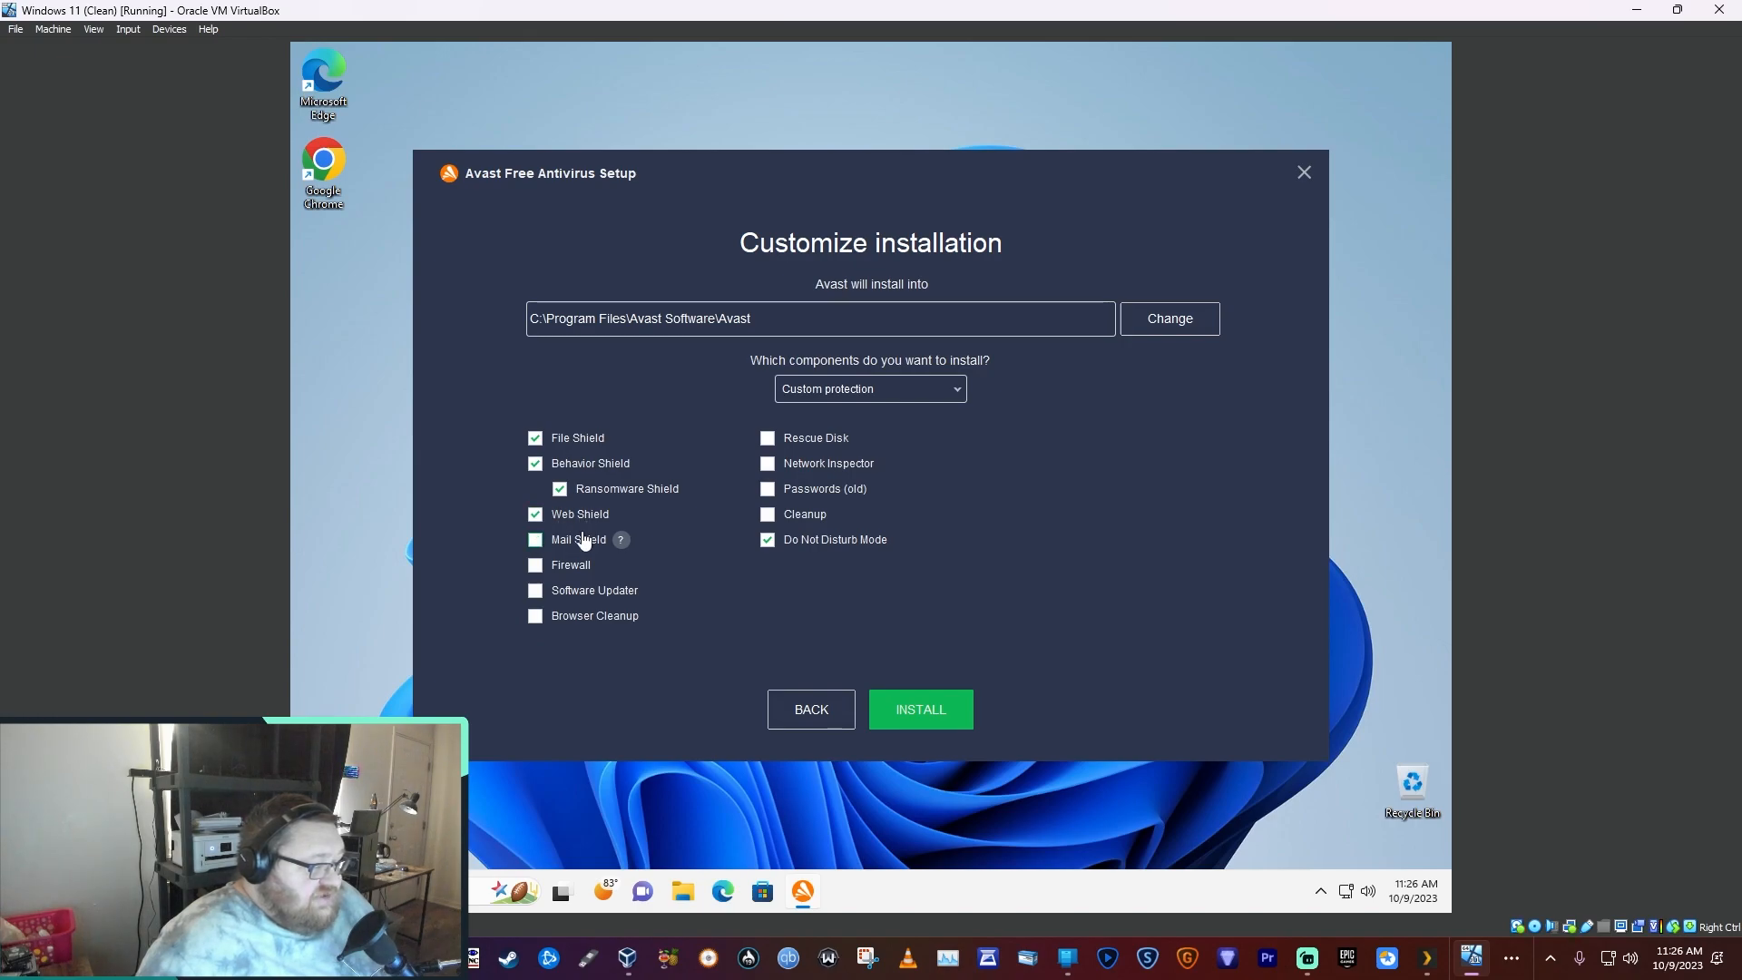
{"action": "mouse_move", "coordinate": [619, 515]}
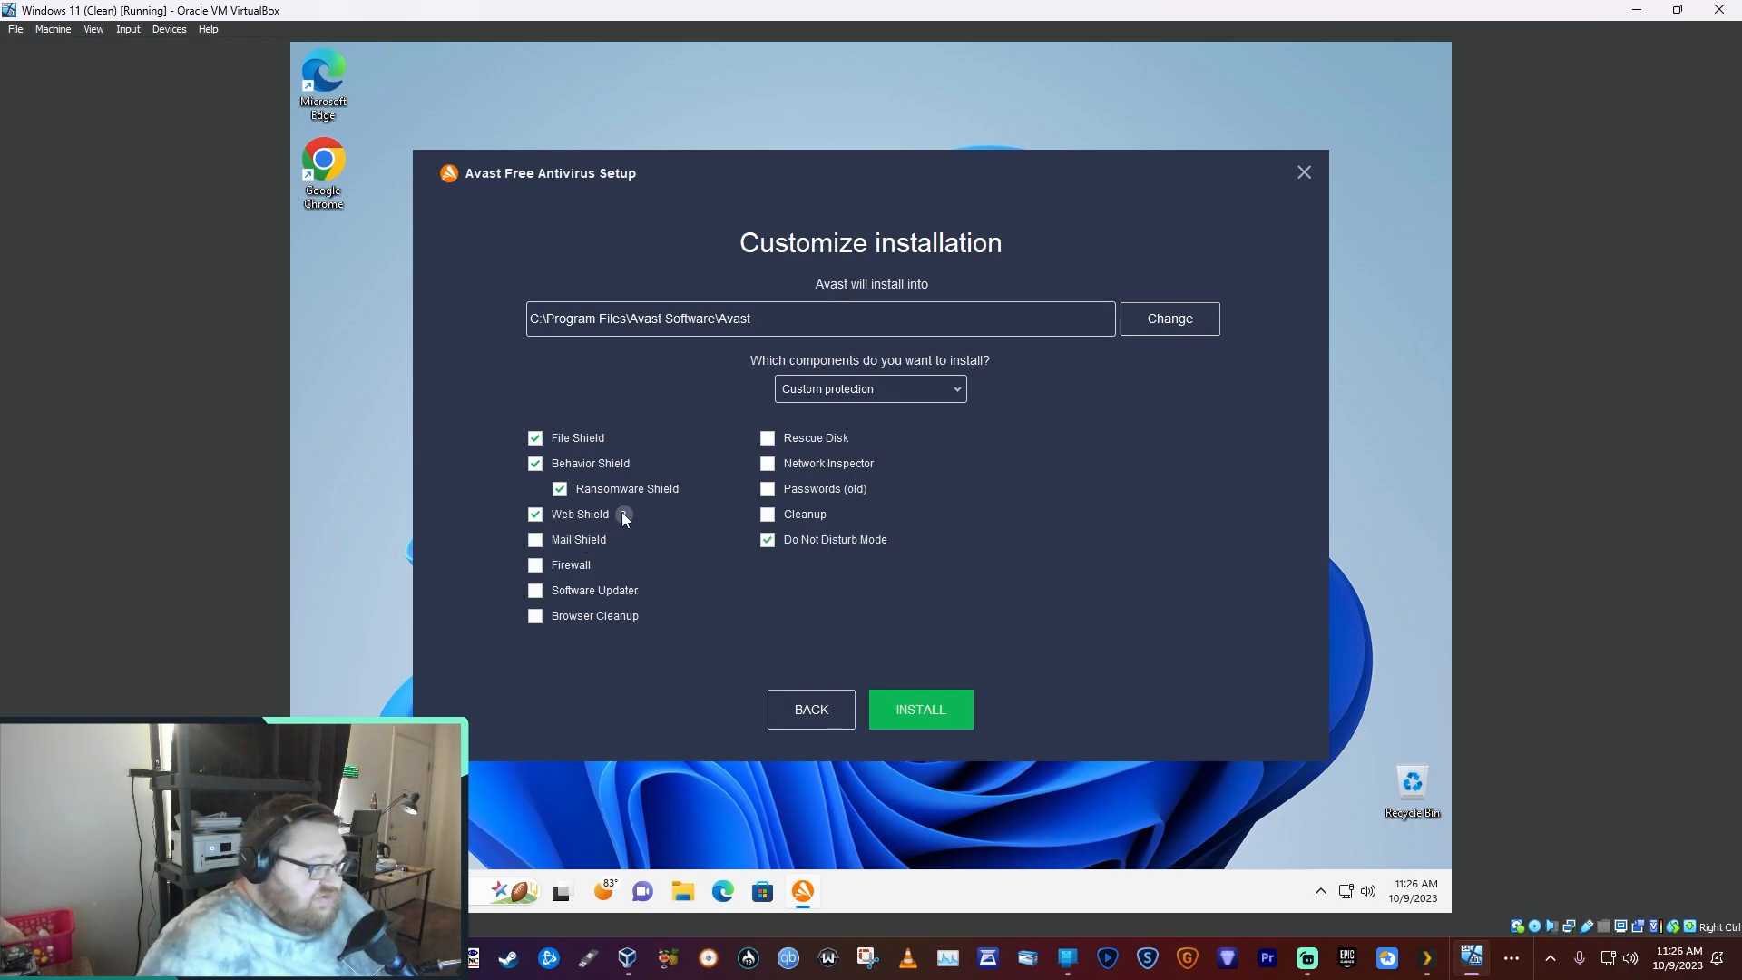
{"action": "mouse_move", "coordinate": [625, 514]}
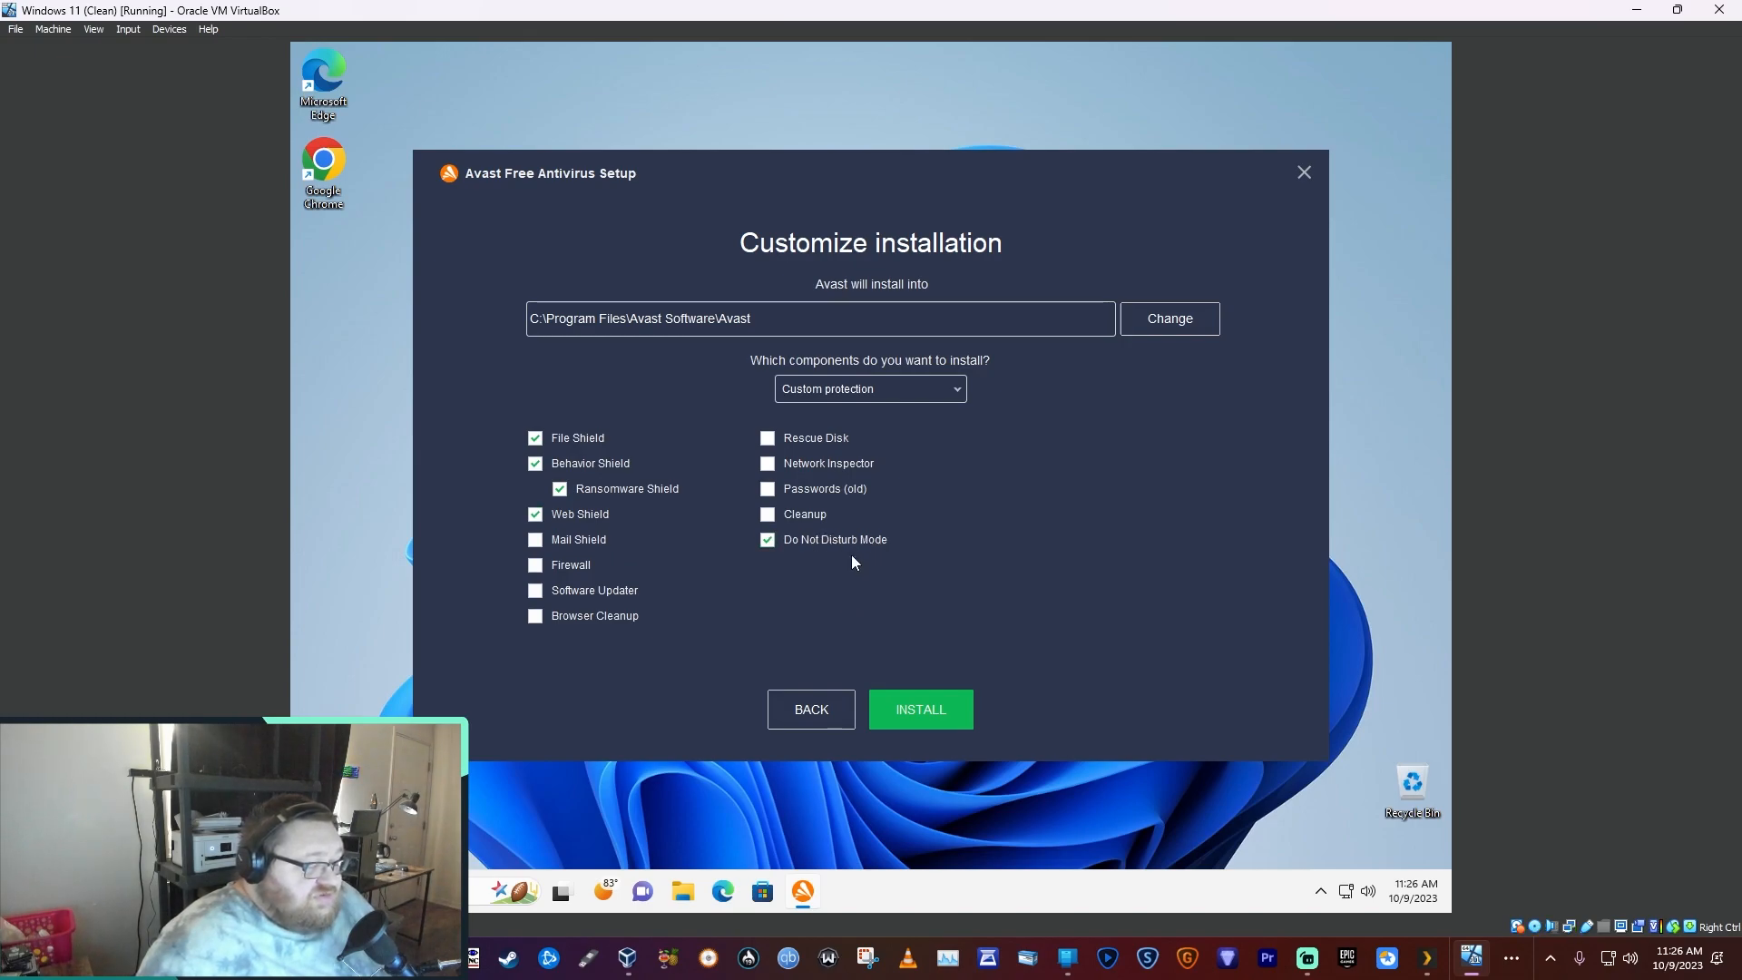
{"action": "mouse_move", "coordinate": [761, 579]}
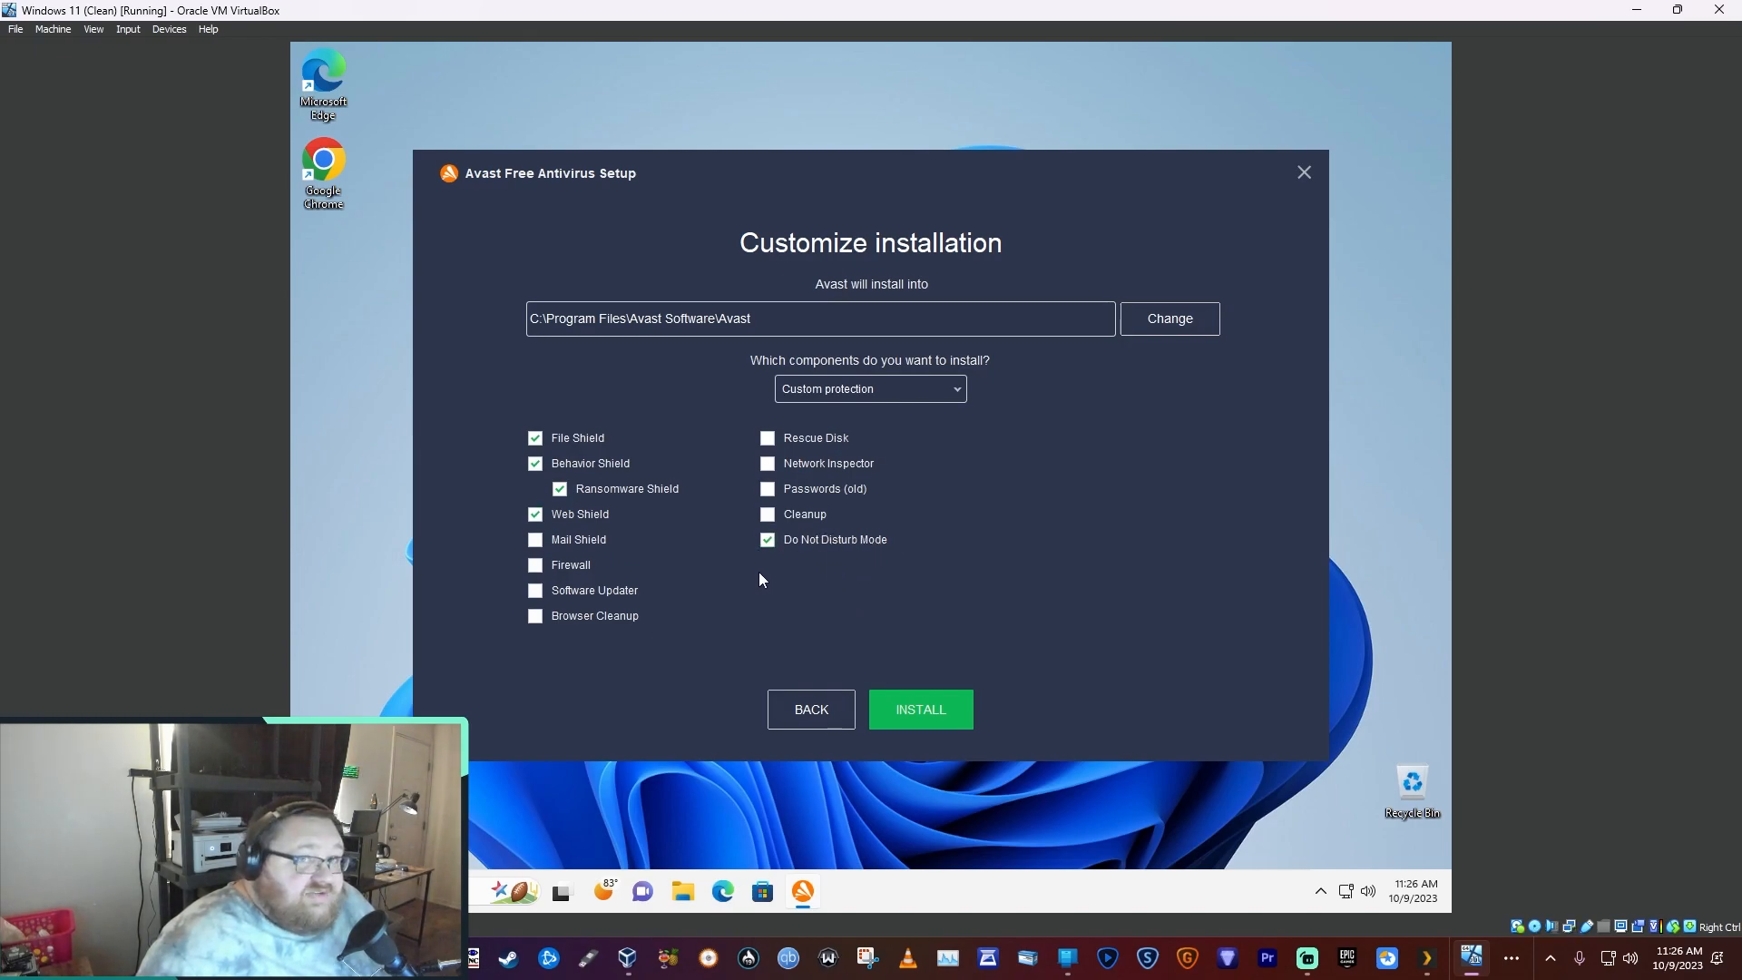
{"action": "mouse_move", "coordinate": [869, 559]}
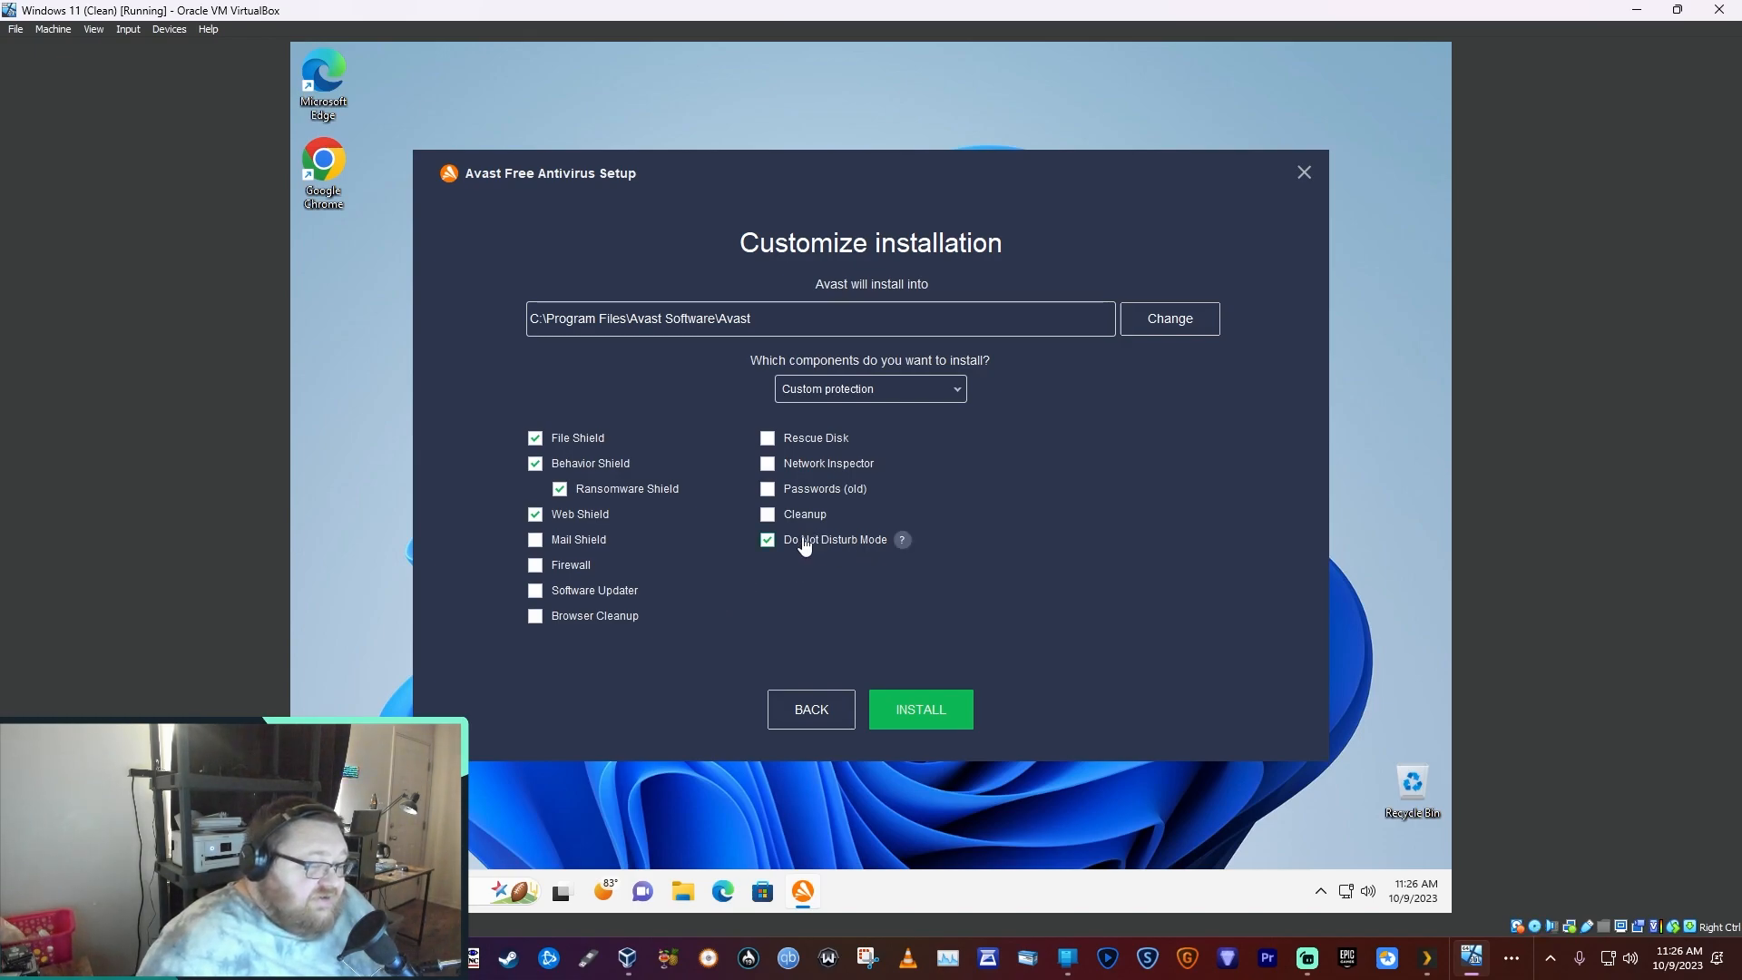
{"action": "mouse_move", "coordinate": [895, 555]}
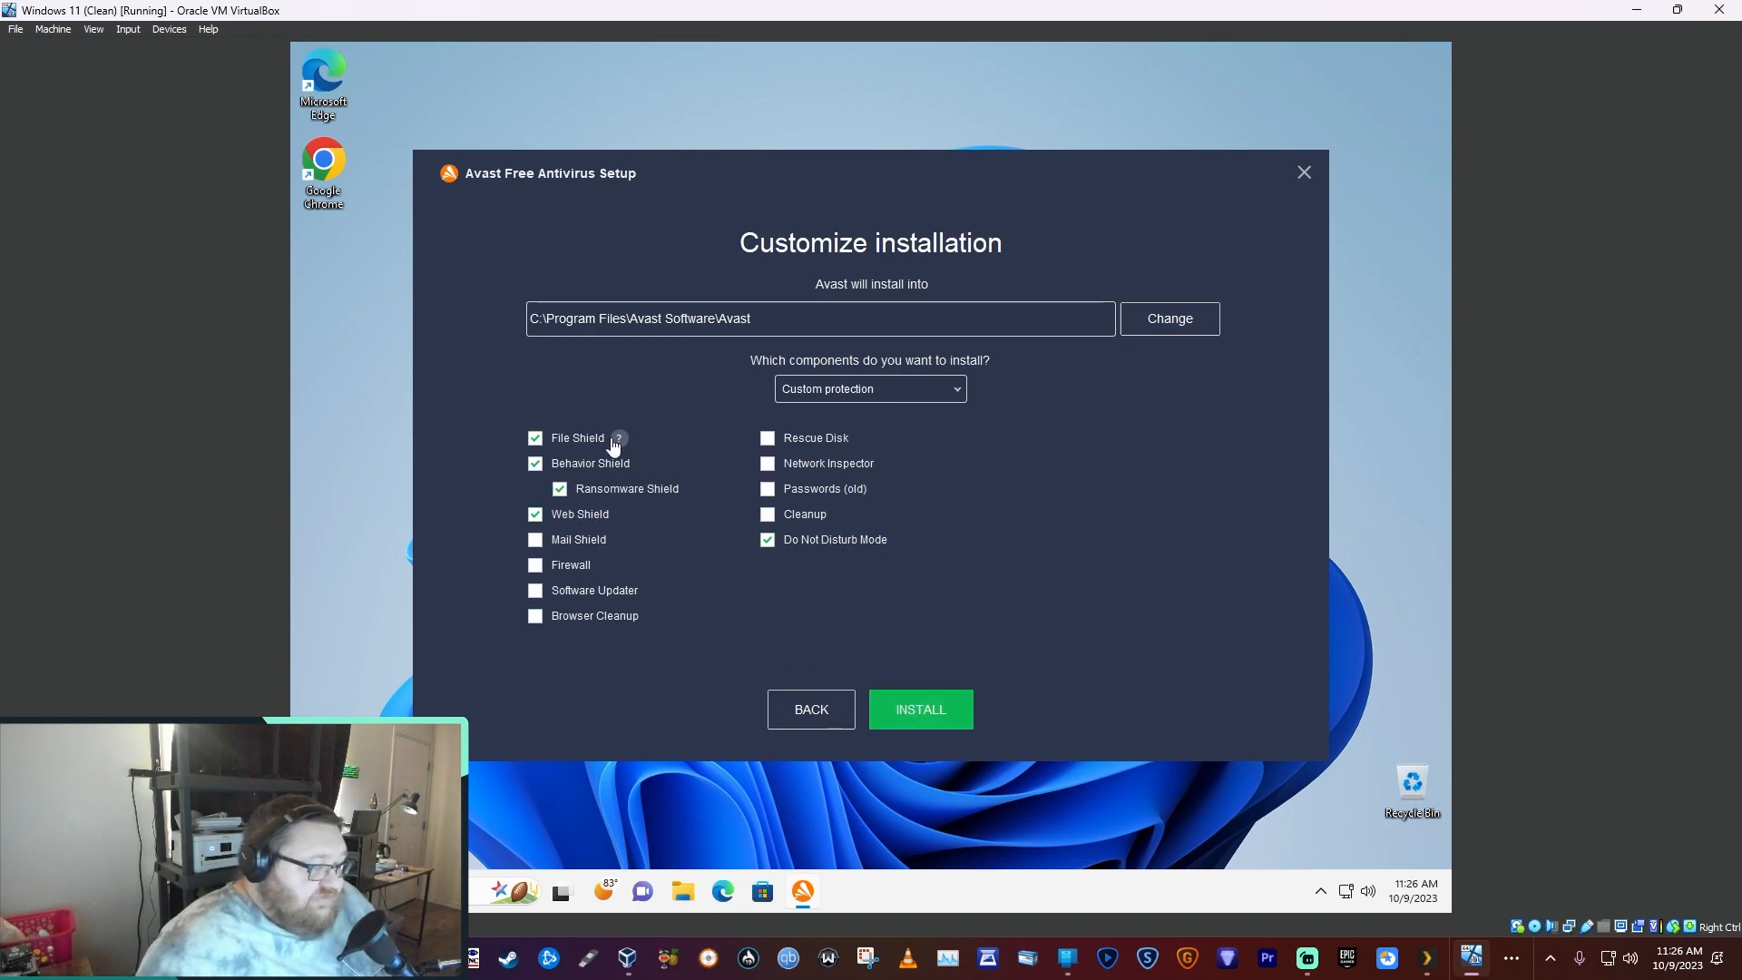
{"action": "mouse_move", "coordinate": [713, 539]}
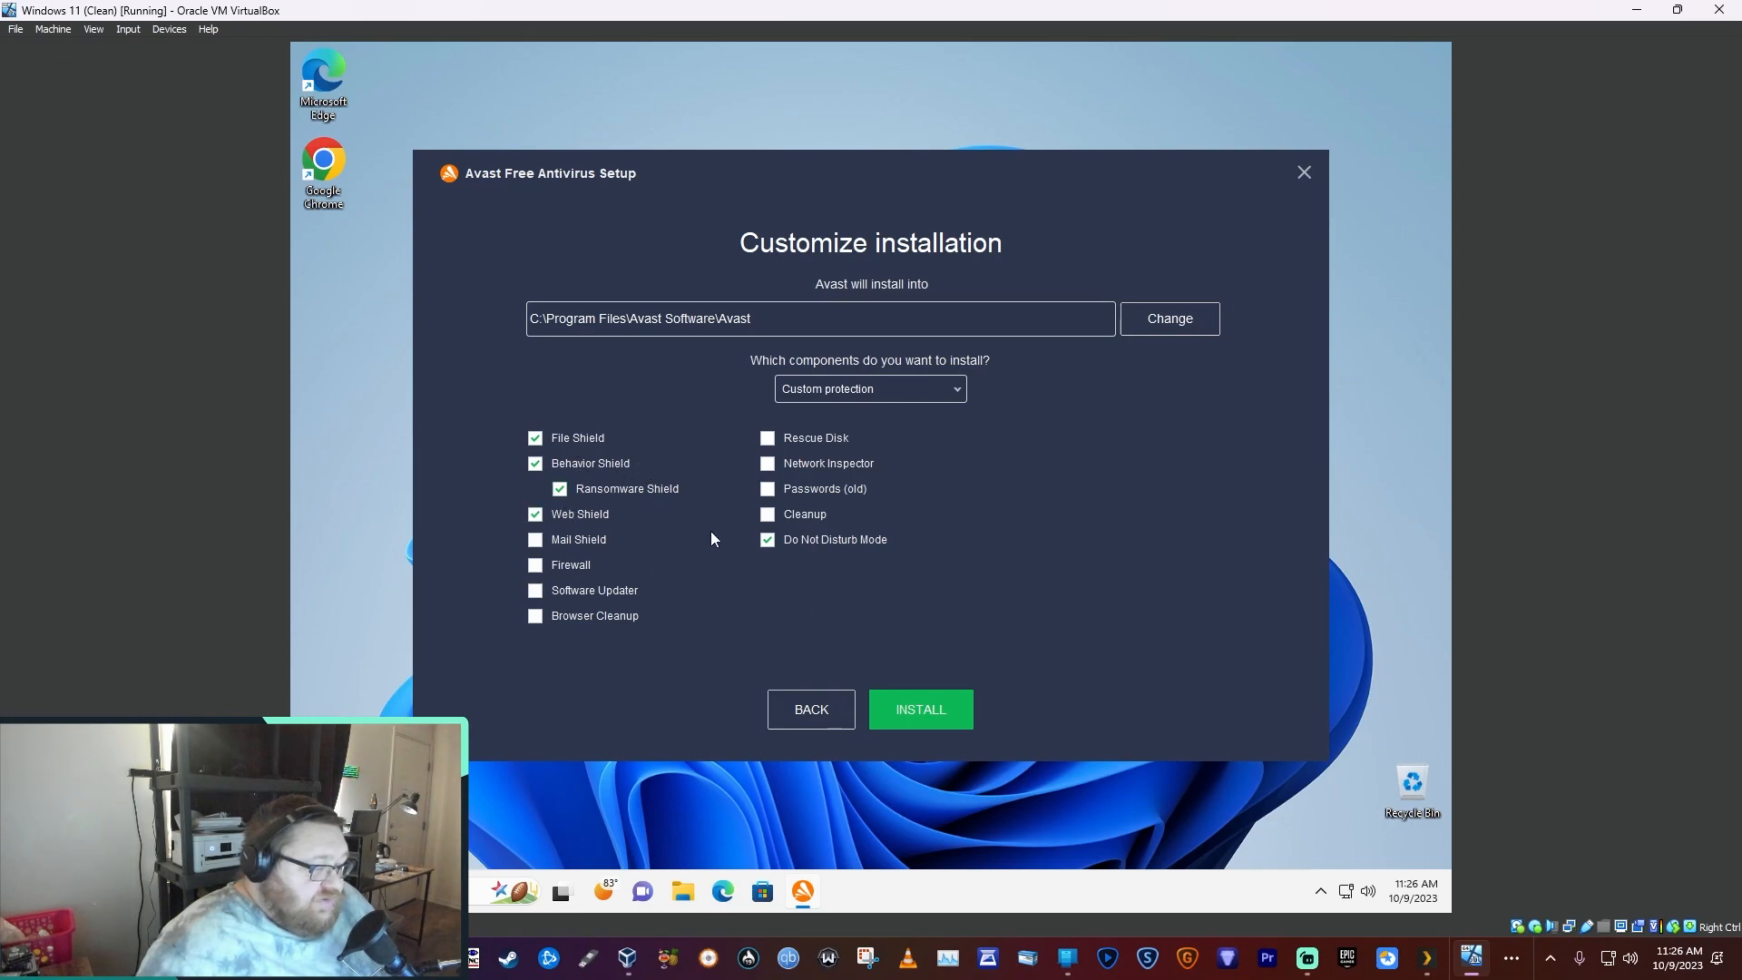
{"action": "mouse_move", "coordinate": [920, 713]}
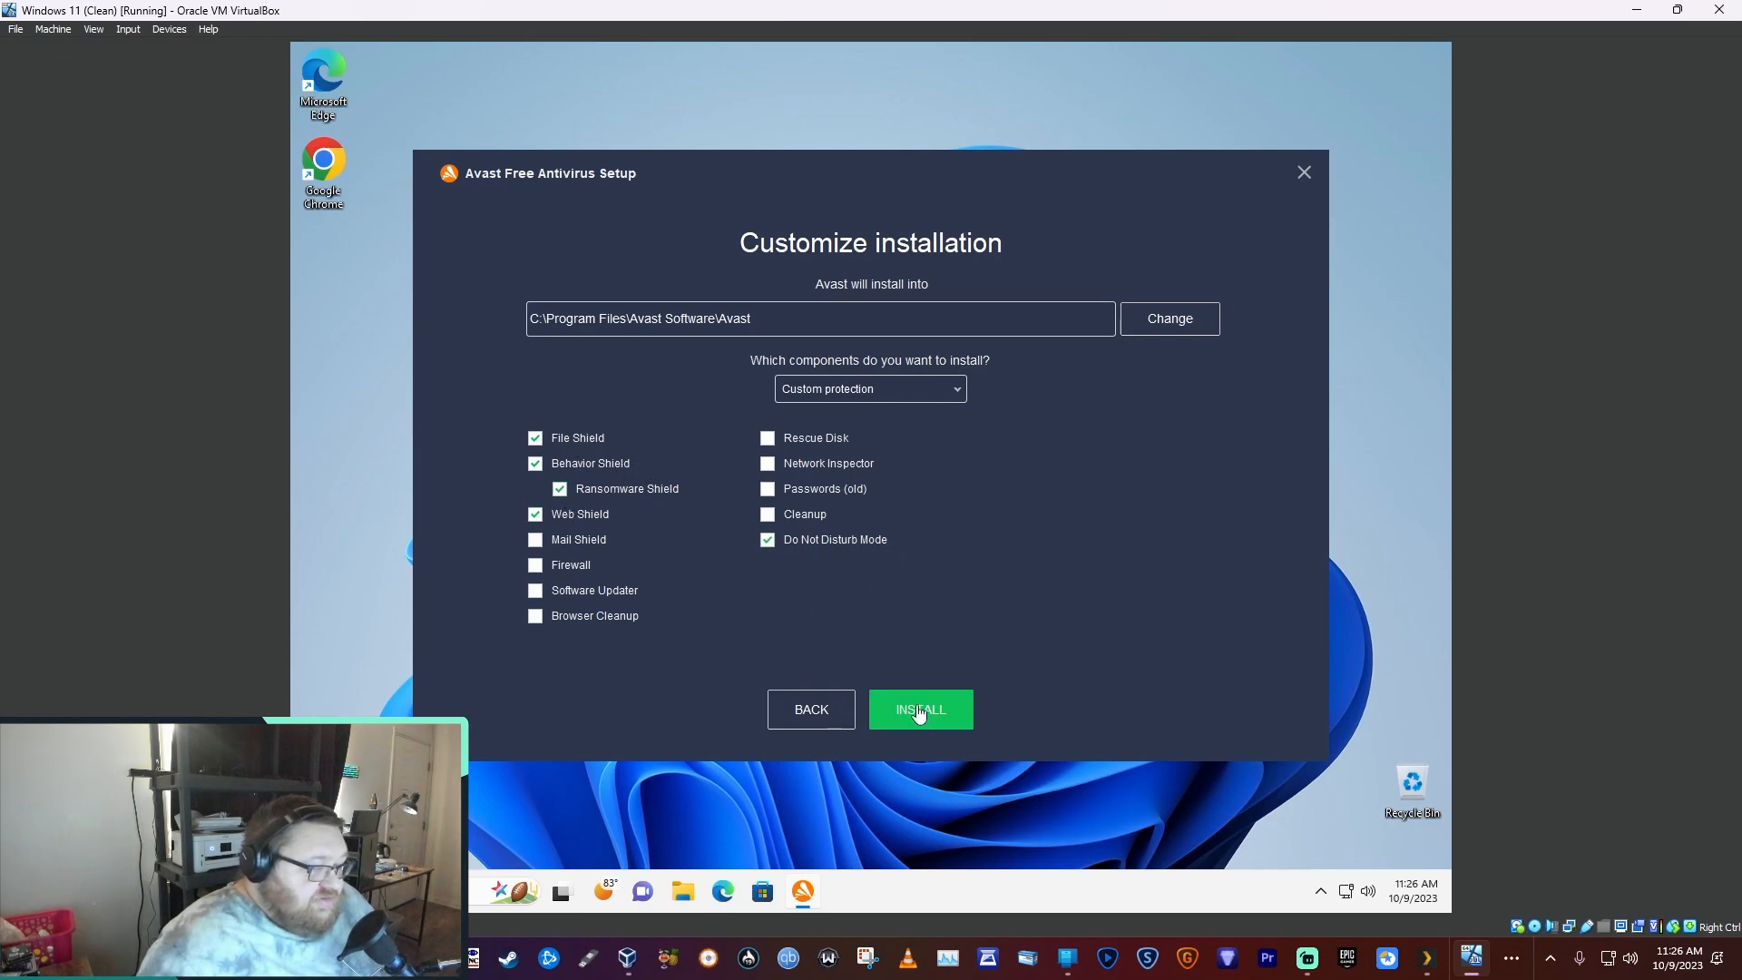
{"action": "left_click", "coordinate": [920, 709]}
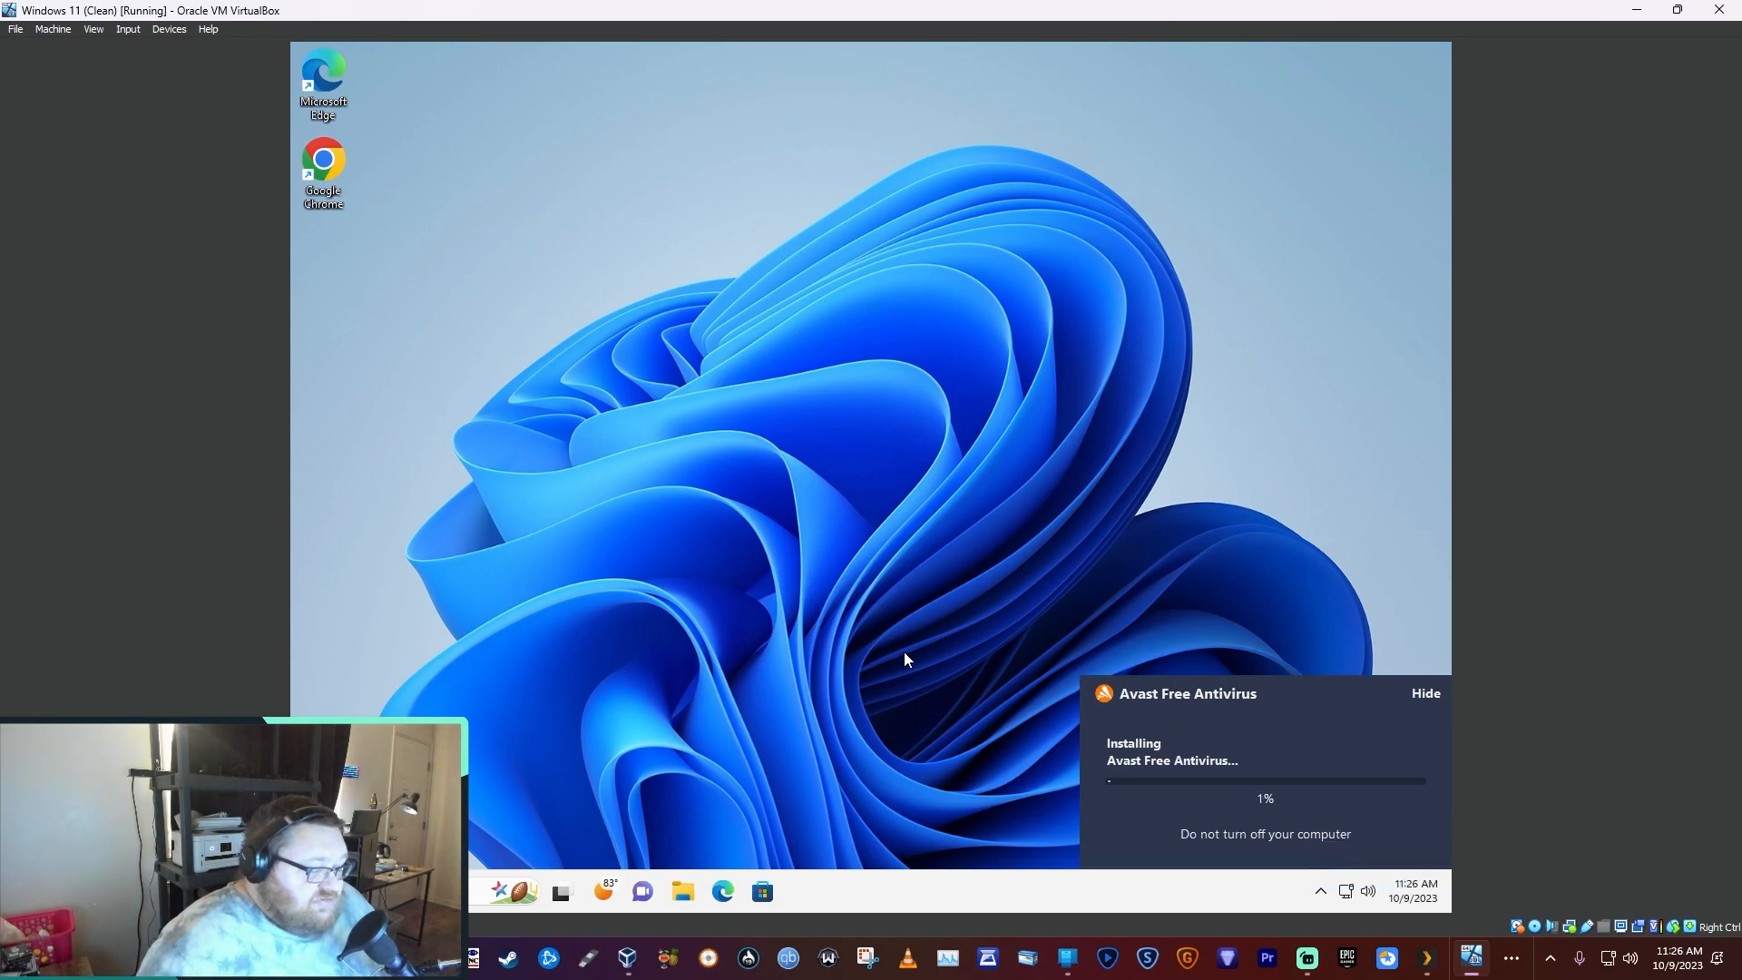
{"action": "mouse_move", "coordinate": [944, 508]}
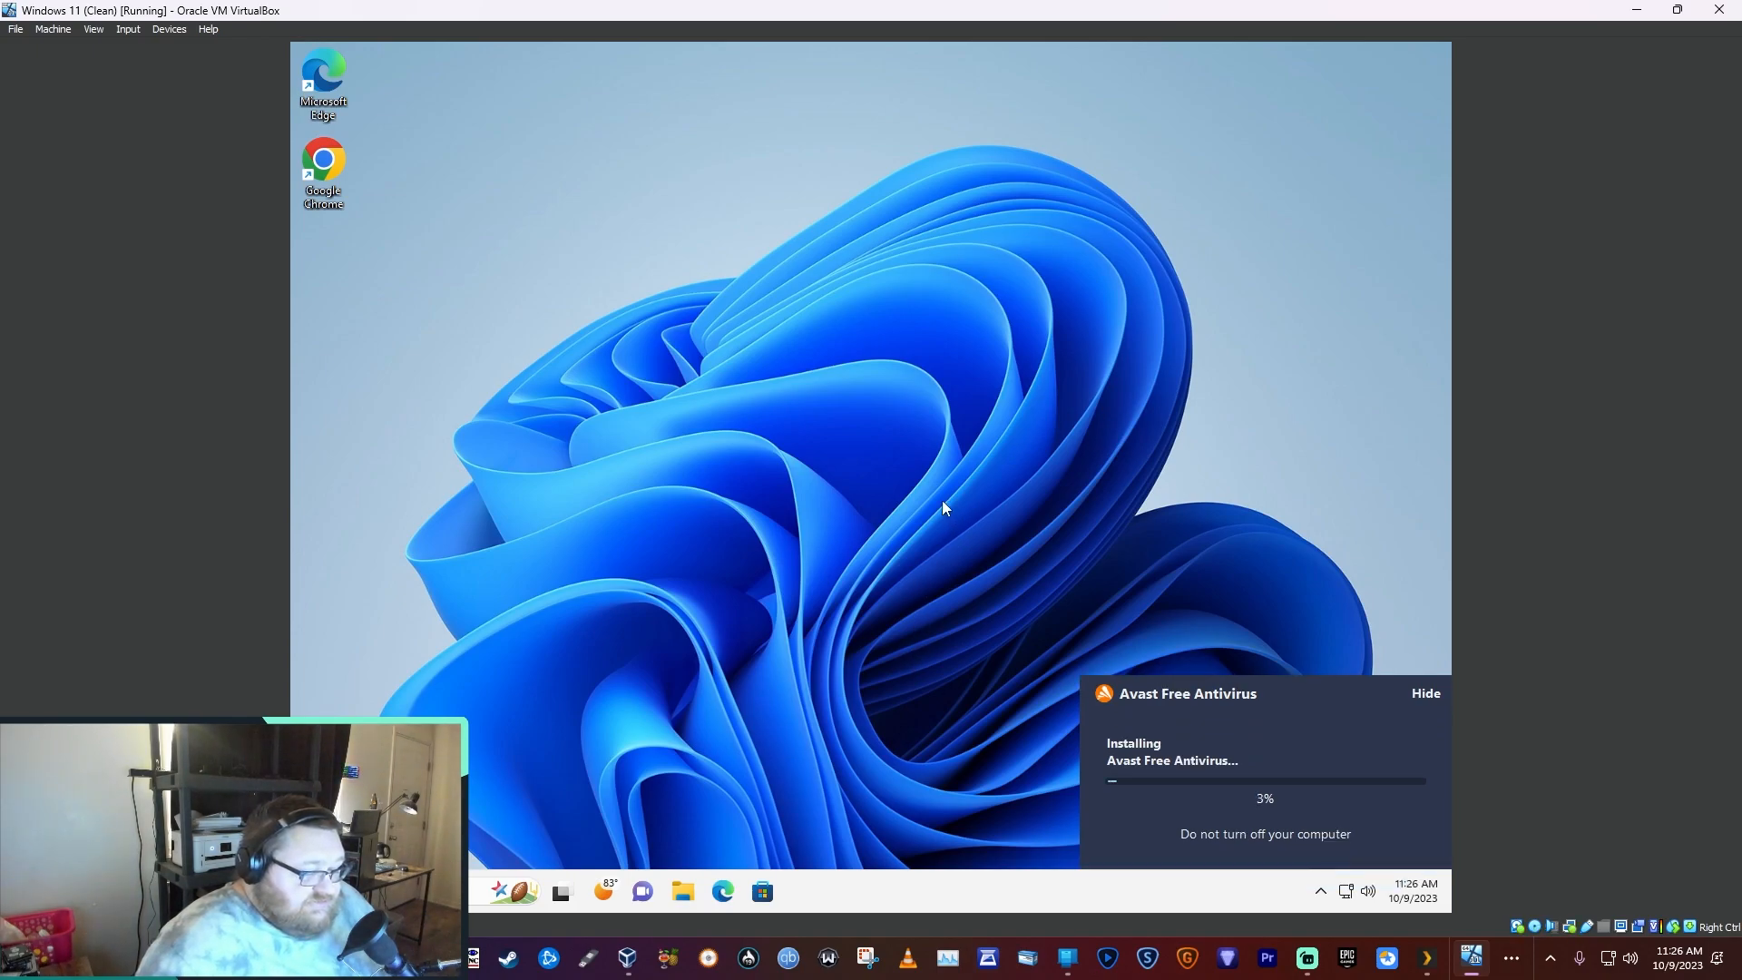
{"action": "mouse_move", "coordinate": [953, 463]}
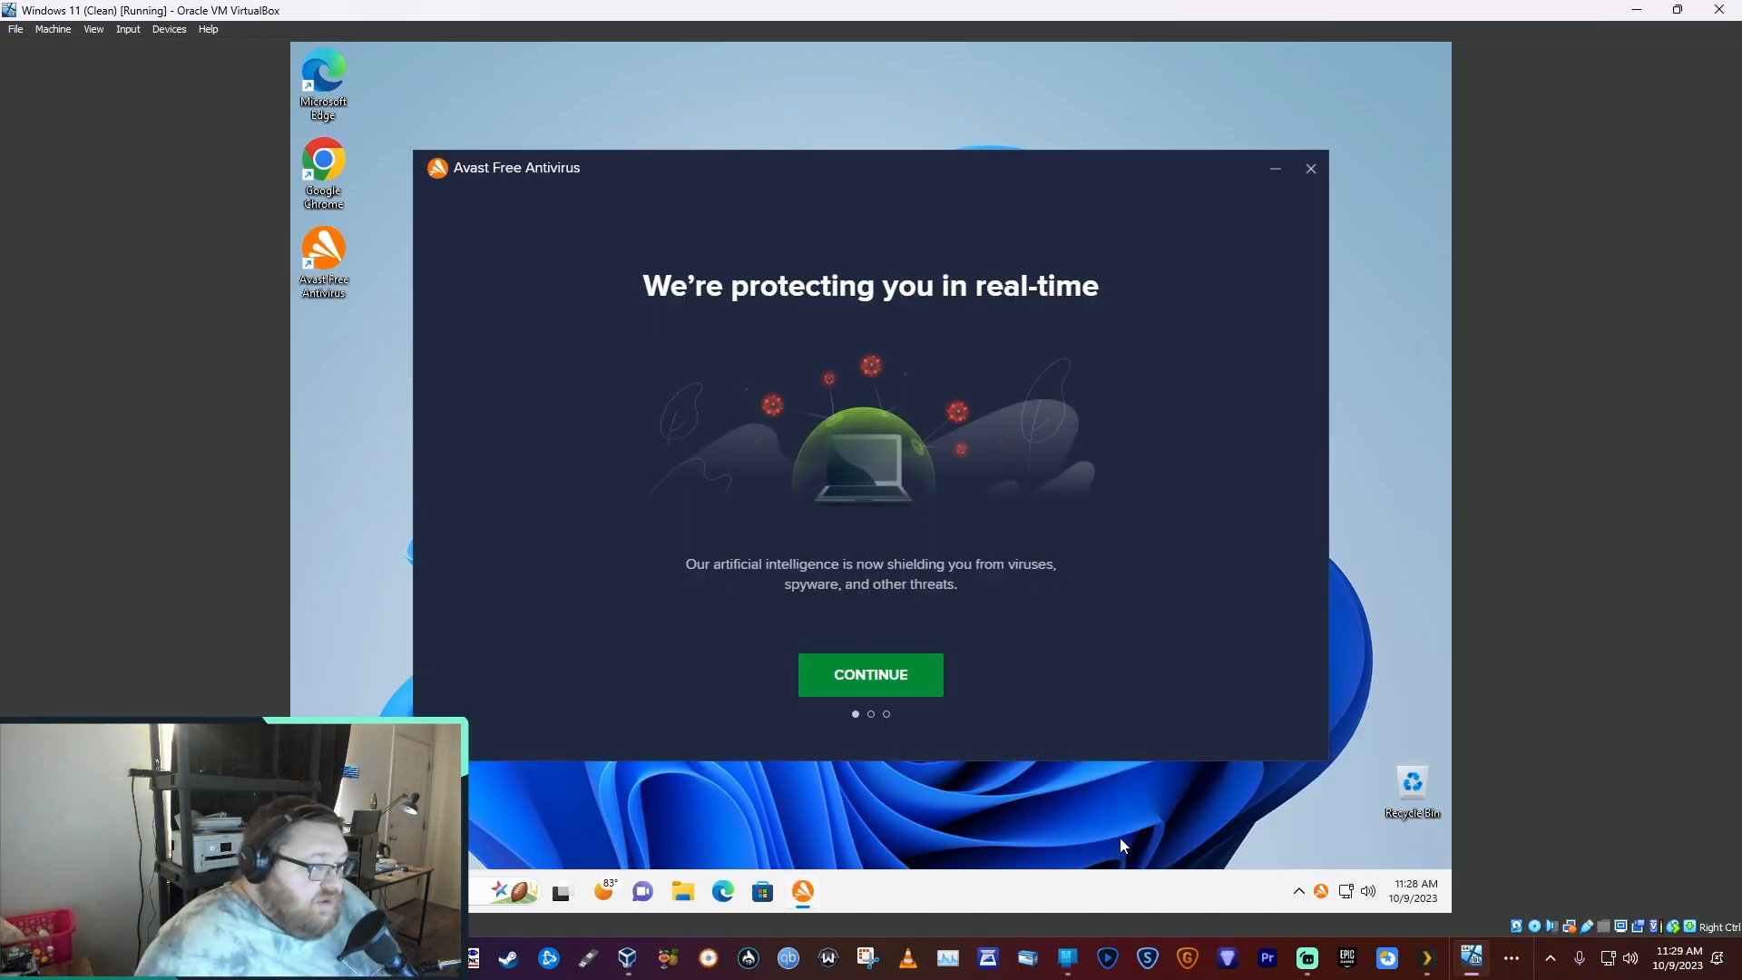
{"action": "mouse_move", "coordinate": [871, 691]}
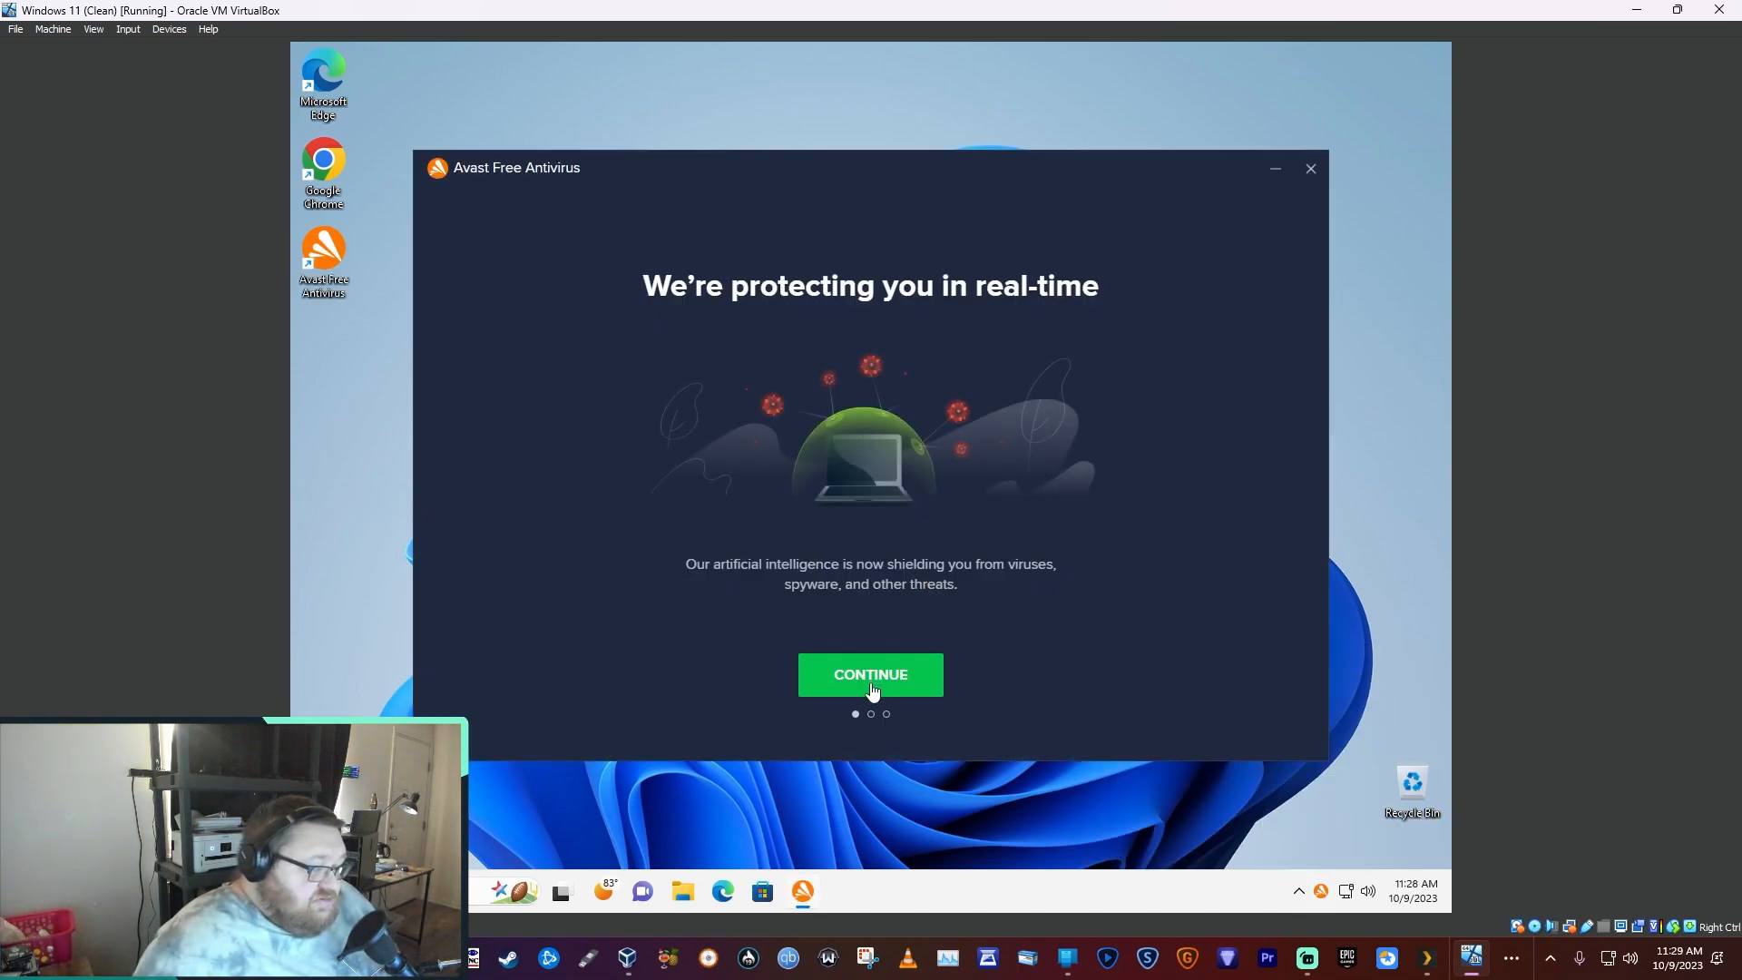
- Continue past the welcome, choose Continue with Free, and run the first scan
{"action": "left_click", "coordinate": [870, 675]}
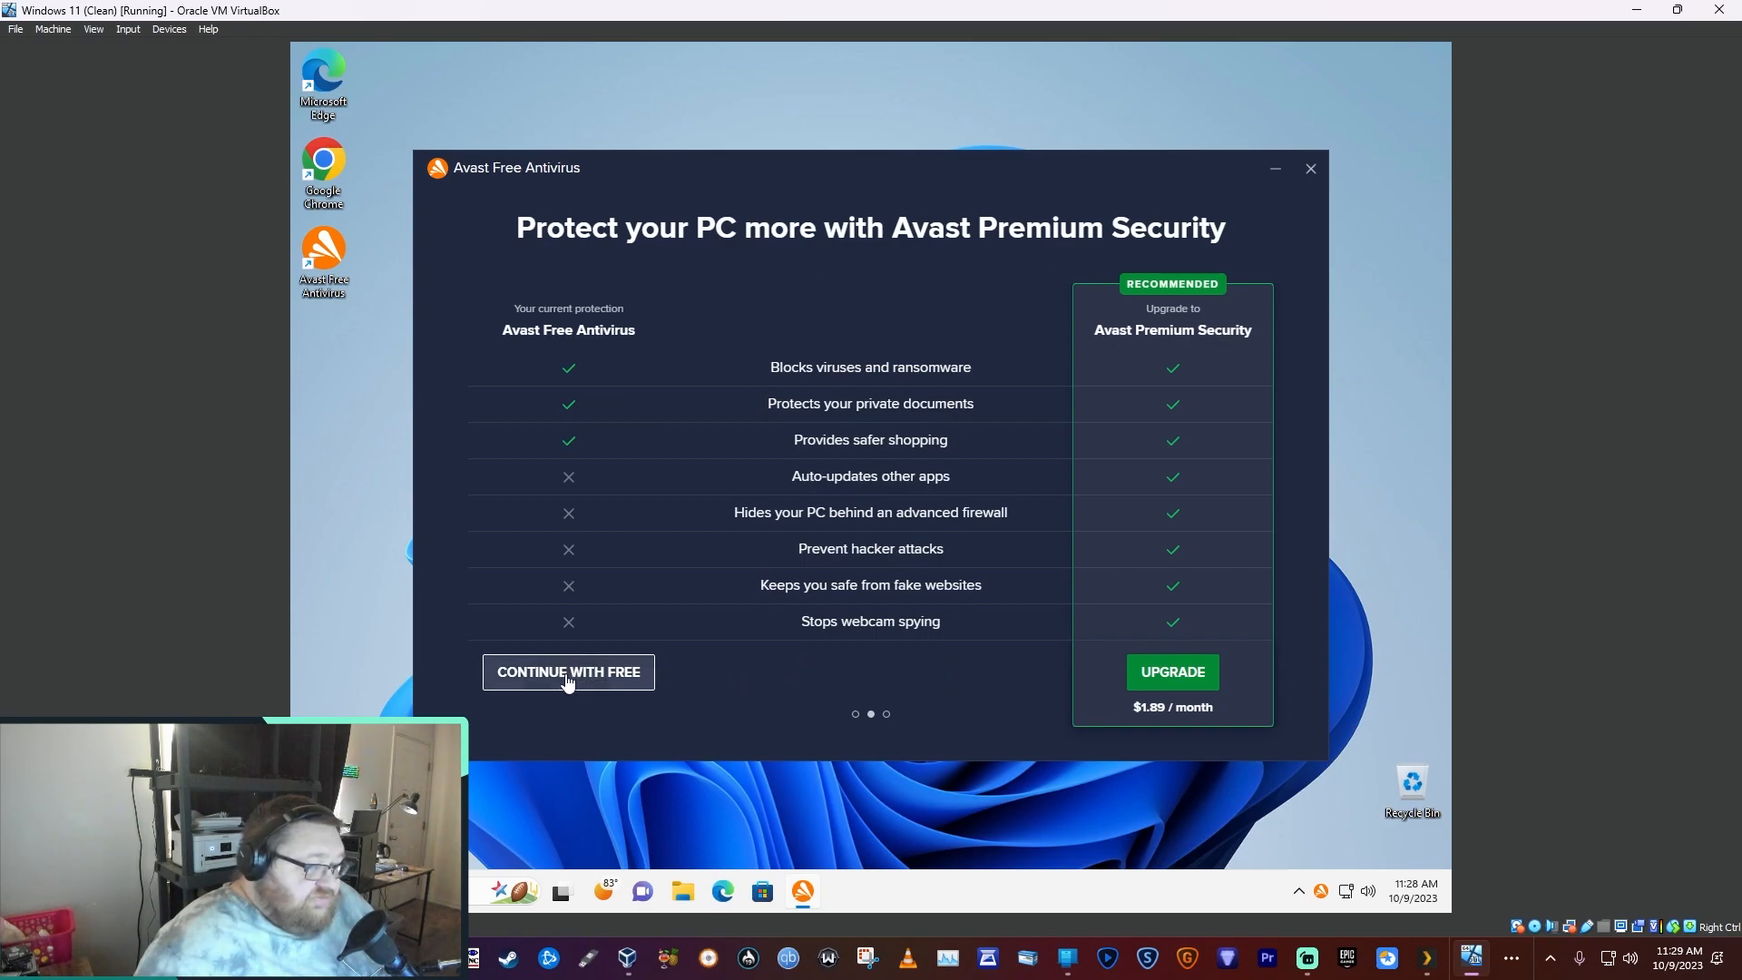
{"action": "left_click", "coordinate": [569, 672]}
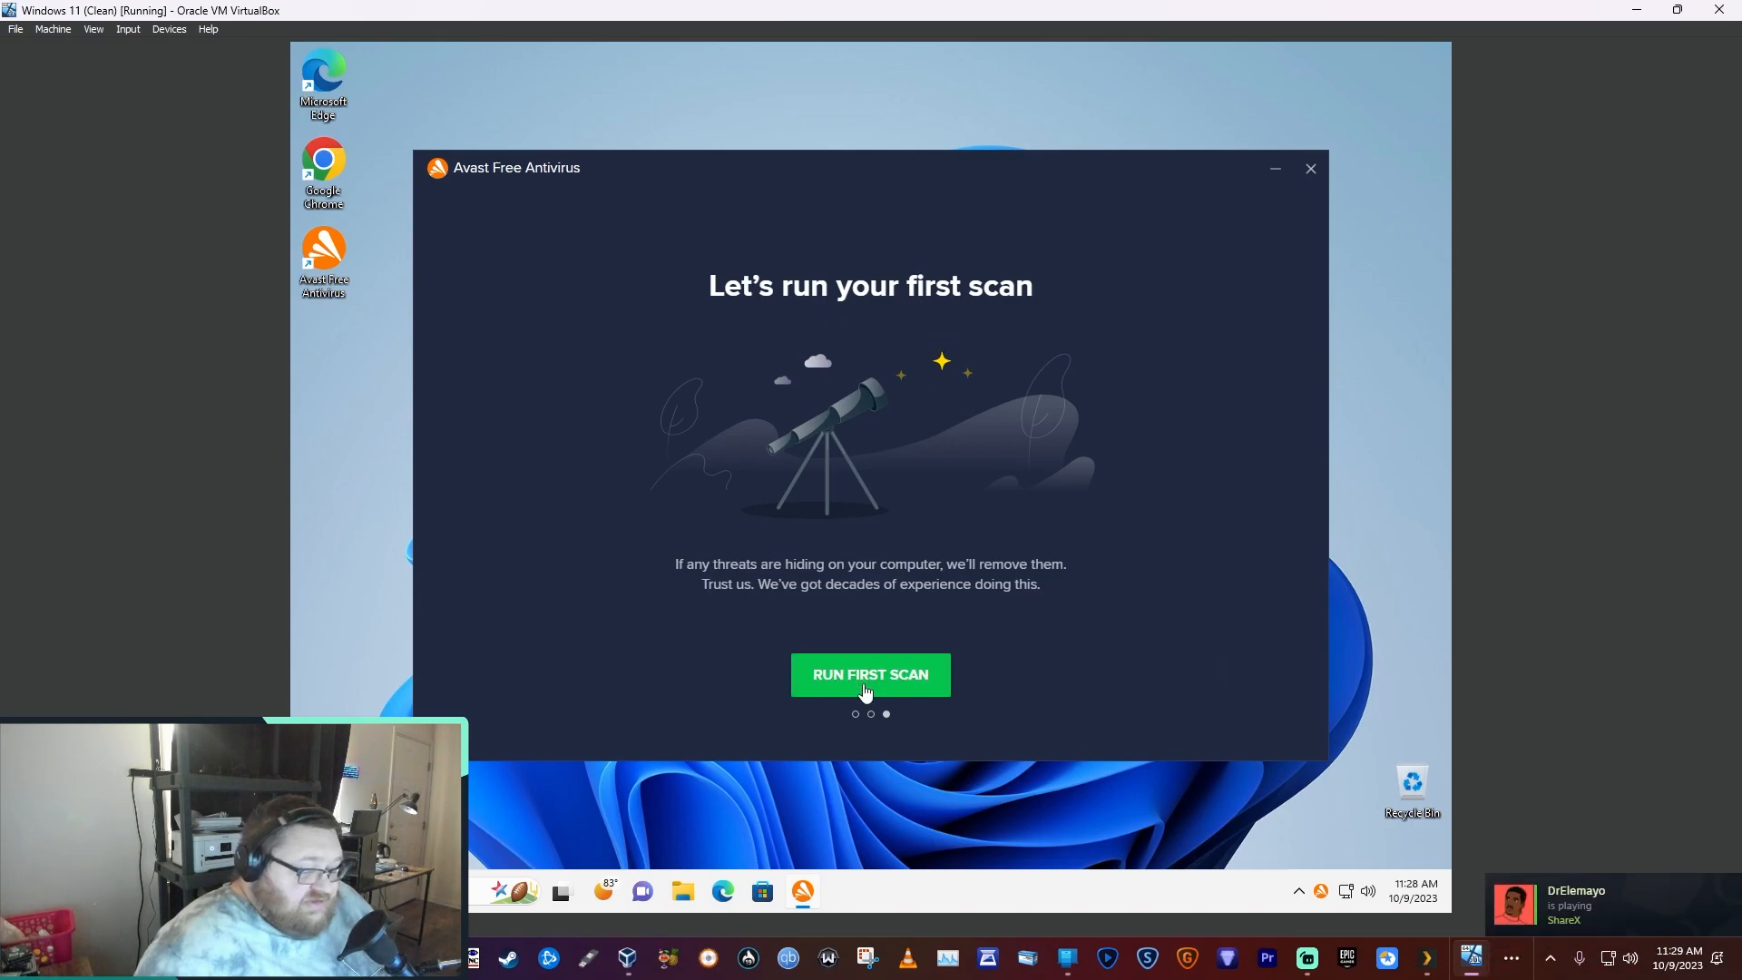
{"action": "left_click", "coordinate": [870, 675]}
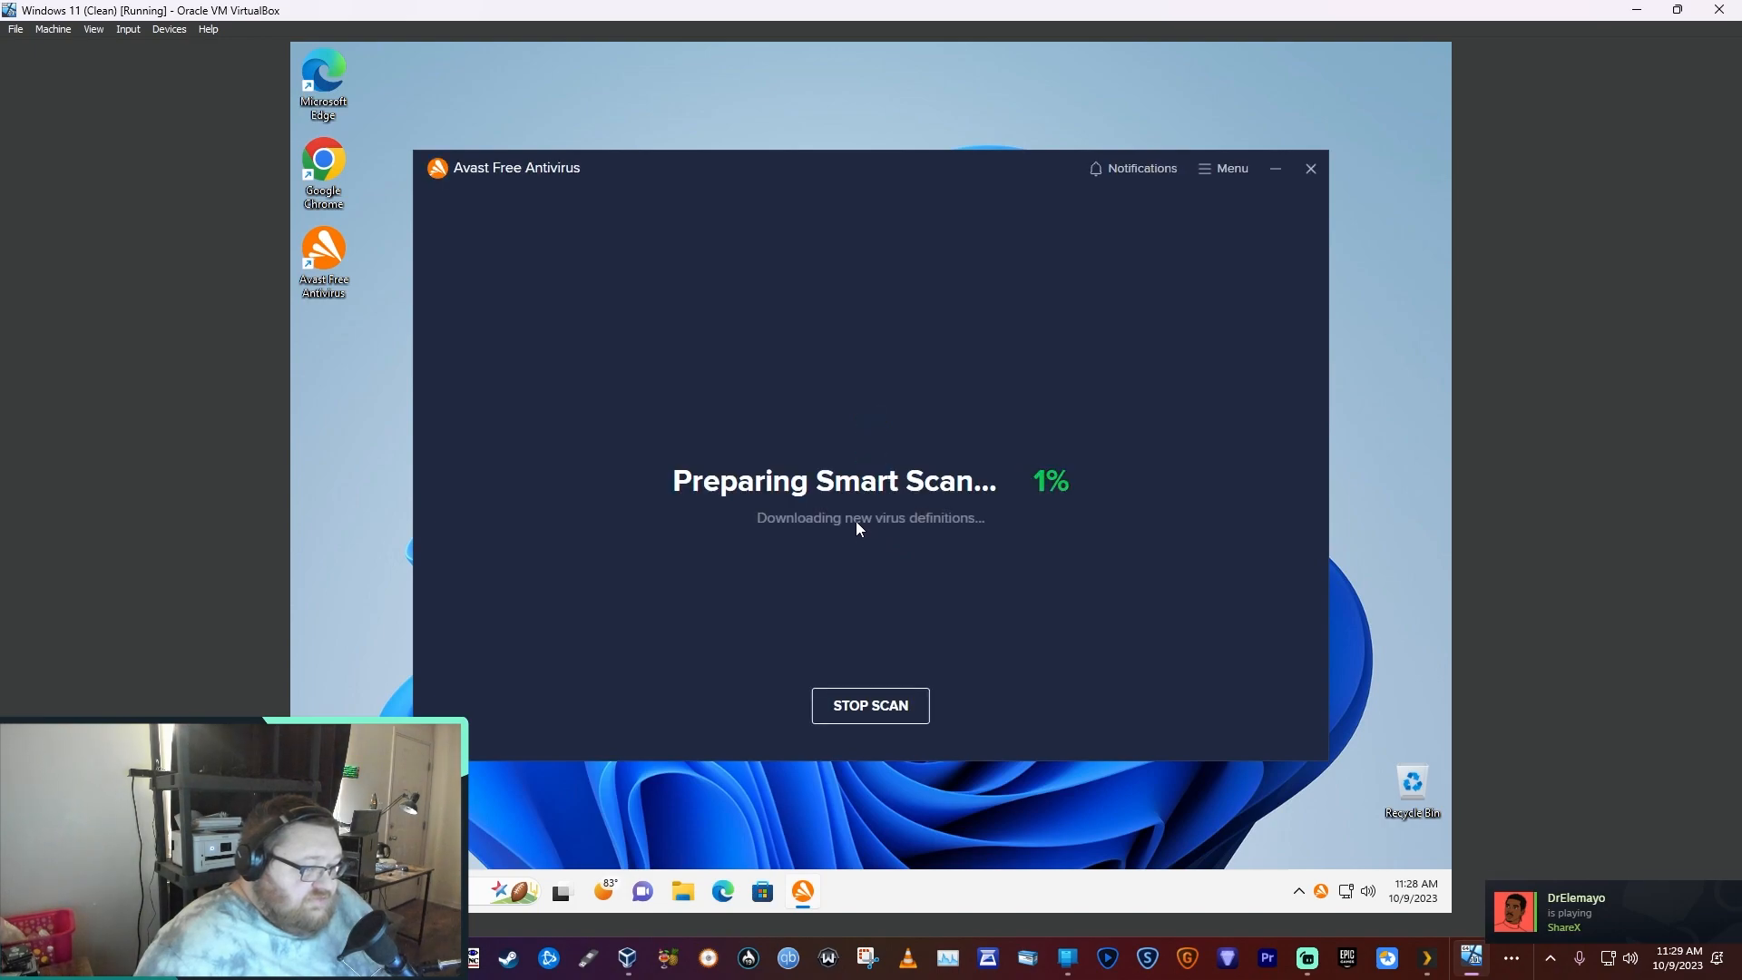
{"action": "mouse_move", "coordinate": [936, 647]}
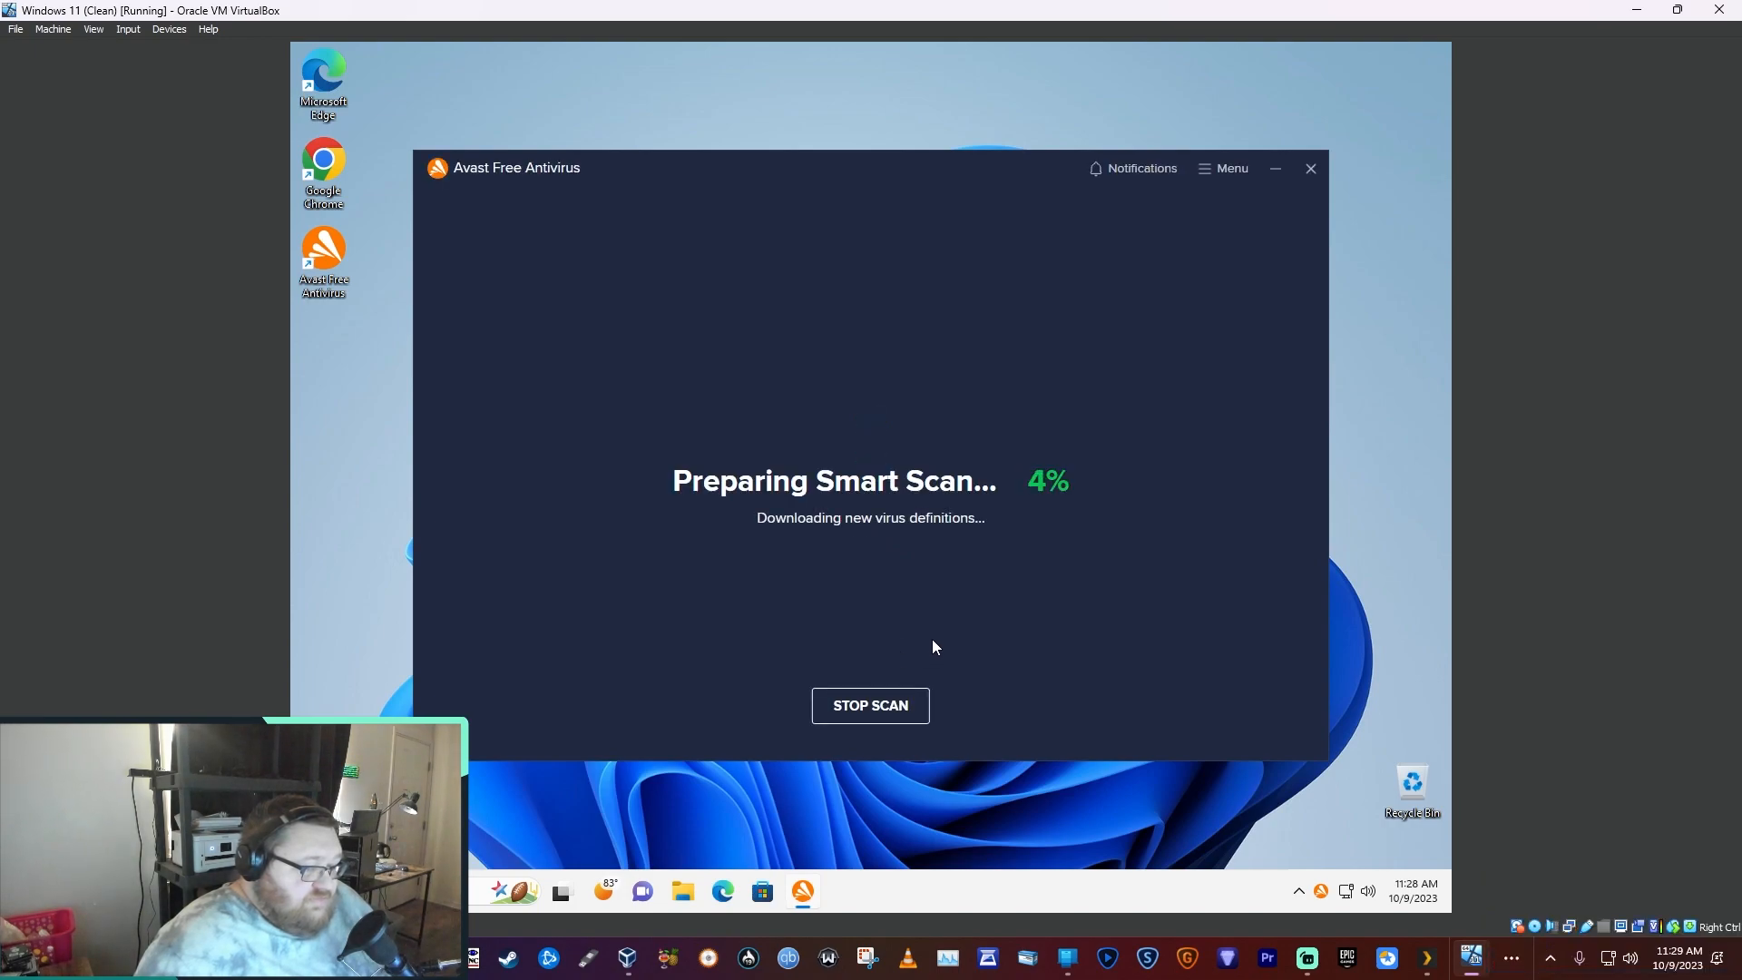
- Stop the first Smart Scan, confirm the warning, and dismiss the Scan stopped screen
{"action": "left_click", "coordinate": [870, 705]}
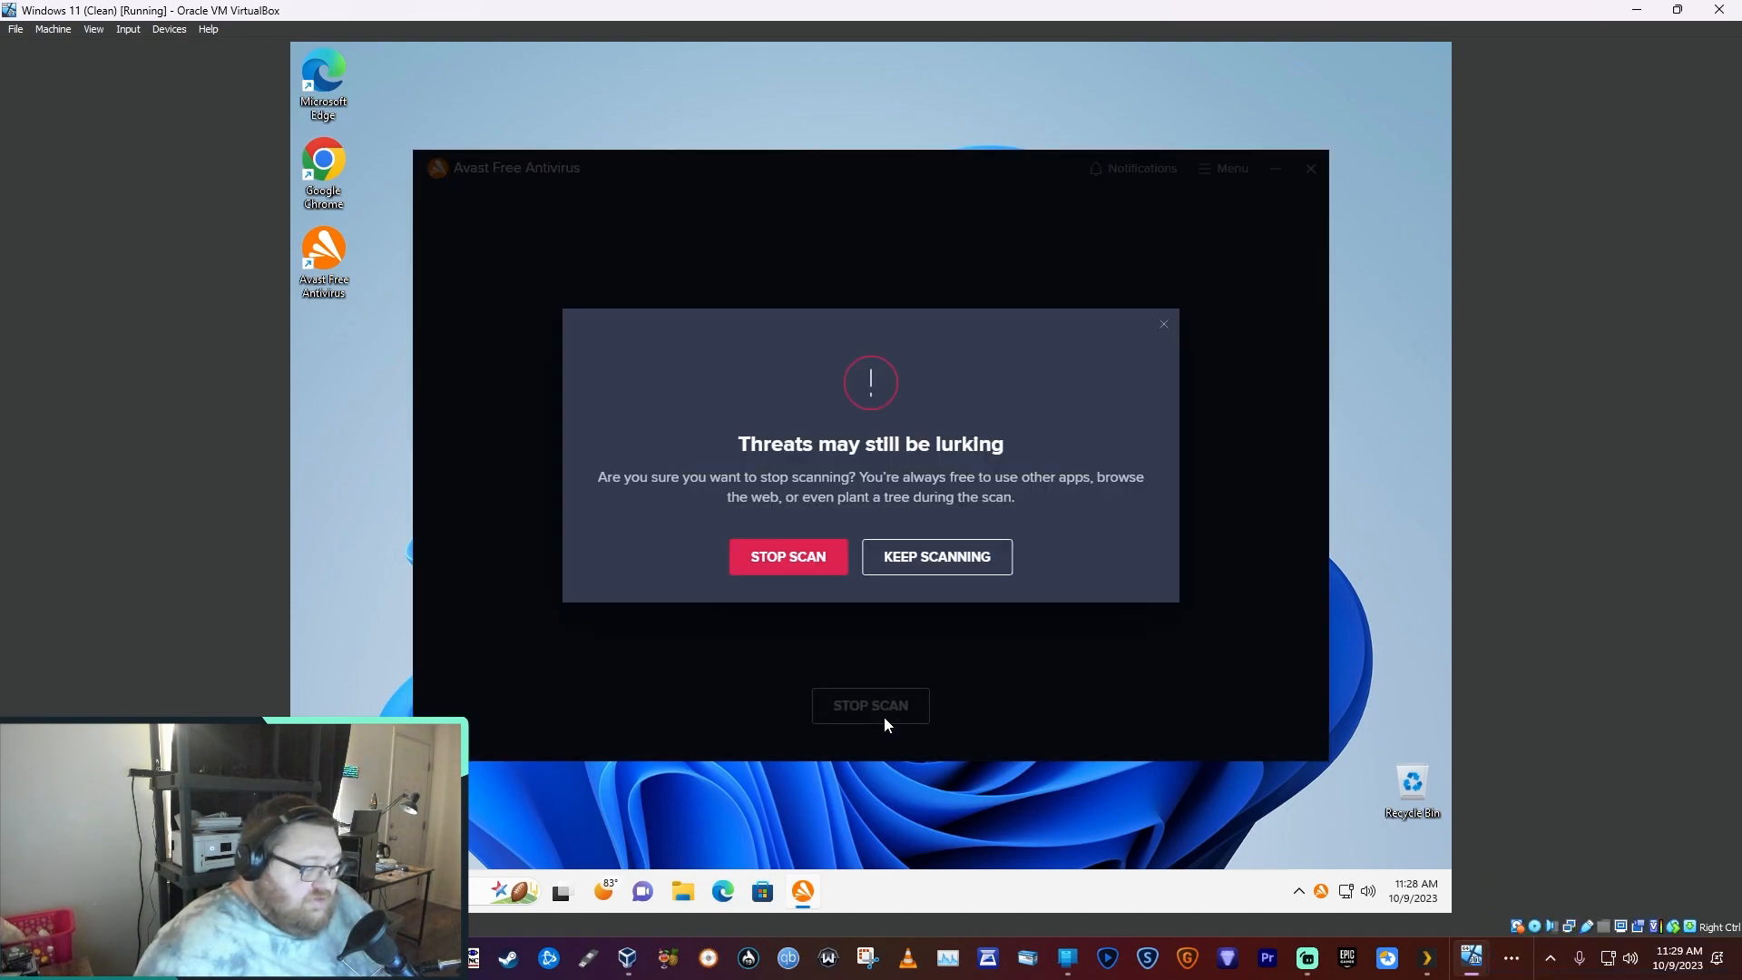
{"action": "left_click", "coordinate": [788, 556]}
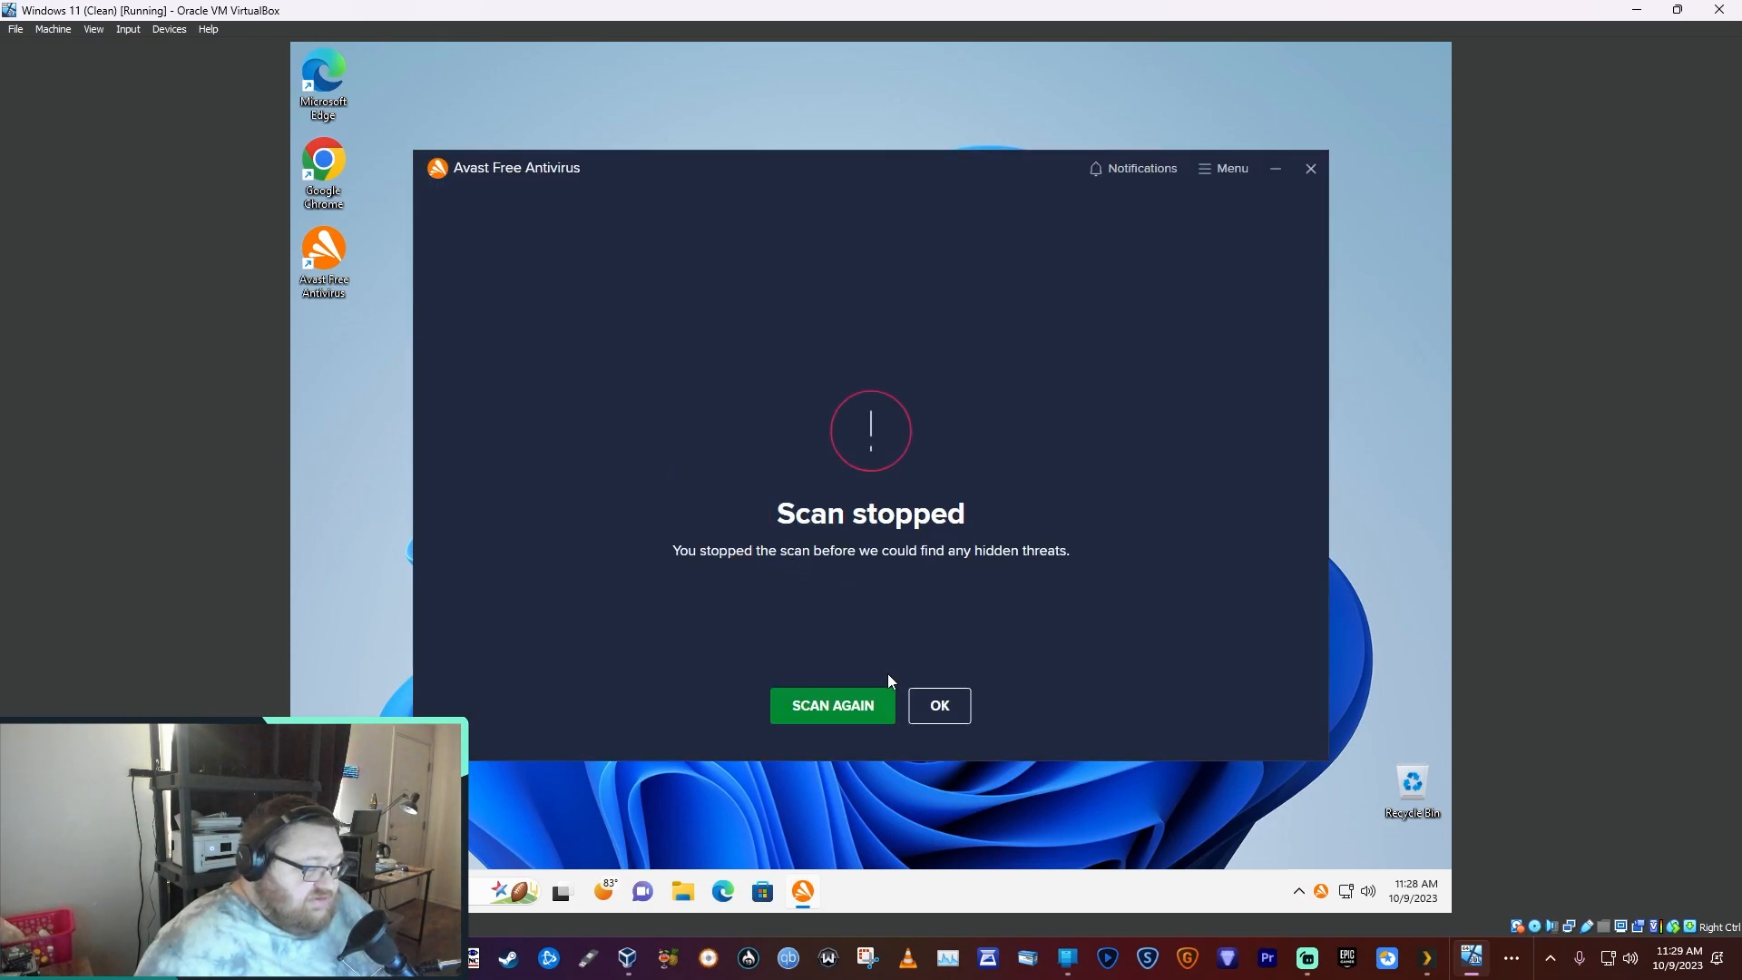
{"action": "left_click", "coordinate": [939, 706]}
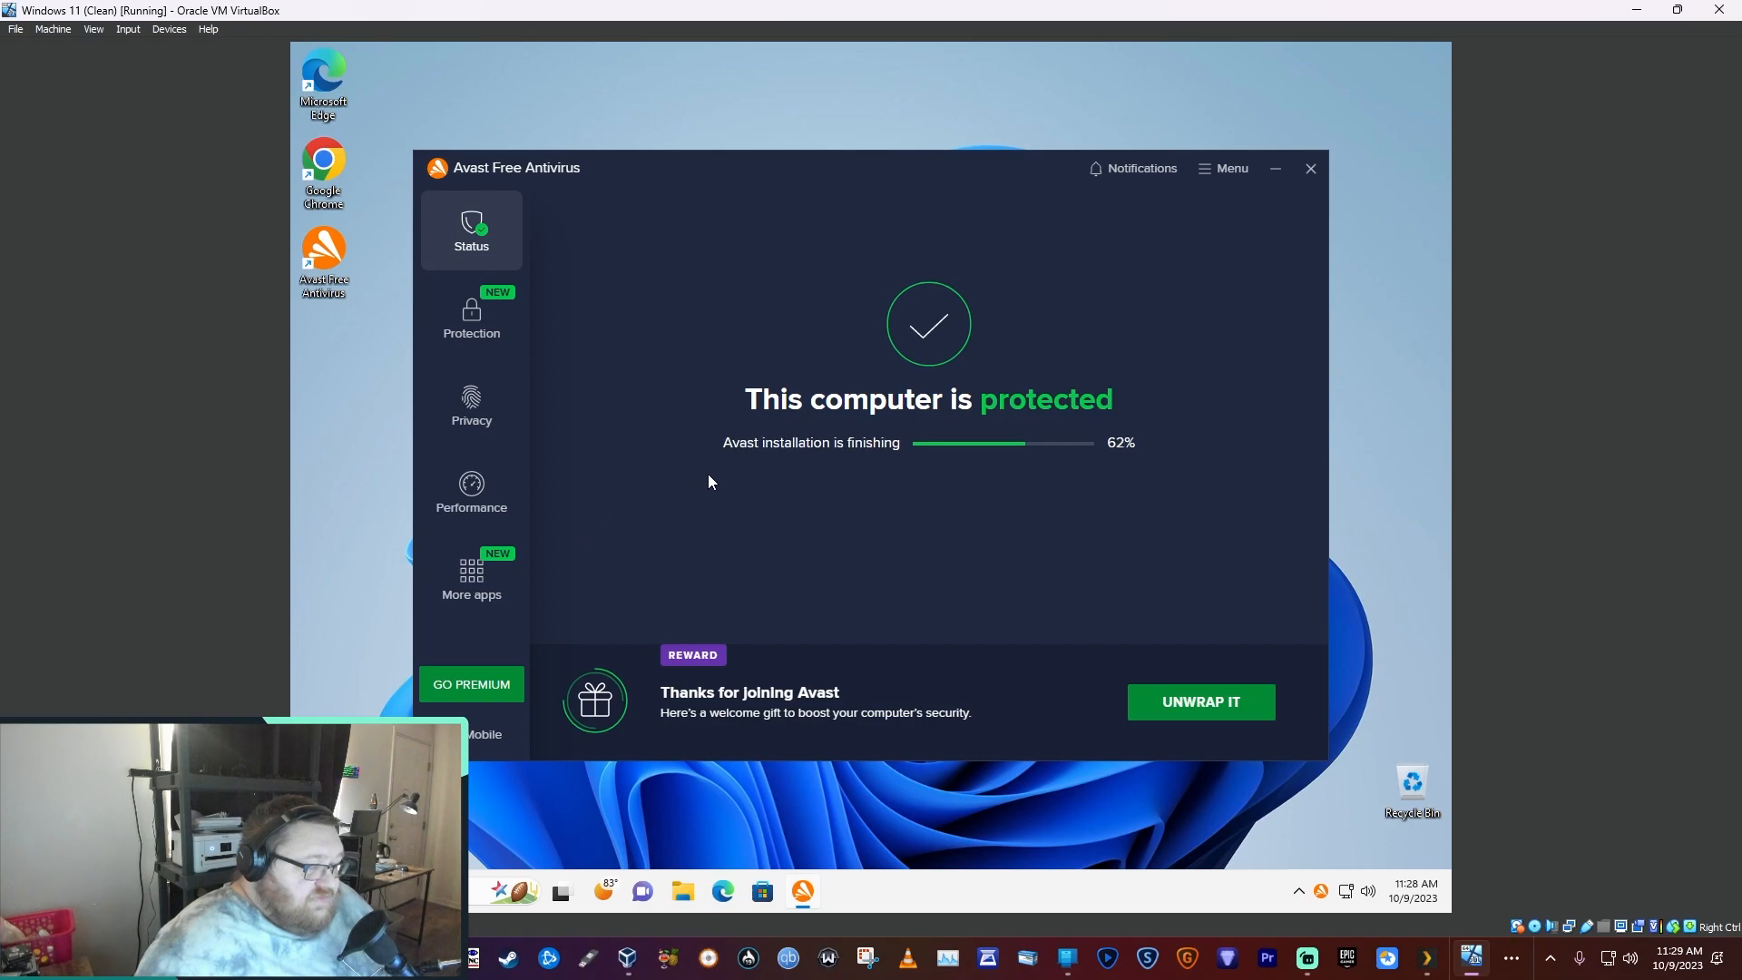
{"action": "mouse_move", "coordinate": [977, 463]}
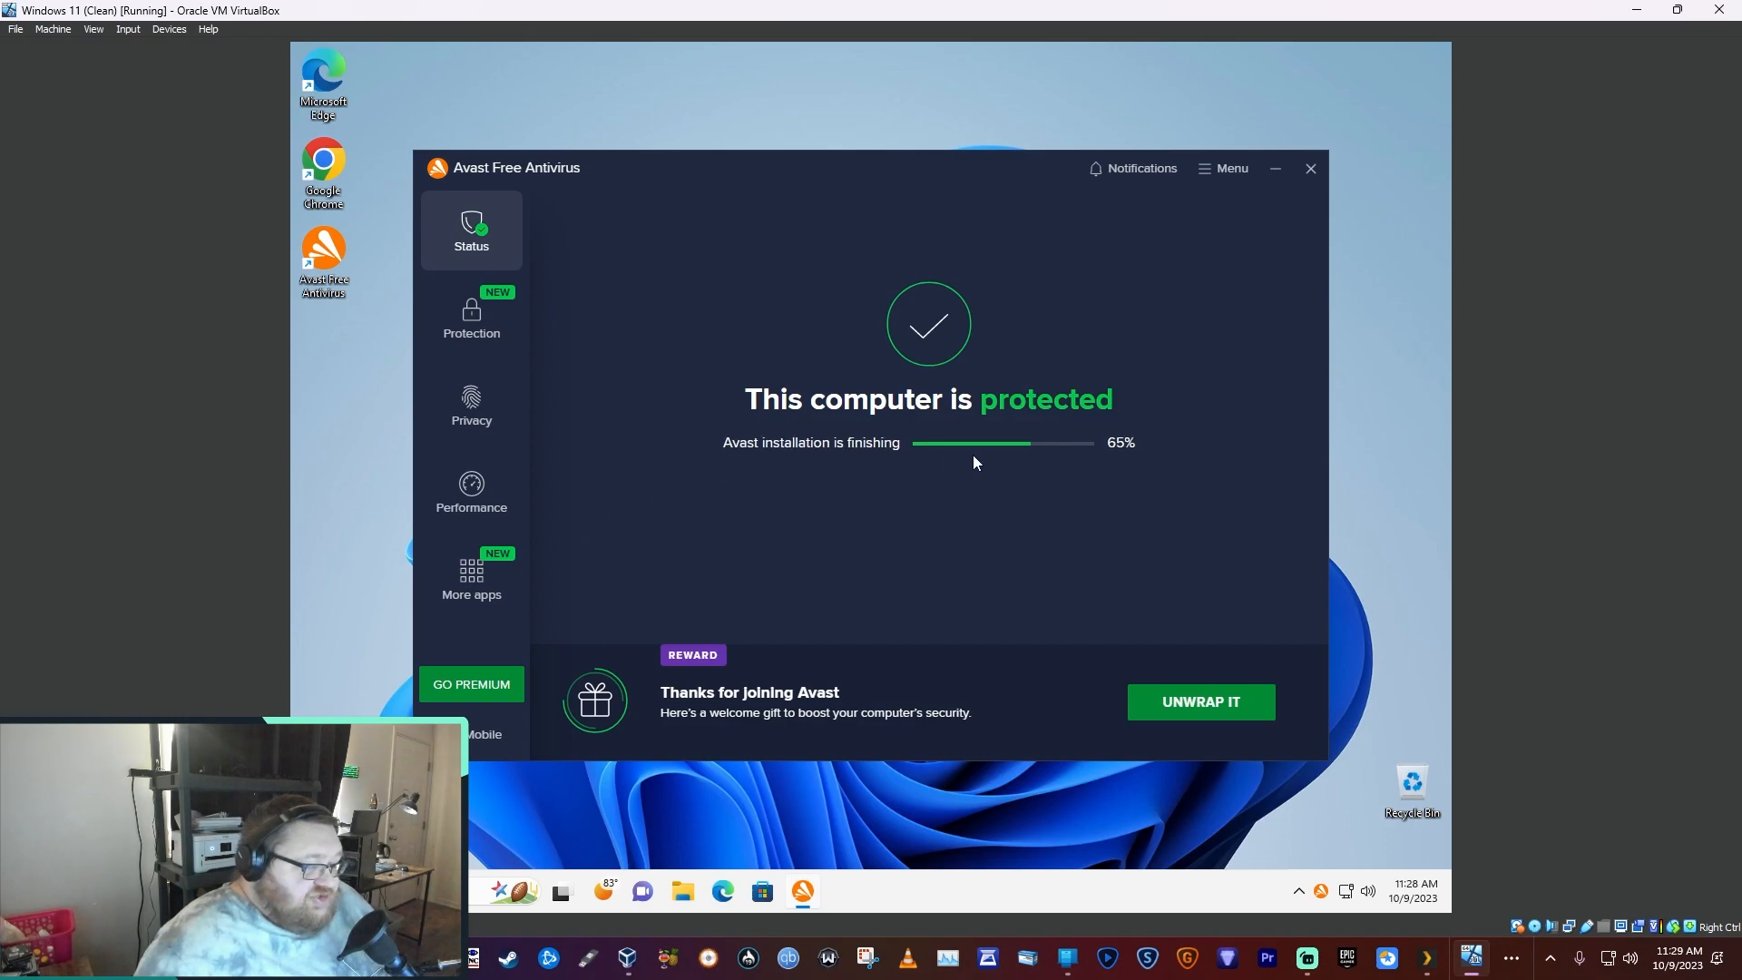
{"action": "mouse_move", "coordinate": [903, 497]}
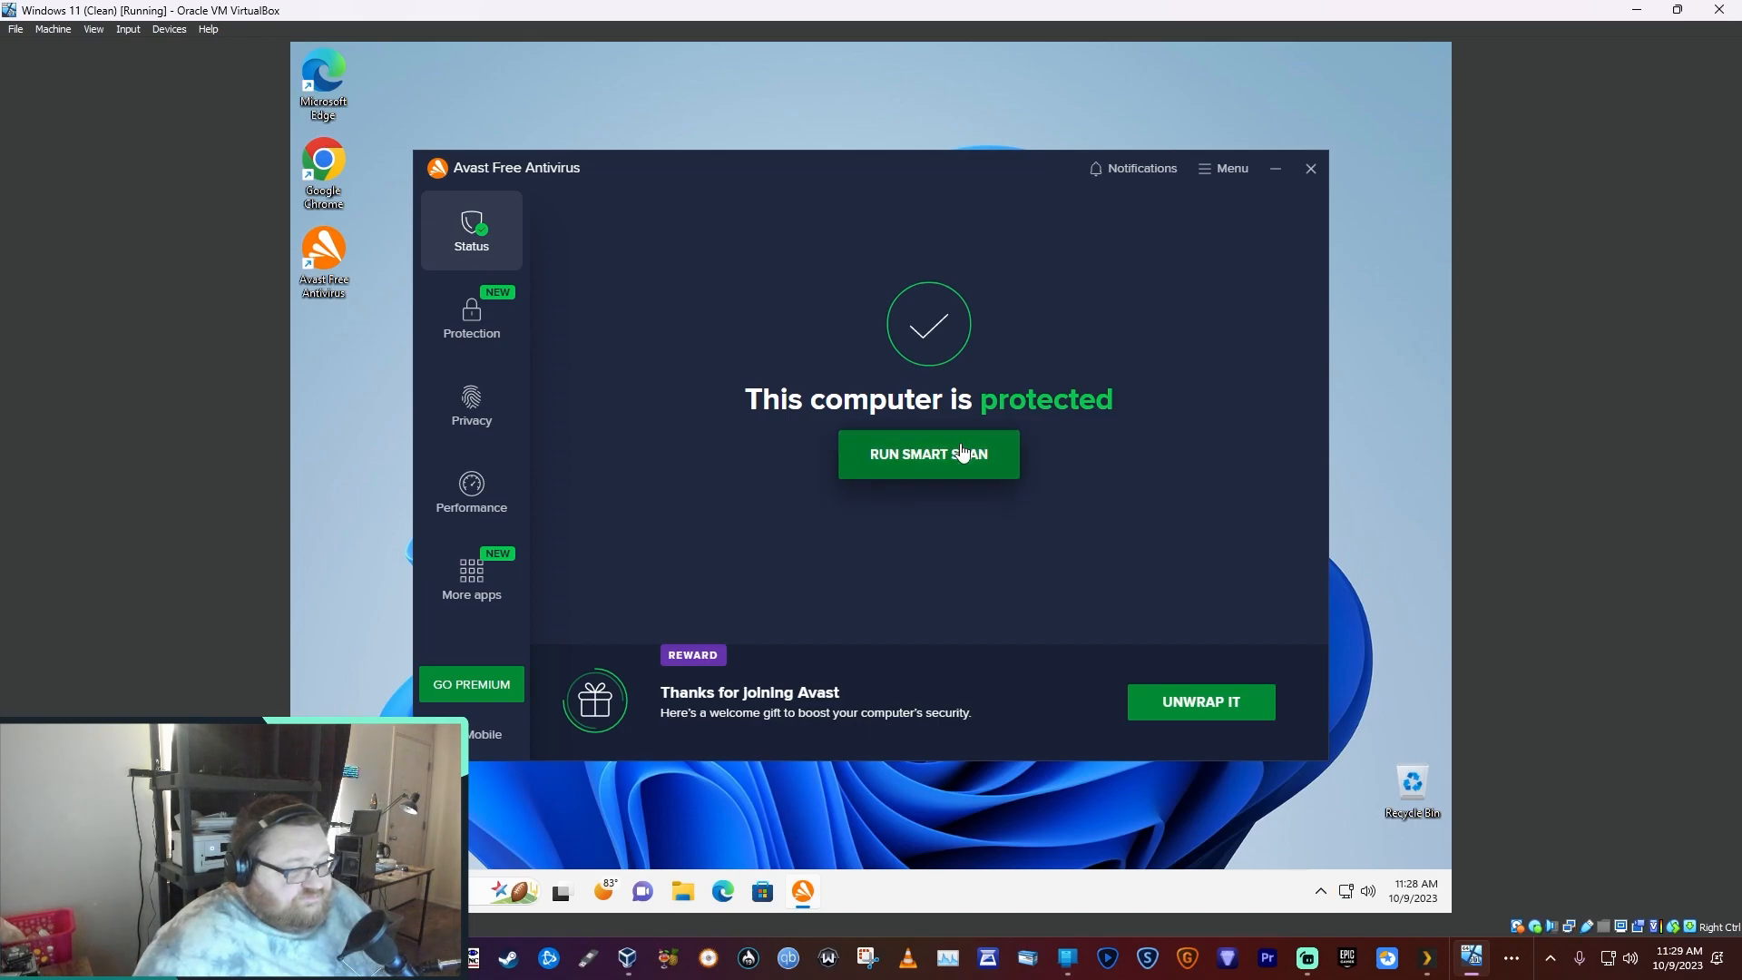
{"action": "mouse_move", "coordinate": [1038, 443]}
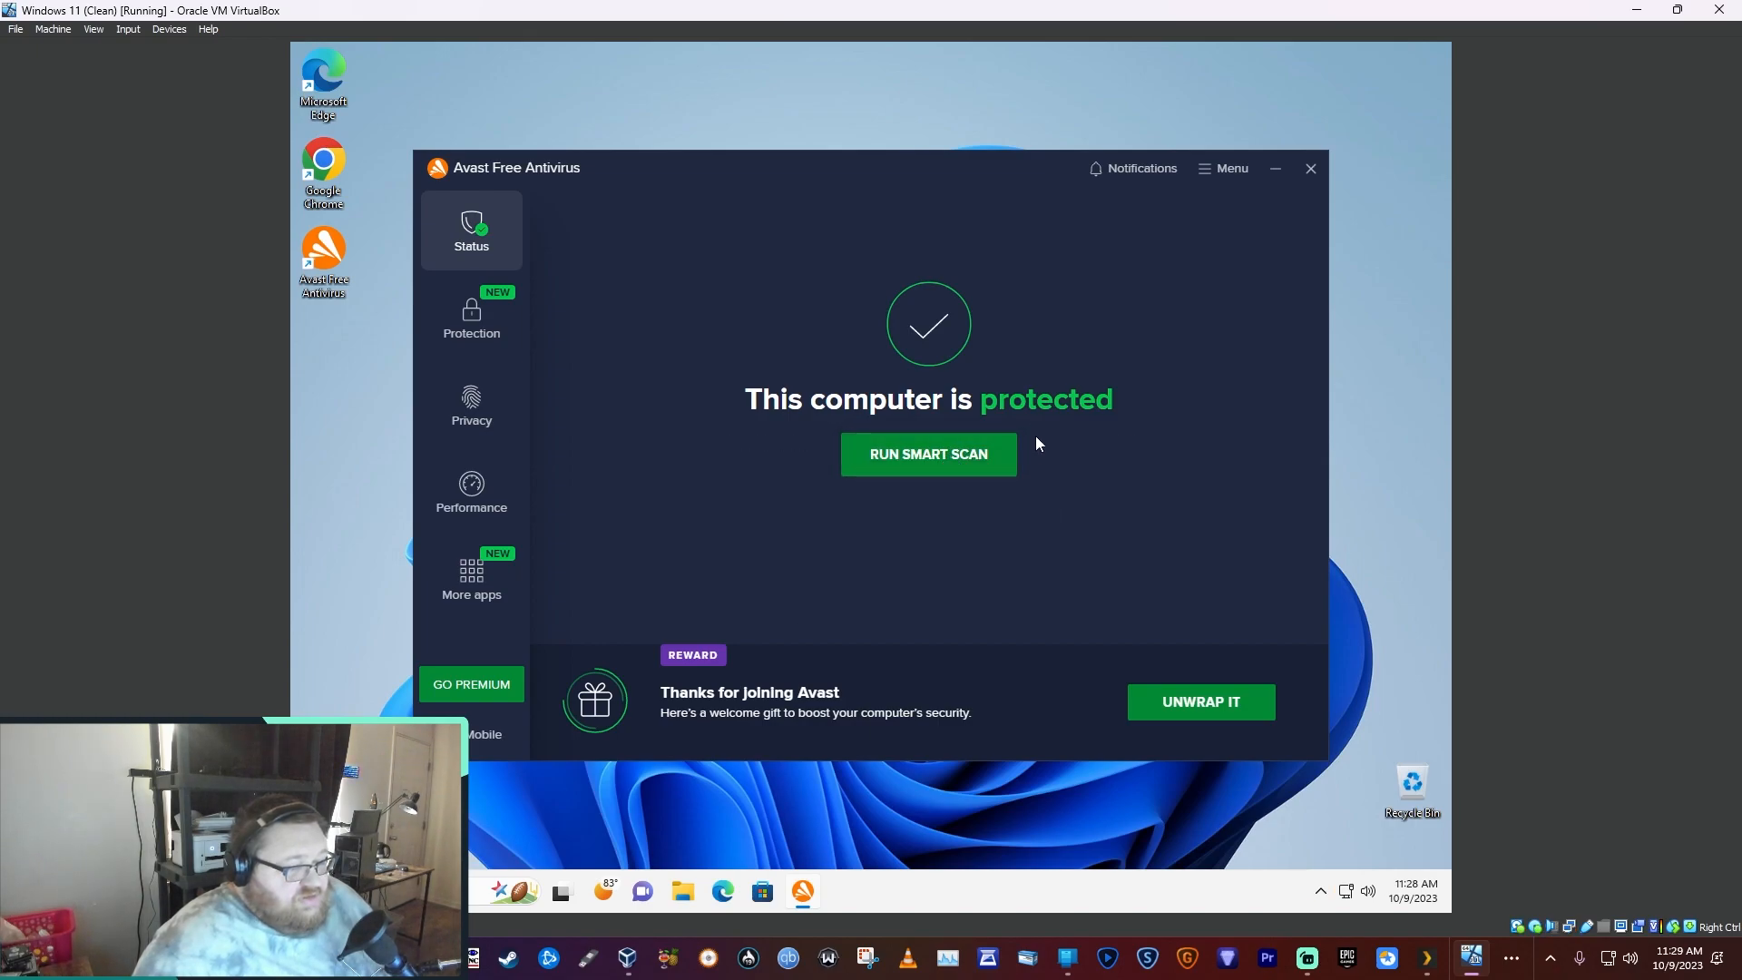
- Open Menu > Settings and select the Performance category
{"action": "left_click", "coordinate": [1222, 168]}
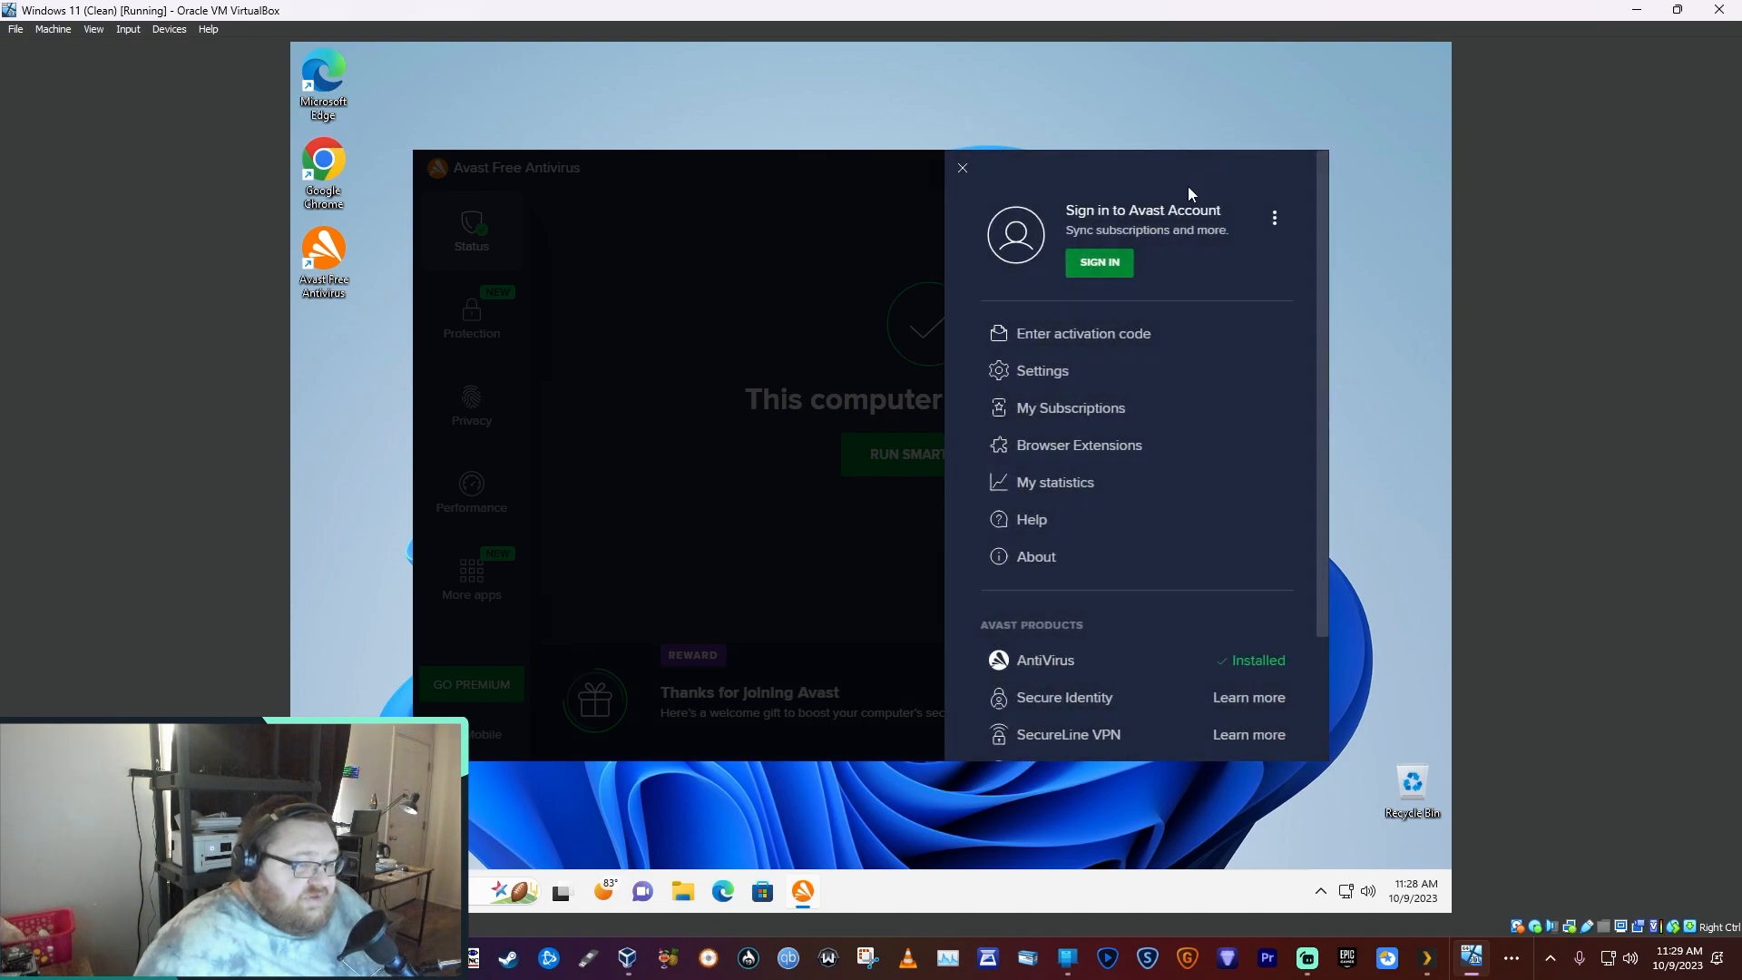
{"action": "mouse_move", "coordinate": [1047, 385]}
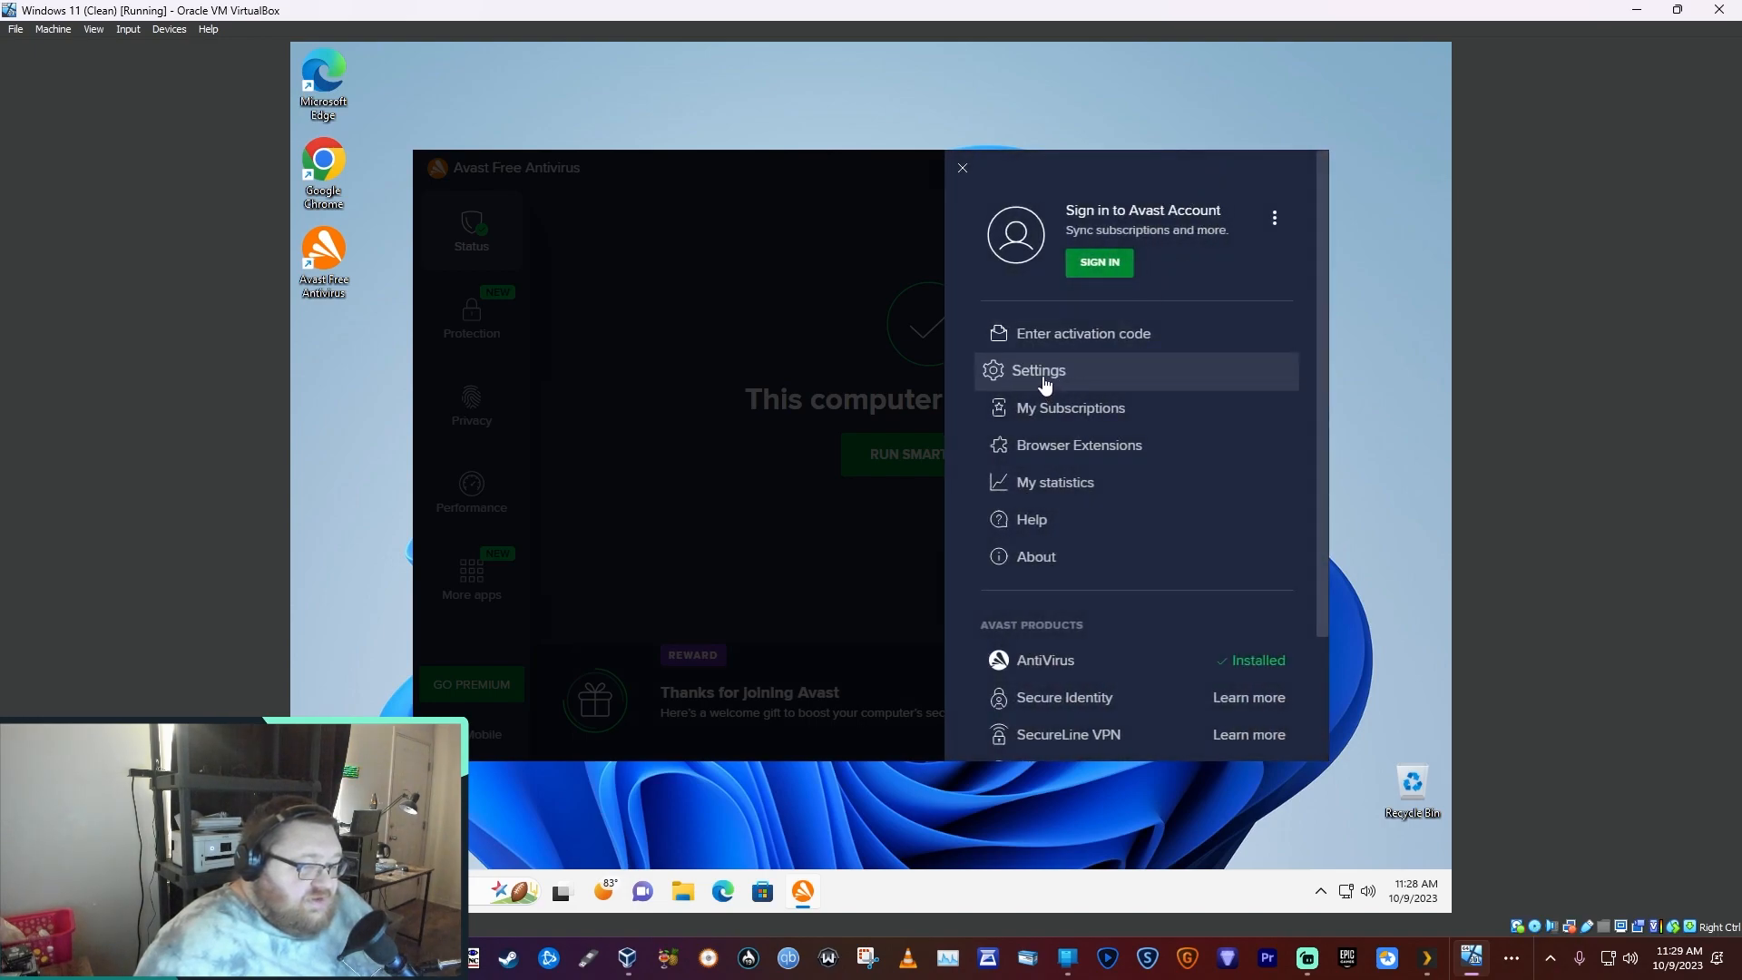
{"action": "left_click", "coordinate": [1039, 370]}
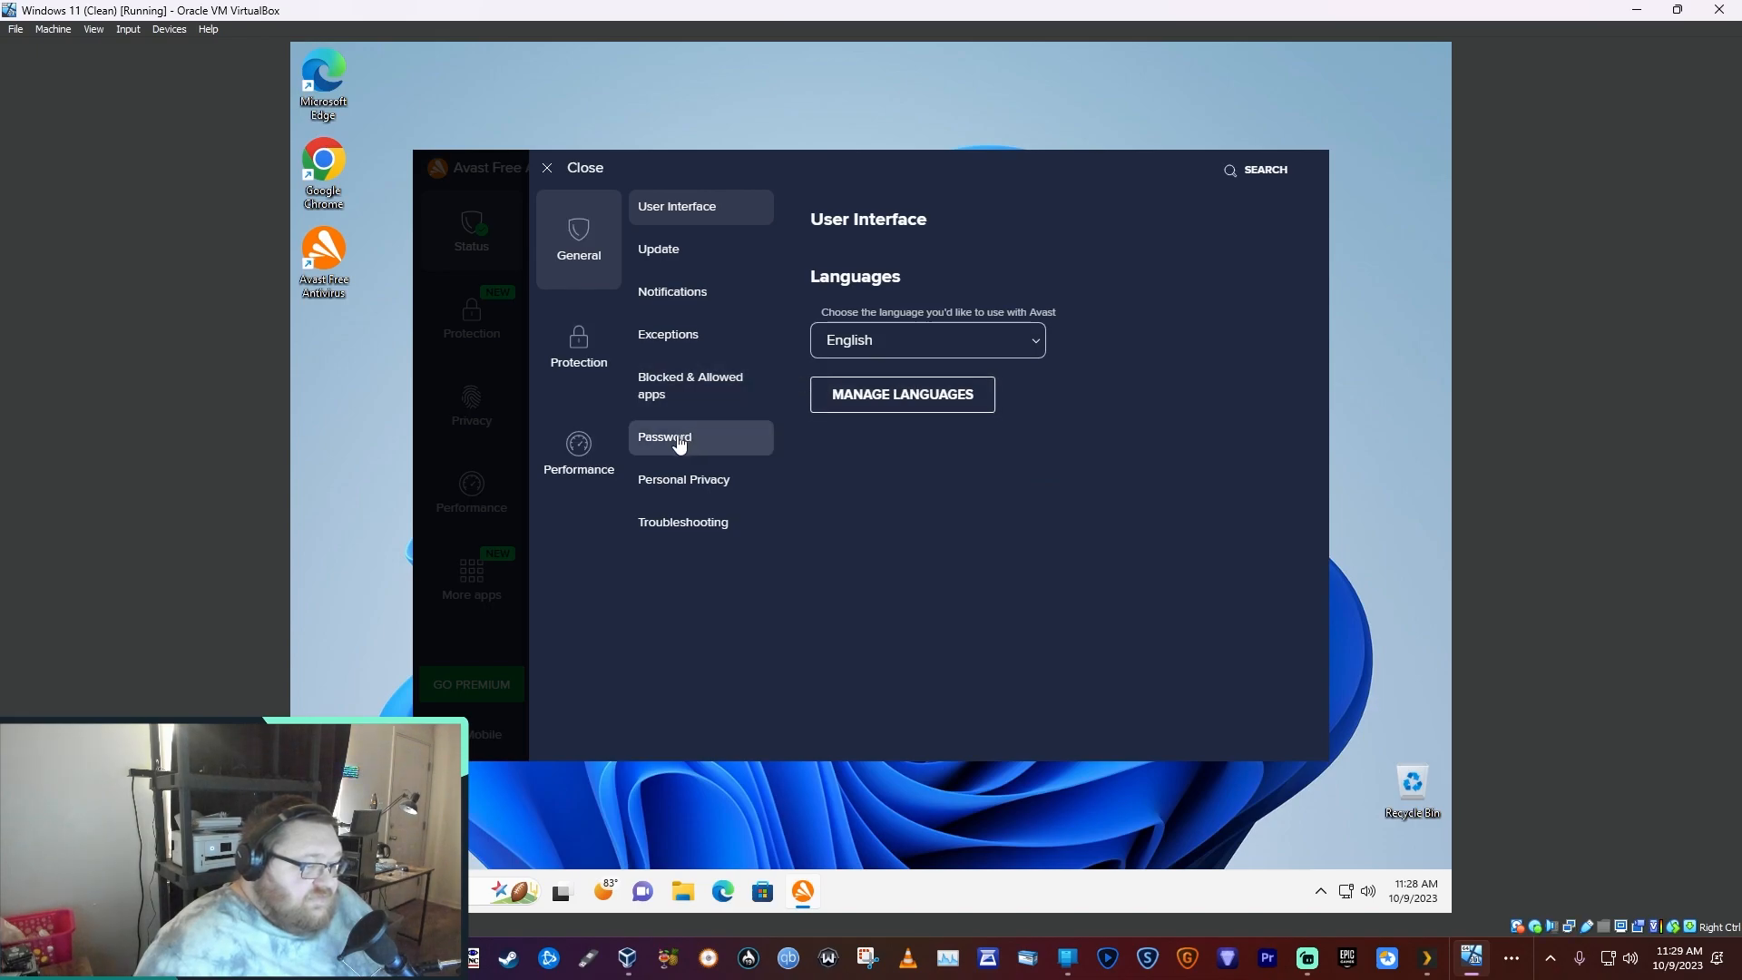
{"action": "left_click", "coordinate": [578, 453]}
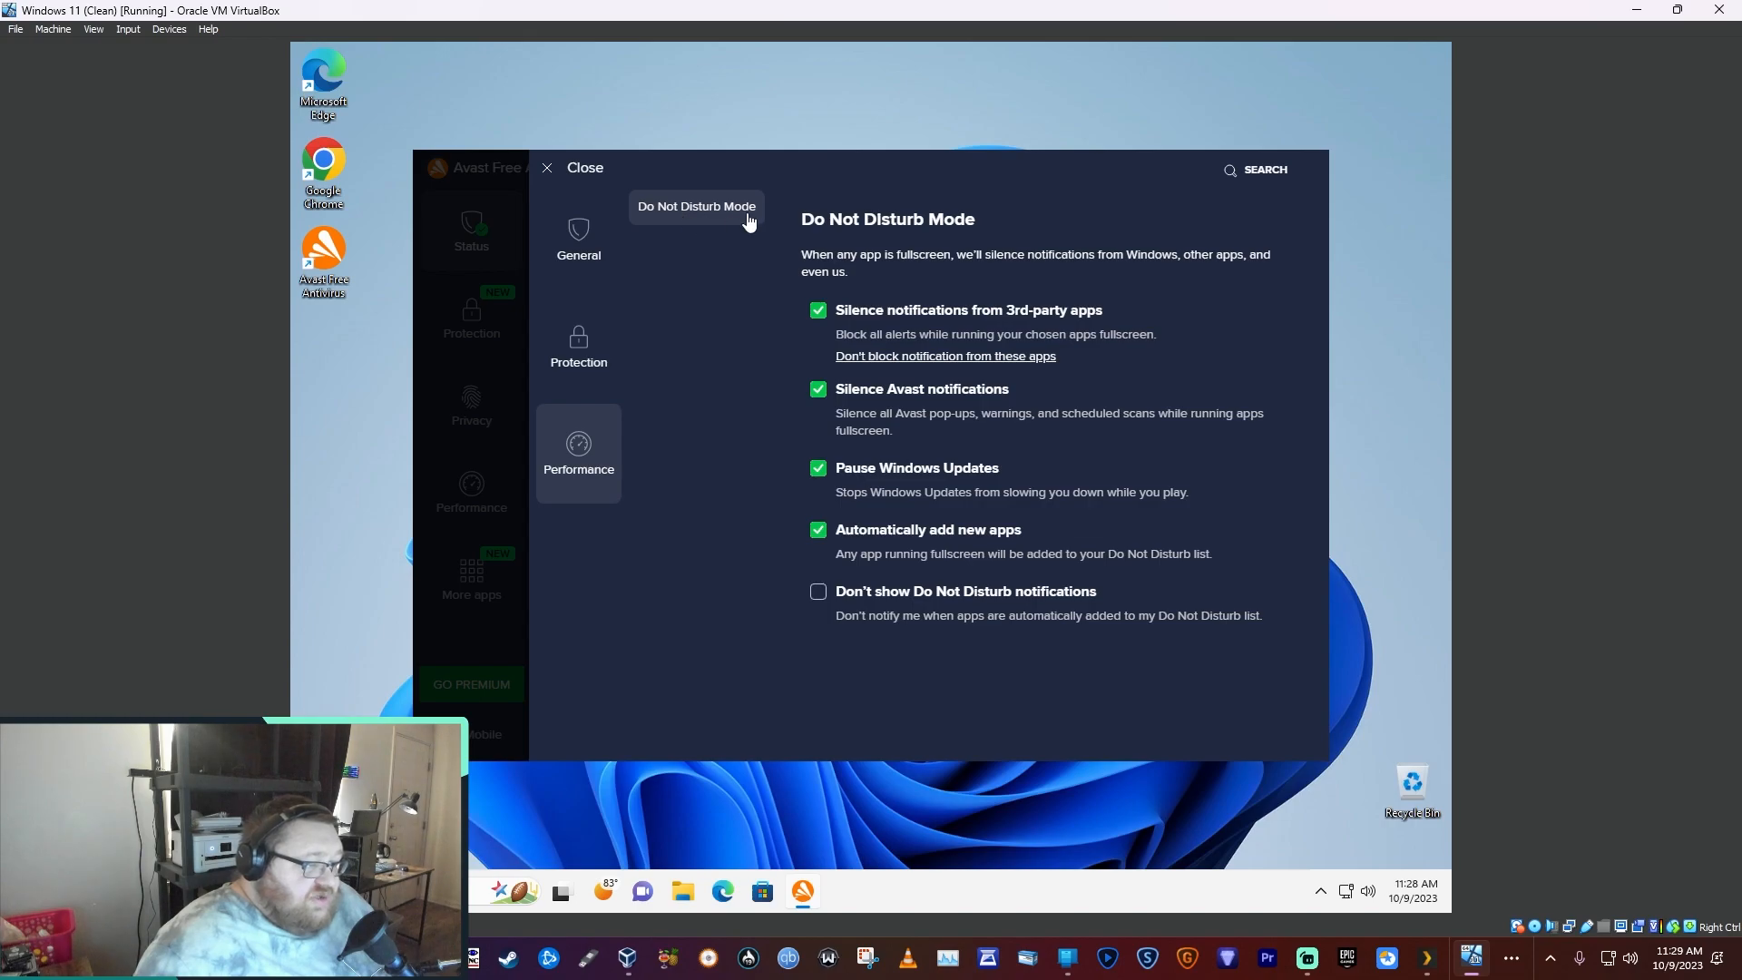
{"action": "mouse_move", "coordinate": [877, 289]}
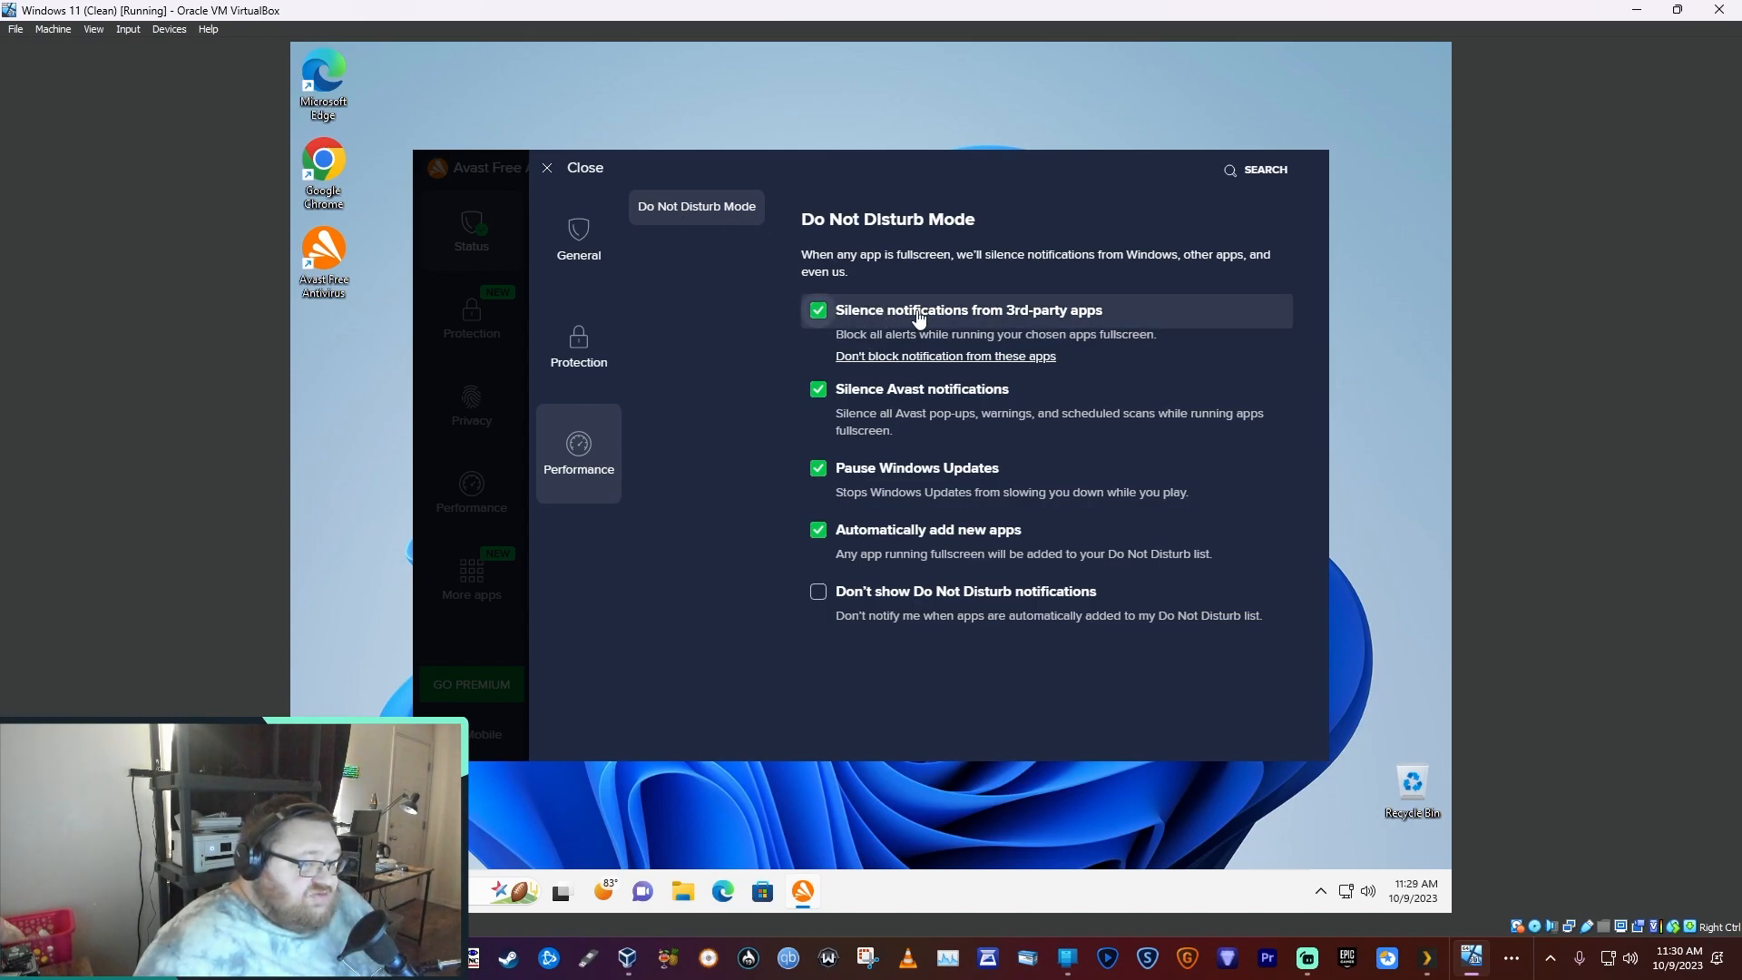
{"action": "mouse_move", "coordinate": [927, 316]}
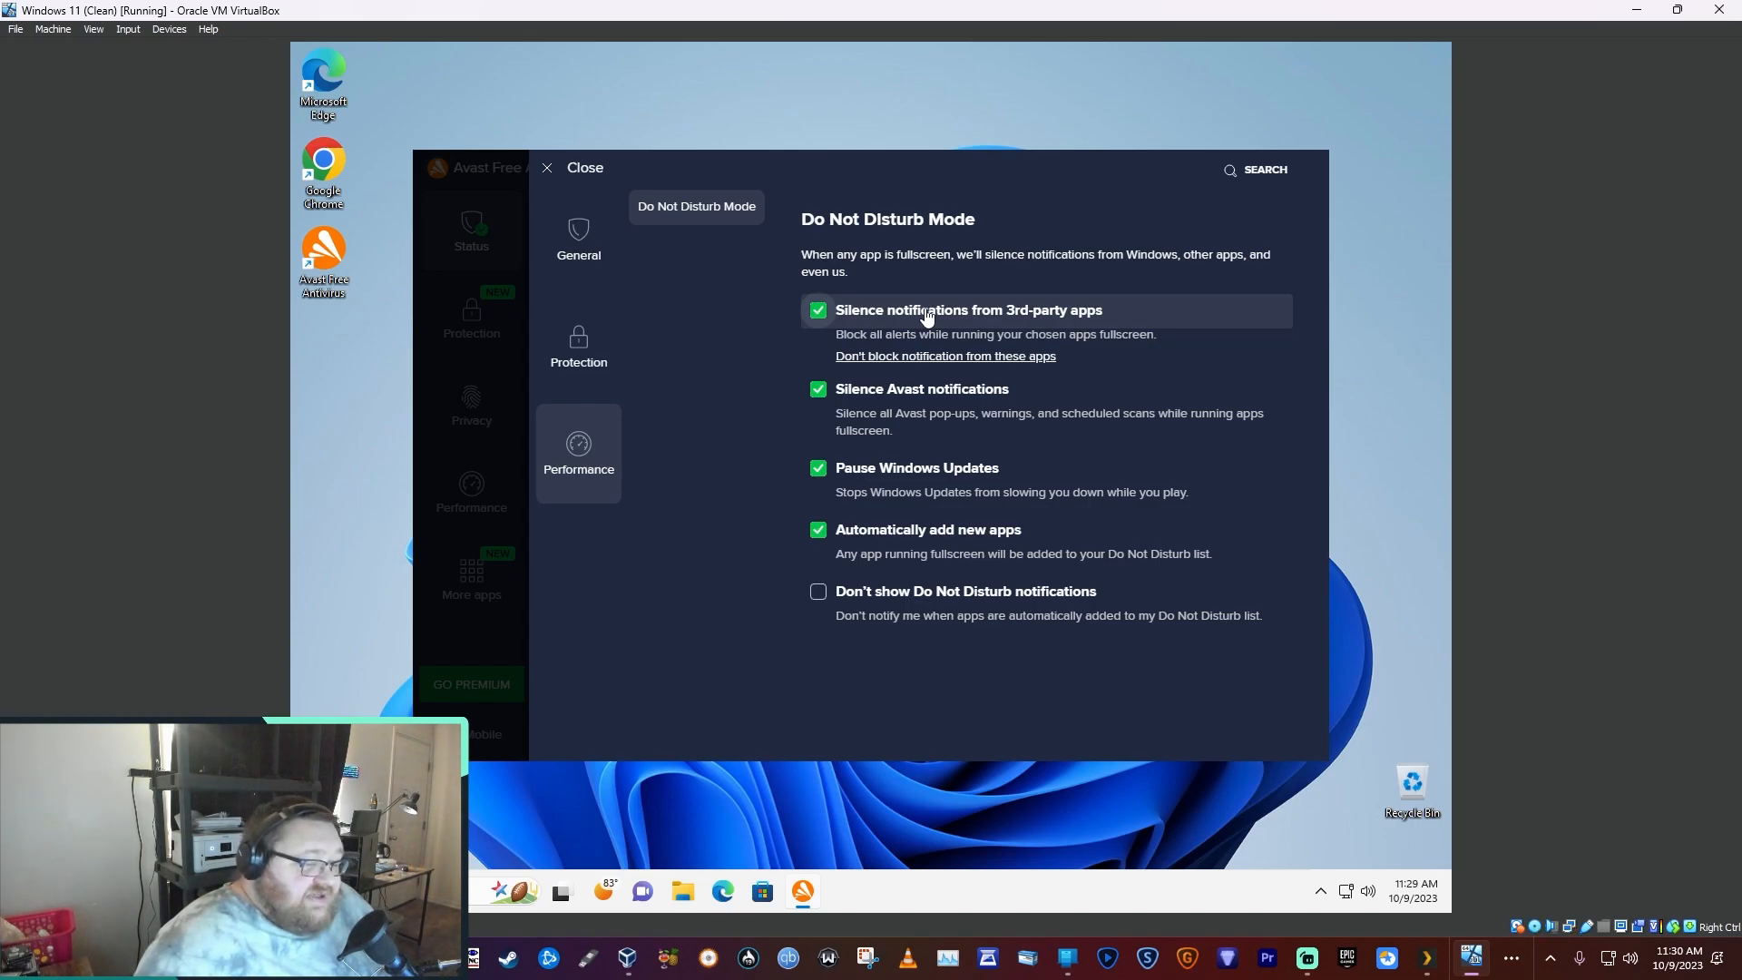
{"action": "mouse_move", "coordinate": [914, 323]}
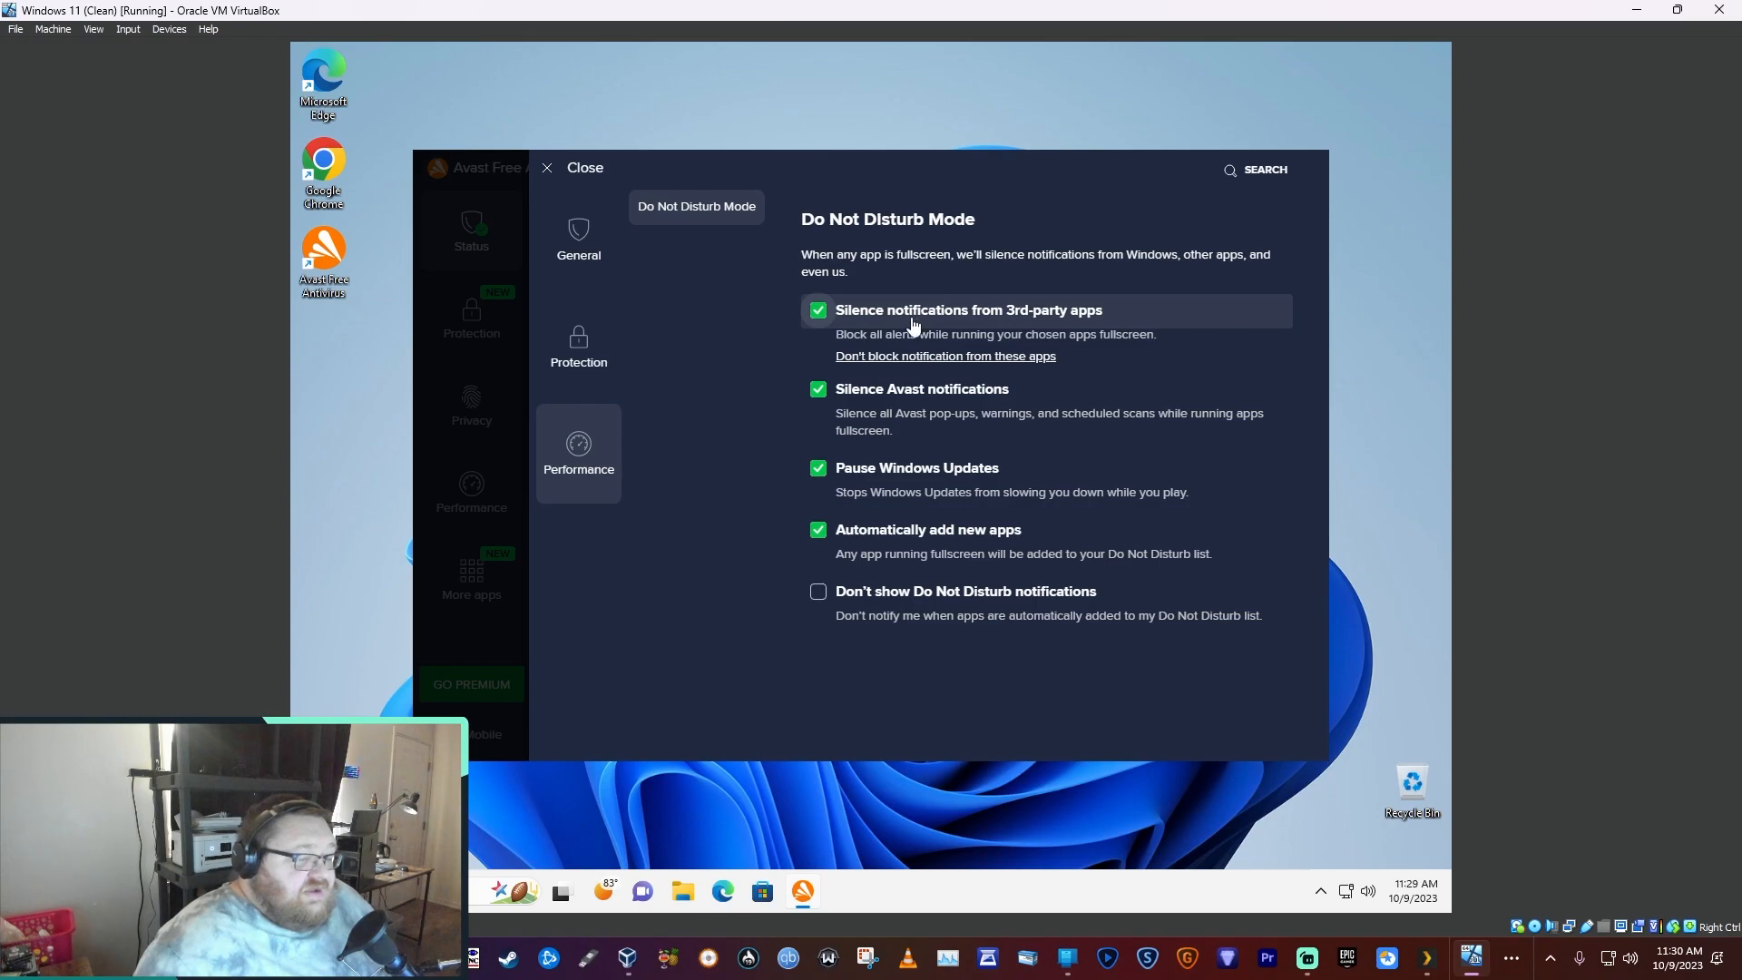
{"action": "mouse_move", "coordinate": [926, 454]}
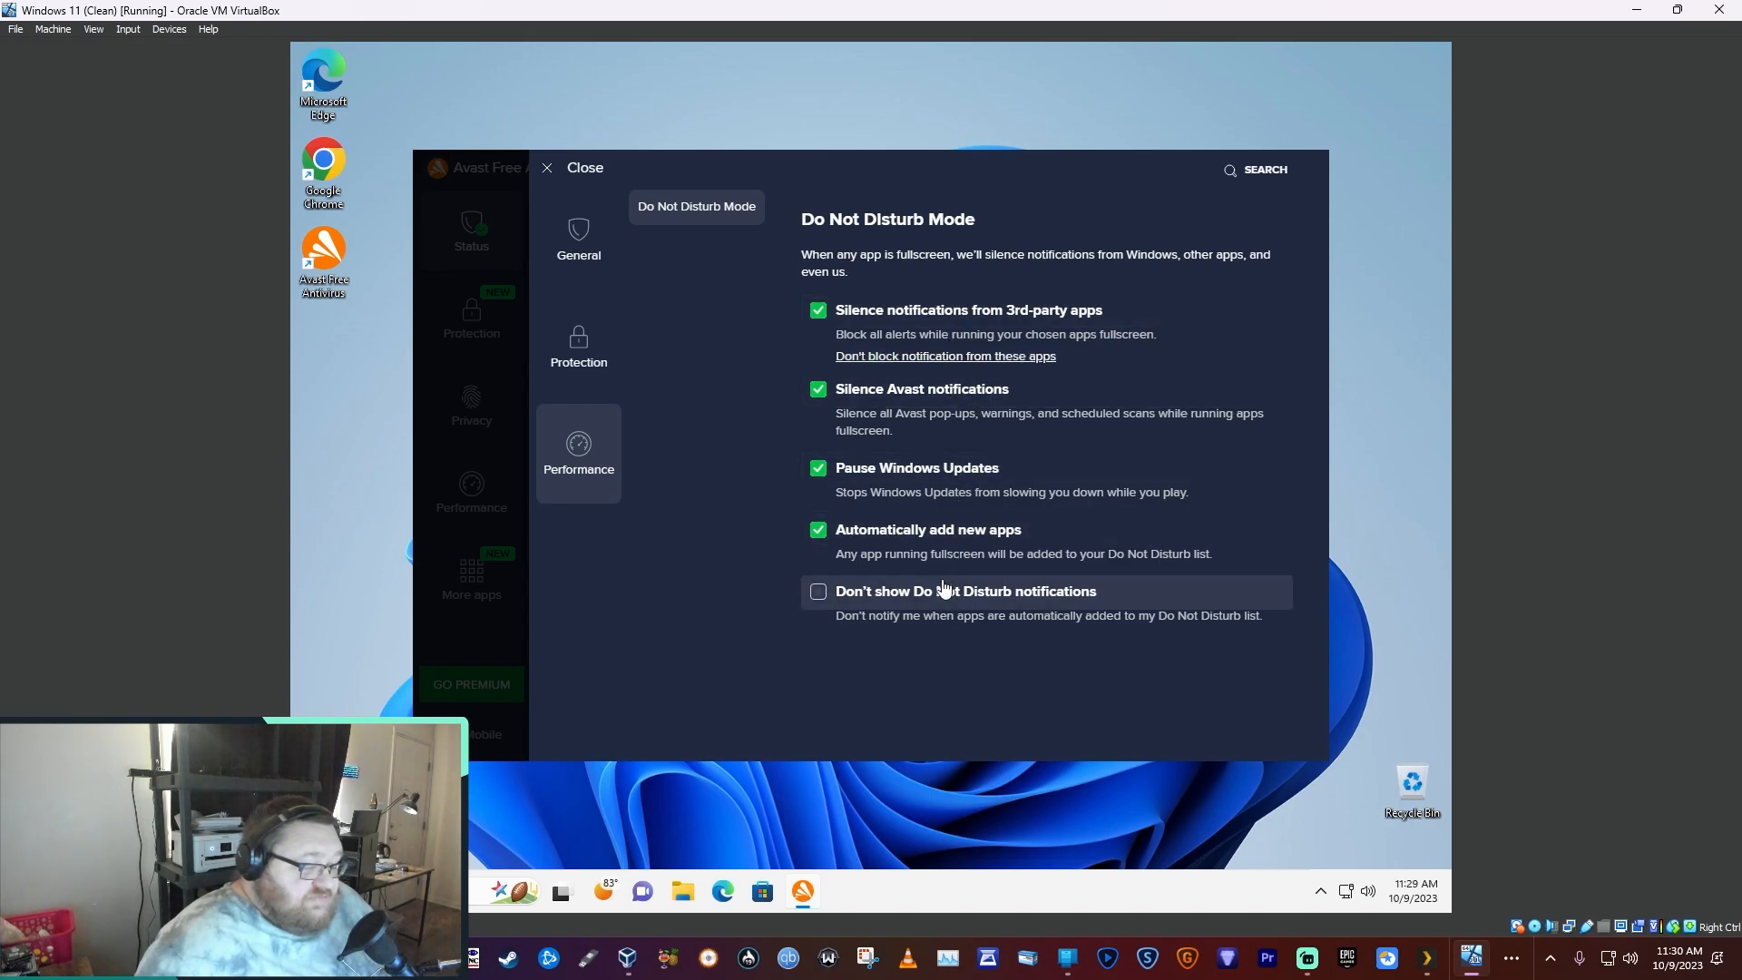
- Enable hiding notifications in Do Not Disturb Mode, then move to General settings
{"action": "left_click", "coordinate": [818, 591]}
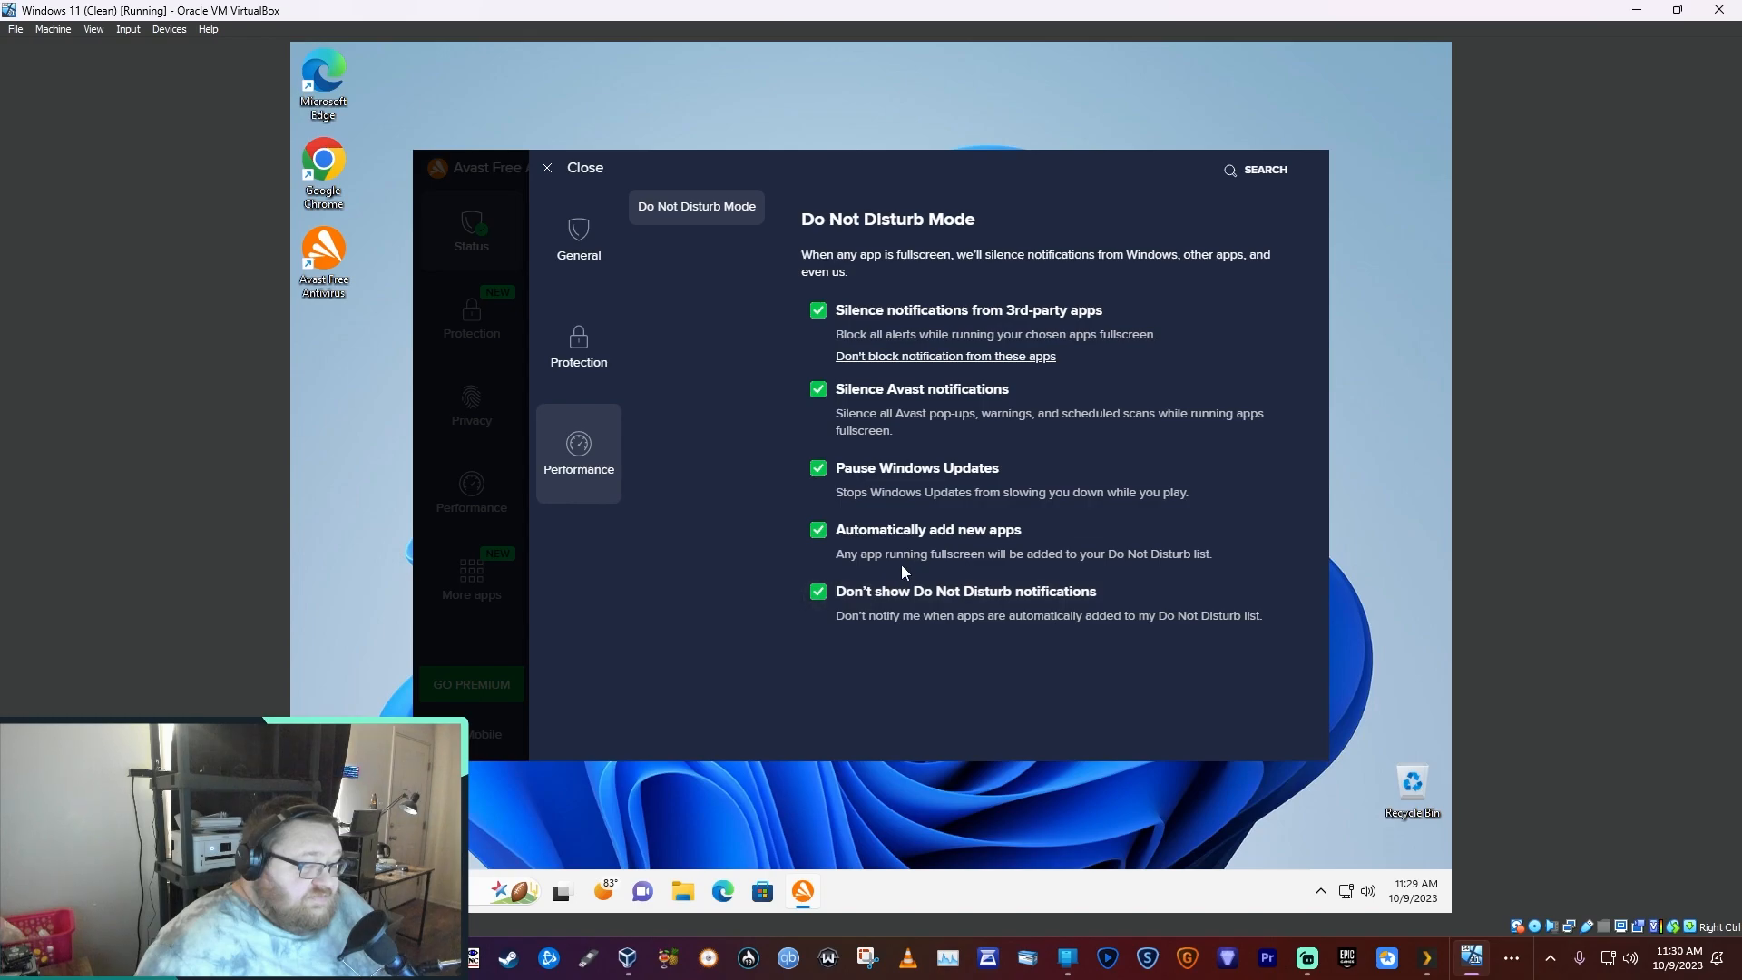
{"action": "mouse_move", "coordinate": [827, 612]}
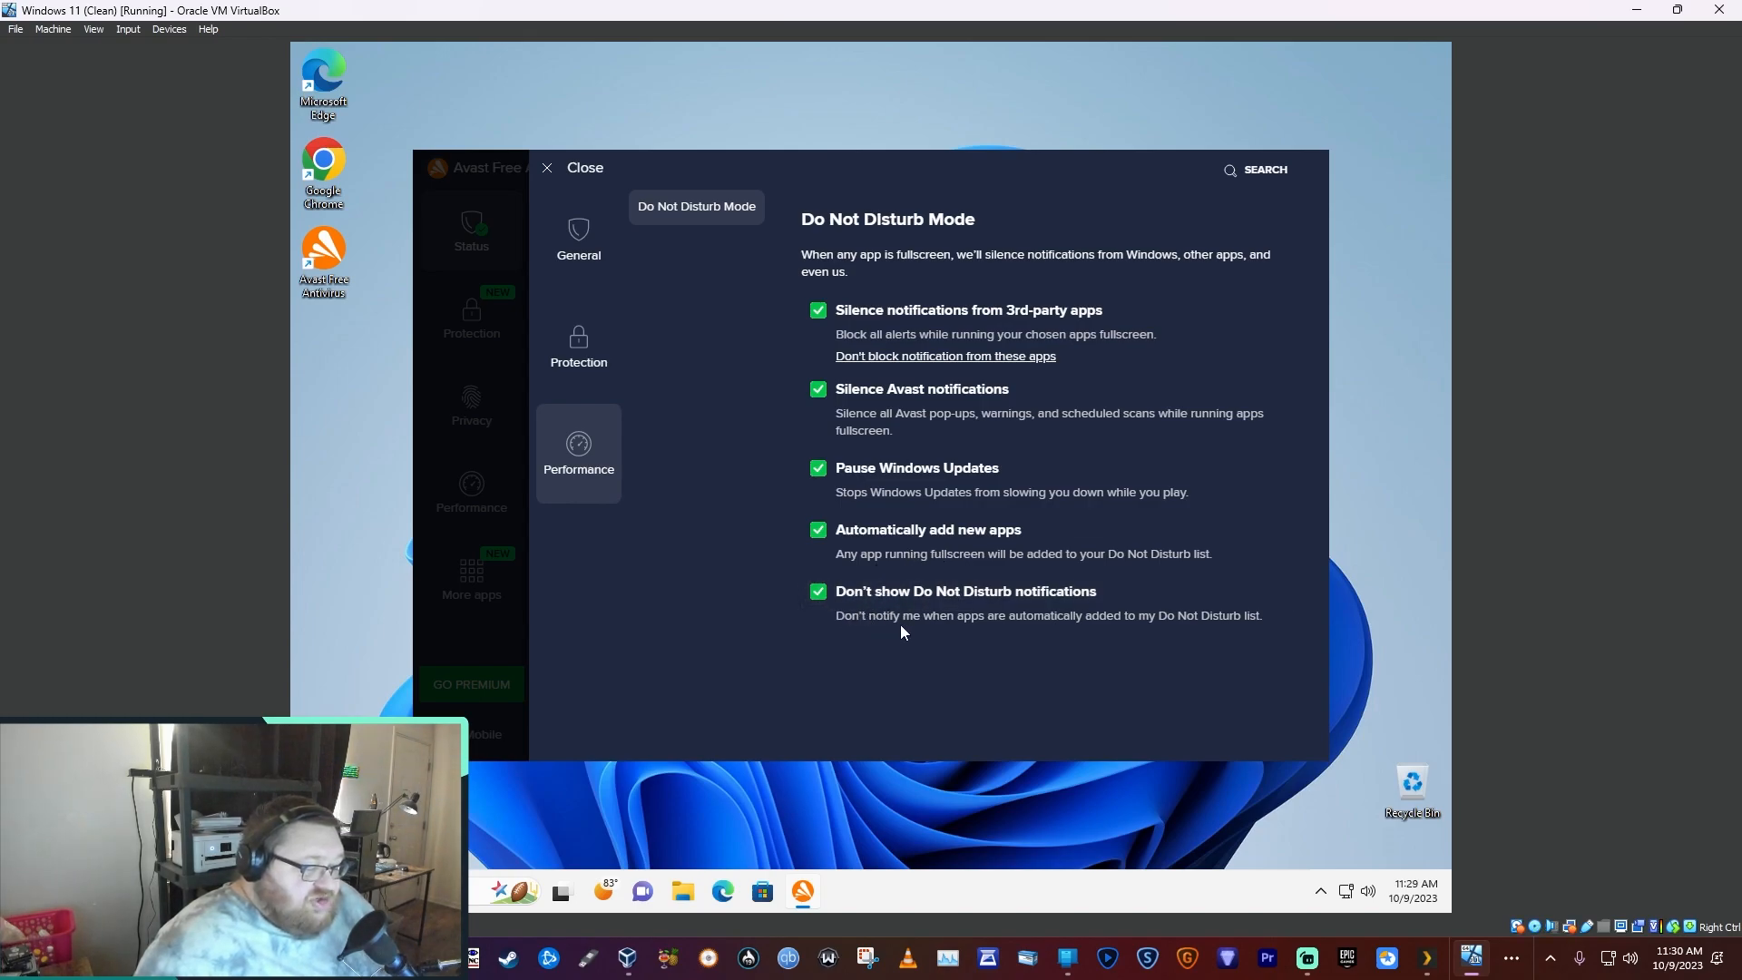
{"action": "mouse_move", "coordinate": [1055, 633]}
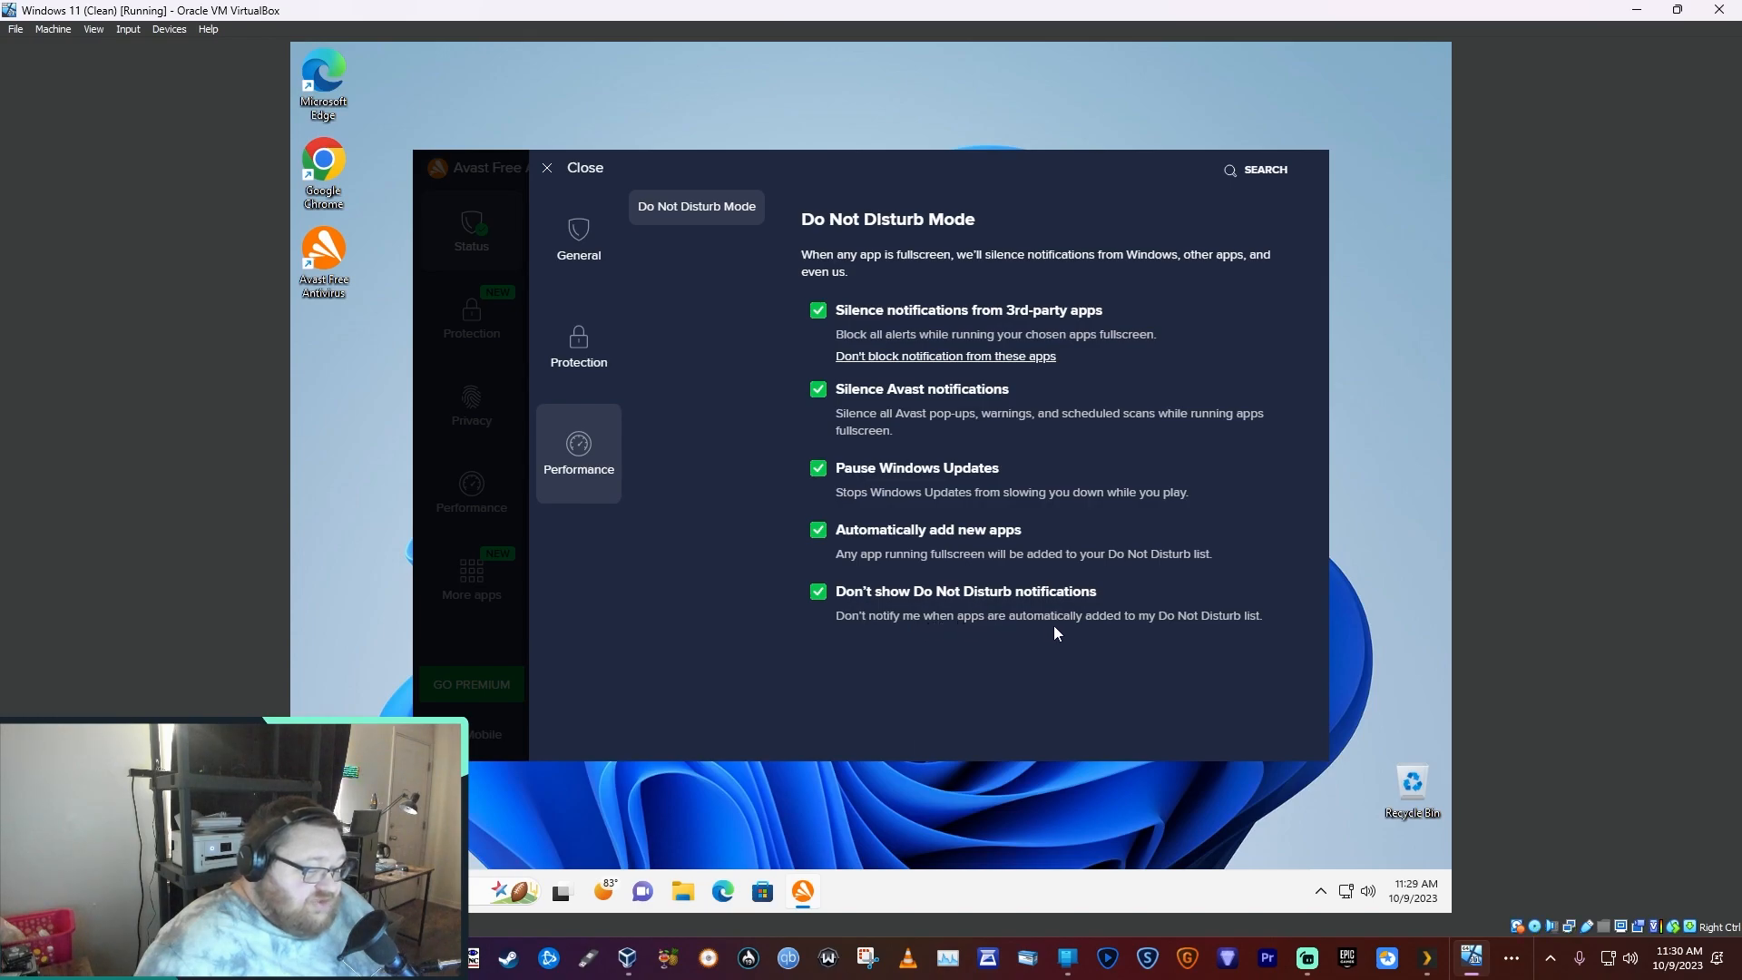
{"action": "mouse_move", "coordinate": [1255, 628]}
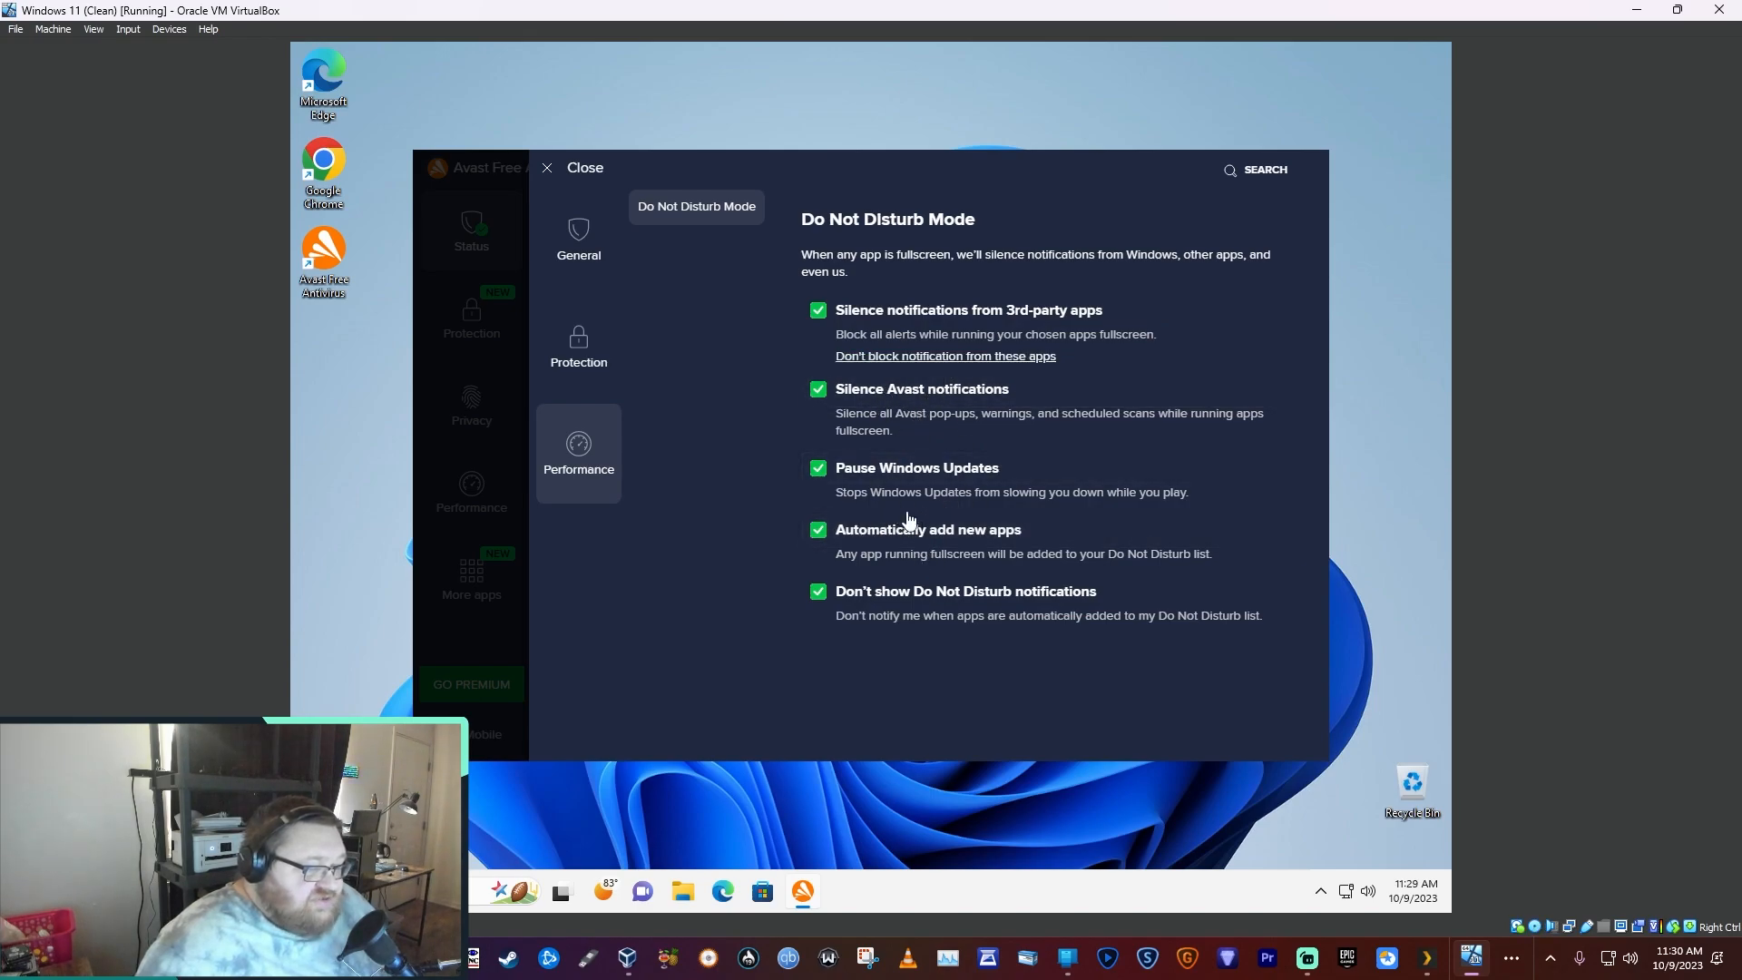
{"action": "mouse_move", "coordinate": [602, 351]}
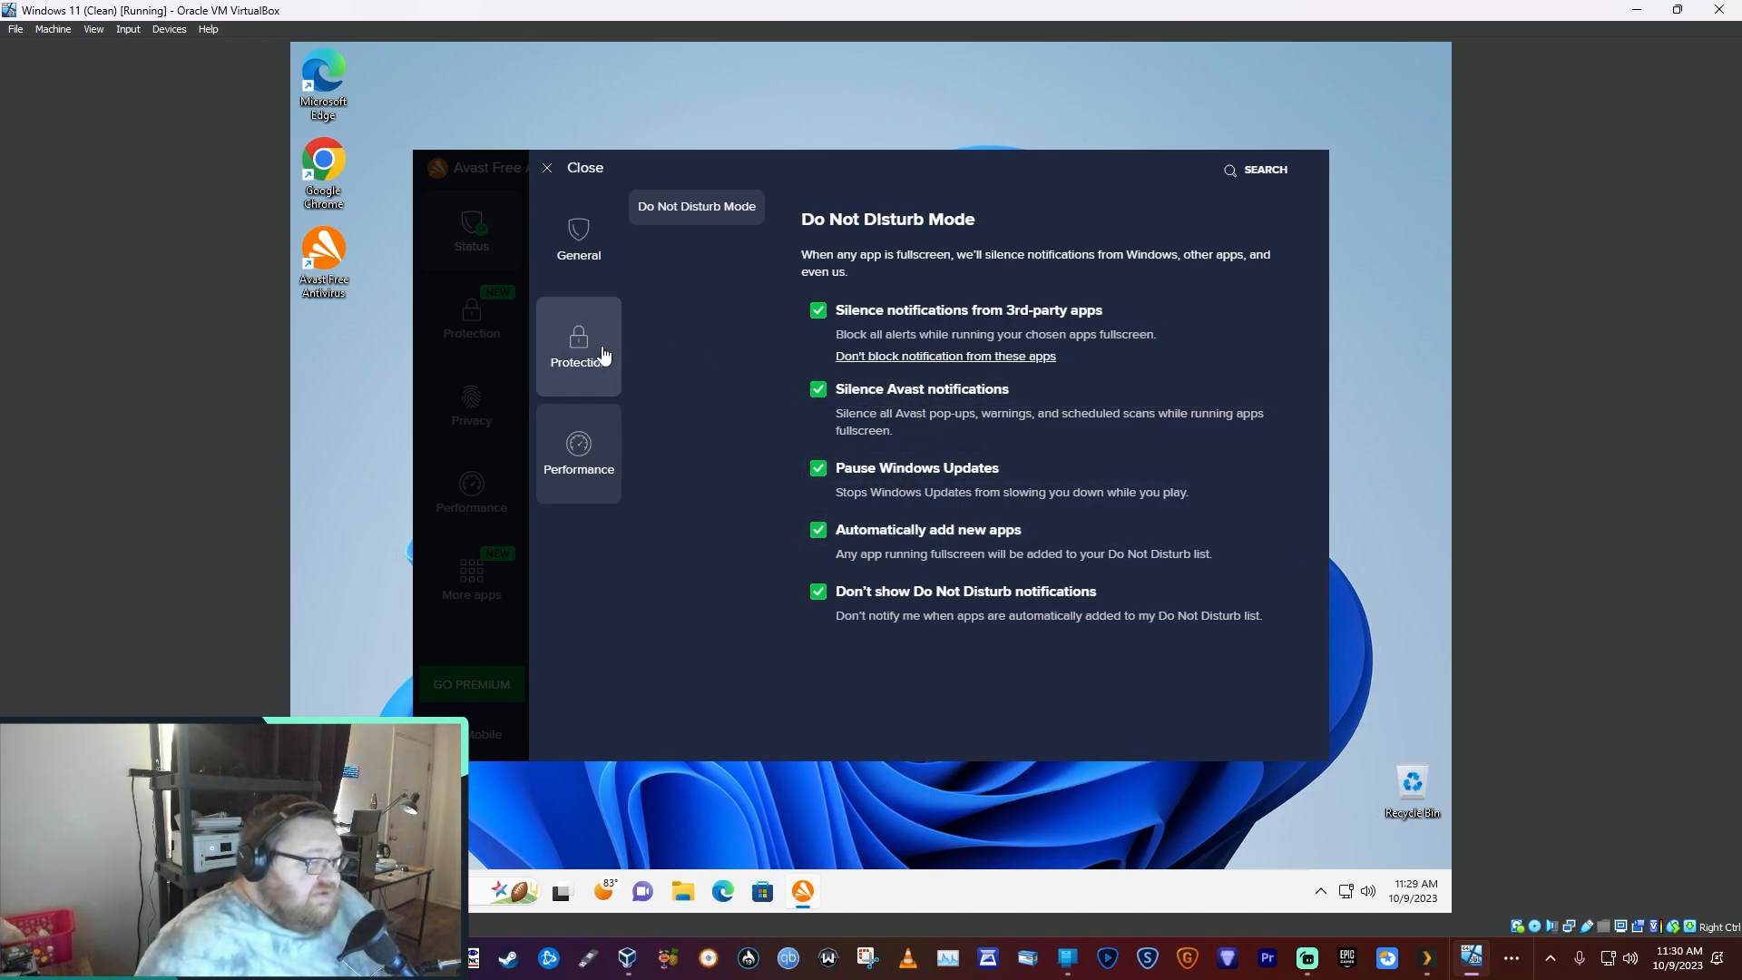
{"action": "left_click", "coordinate": [578, 239]}
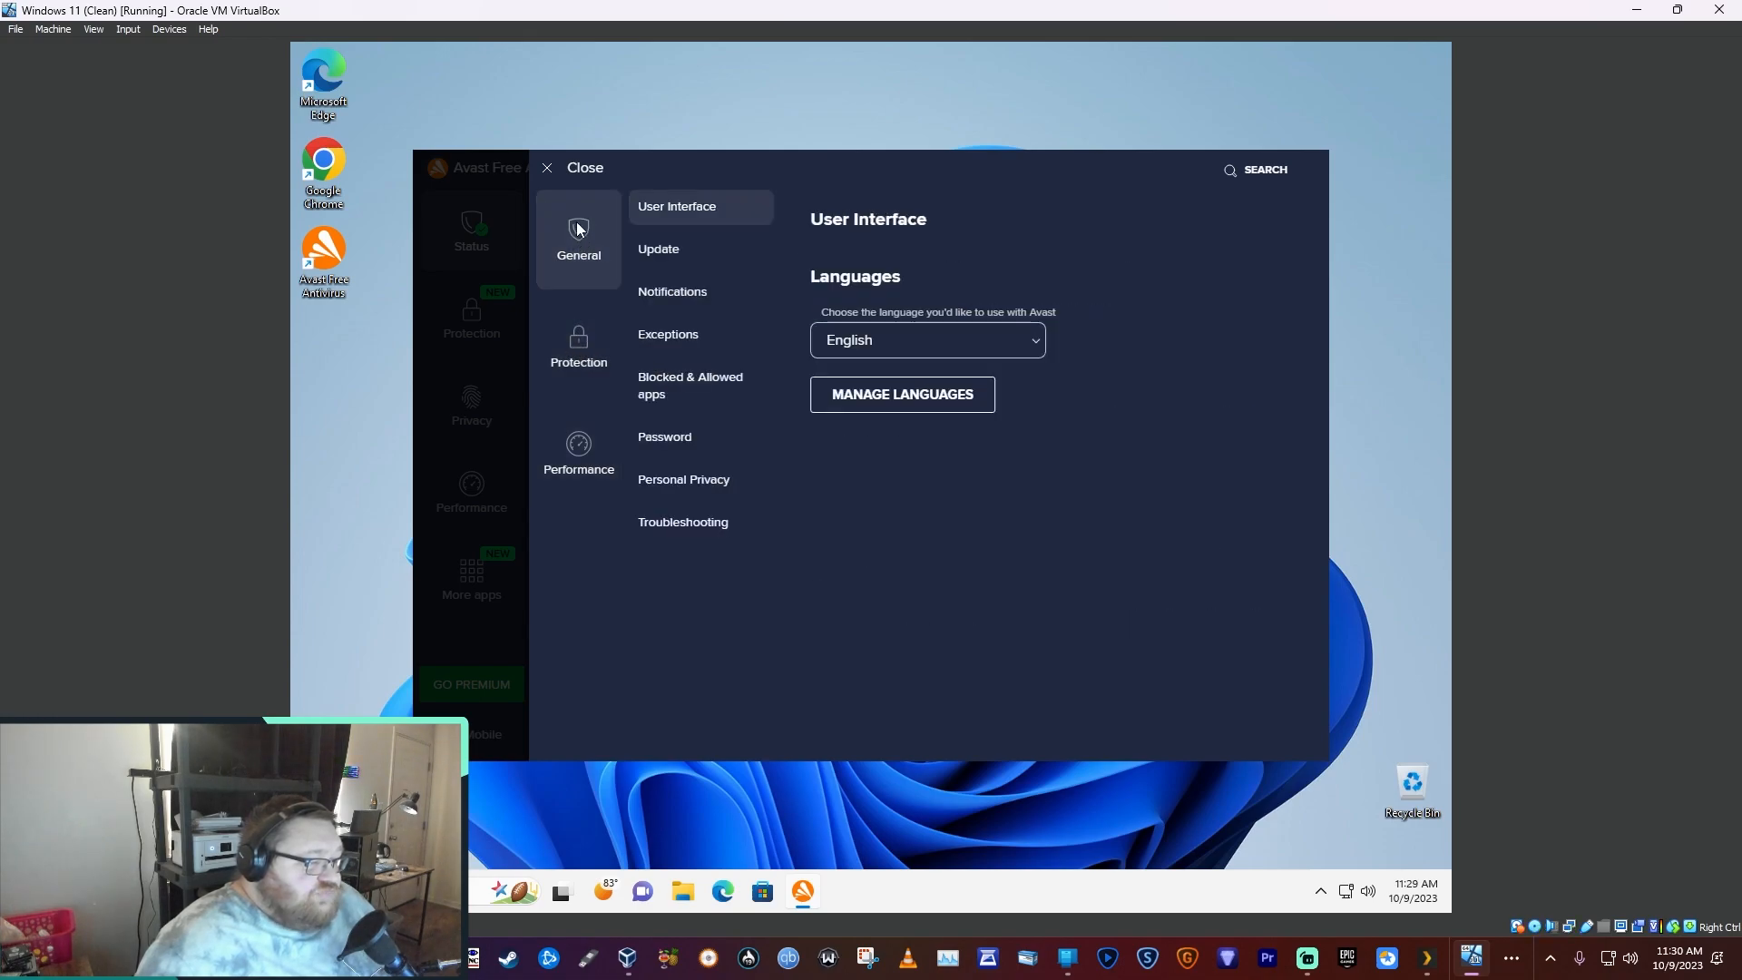
{"action": "mouse_move", "coordinate": [551, 170]}
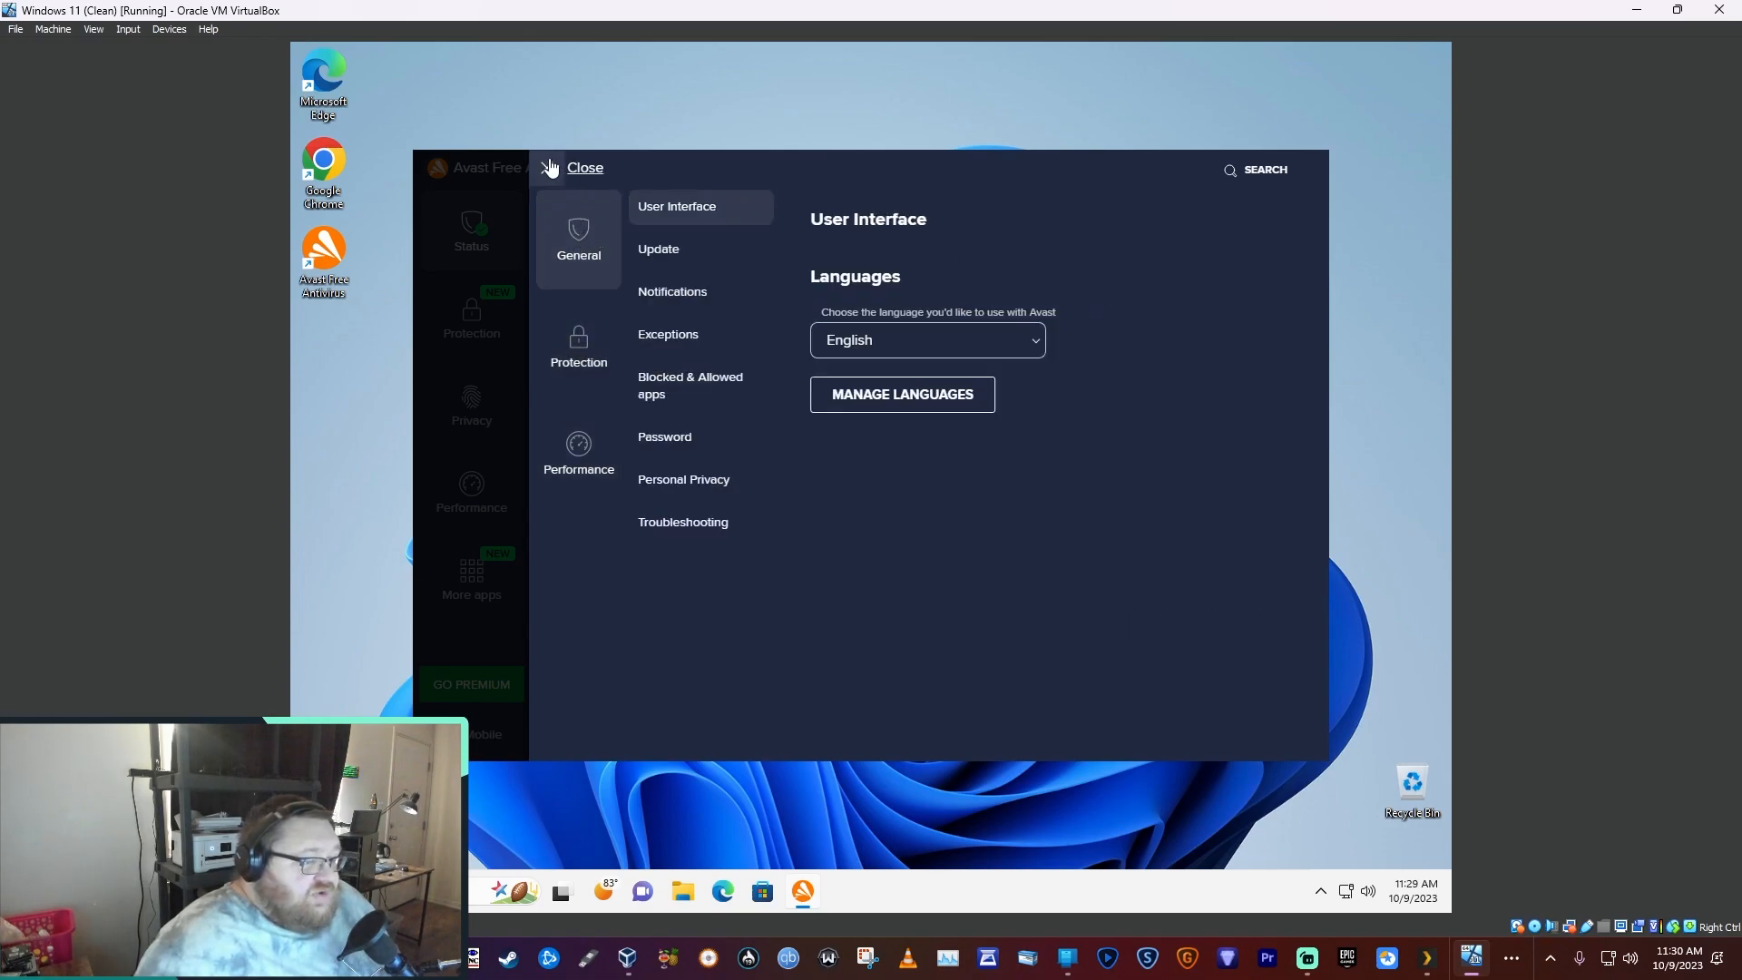
- Close settings and open the Browser Extensions page from the Menu
{"action": "left_click", "coordinate": [584, 168]}
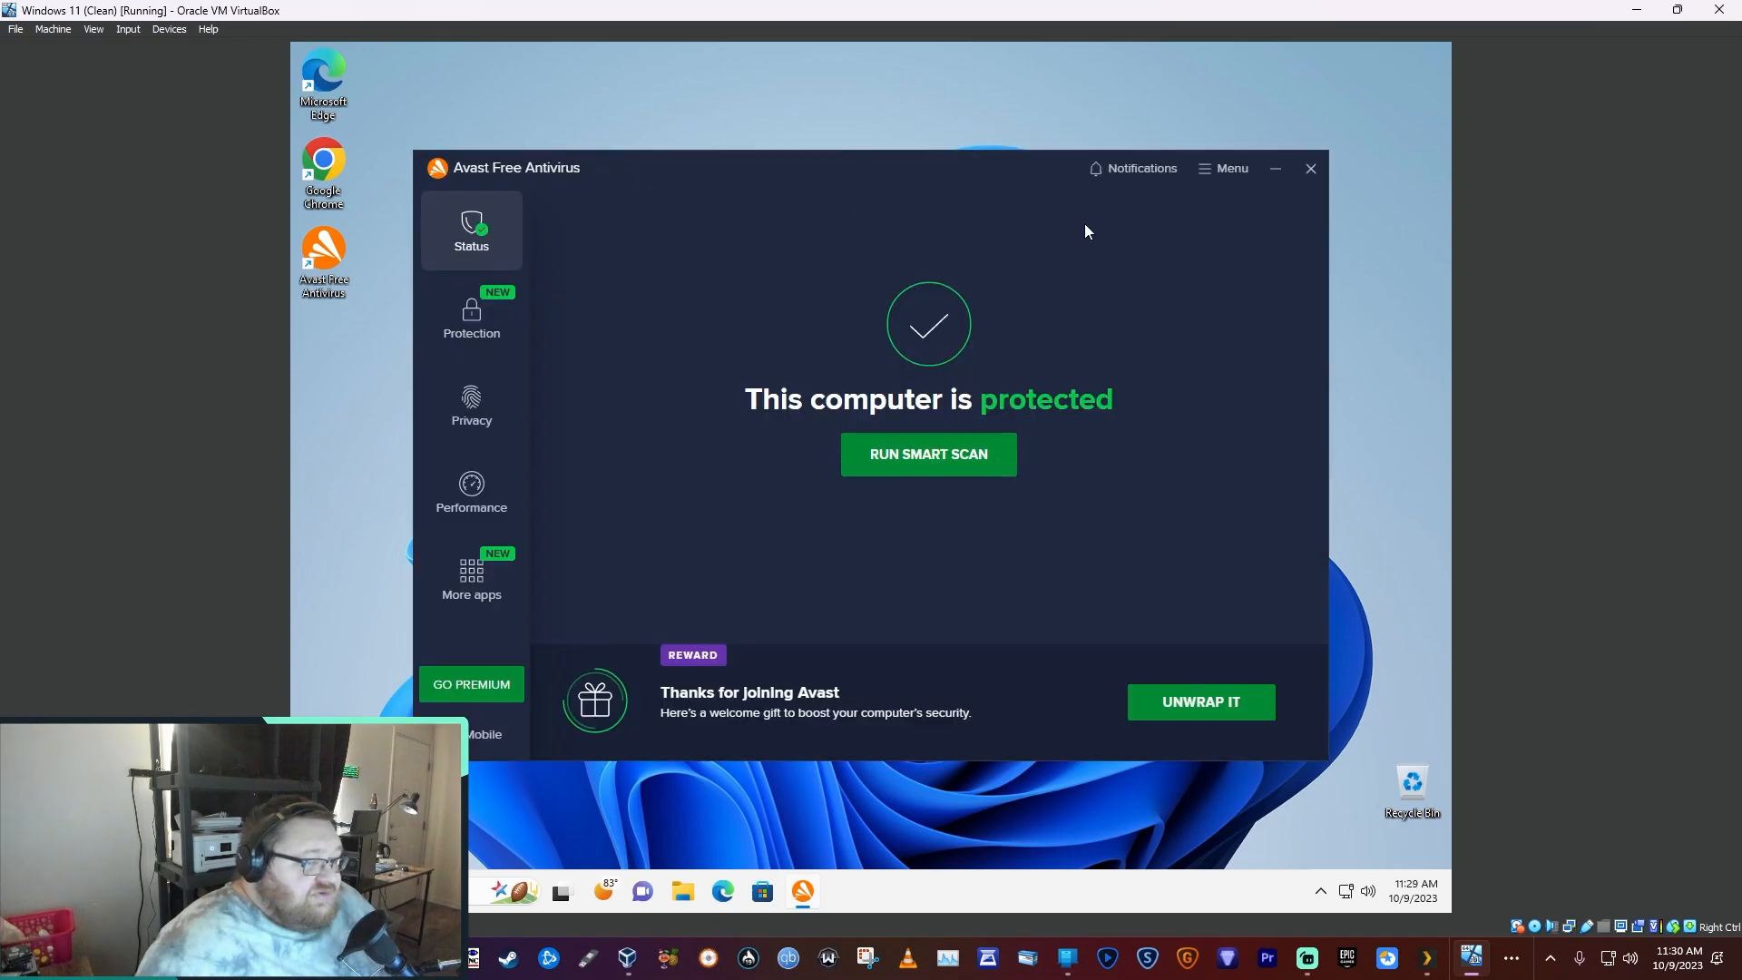
{"action": "left_click", "coordinate": [1222, 168]}
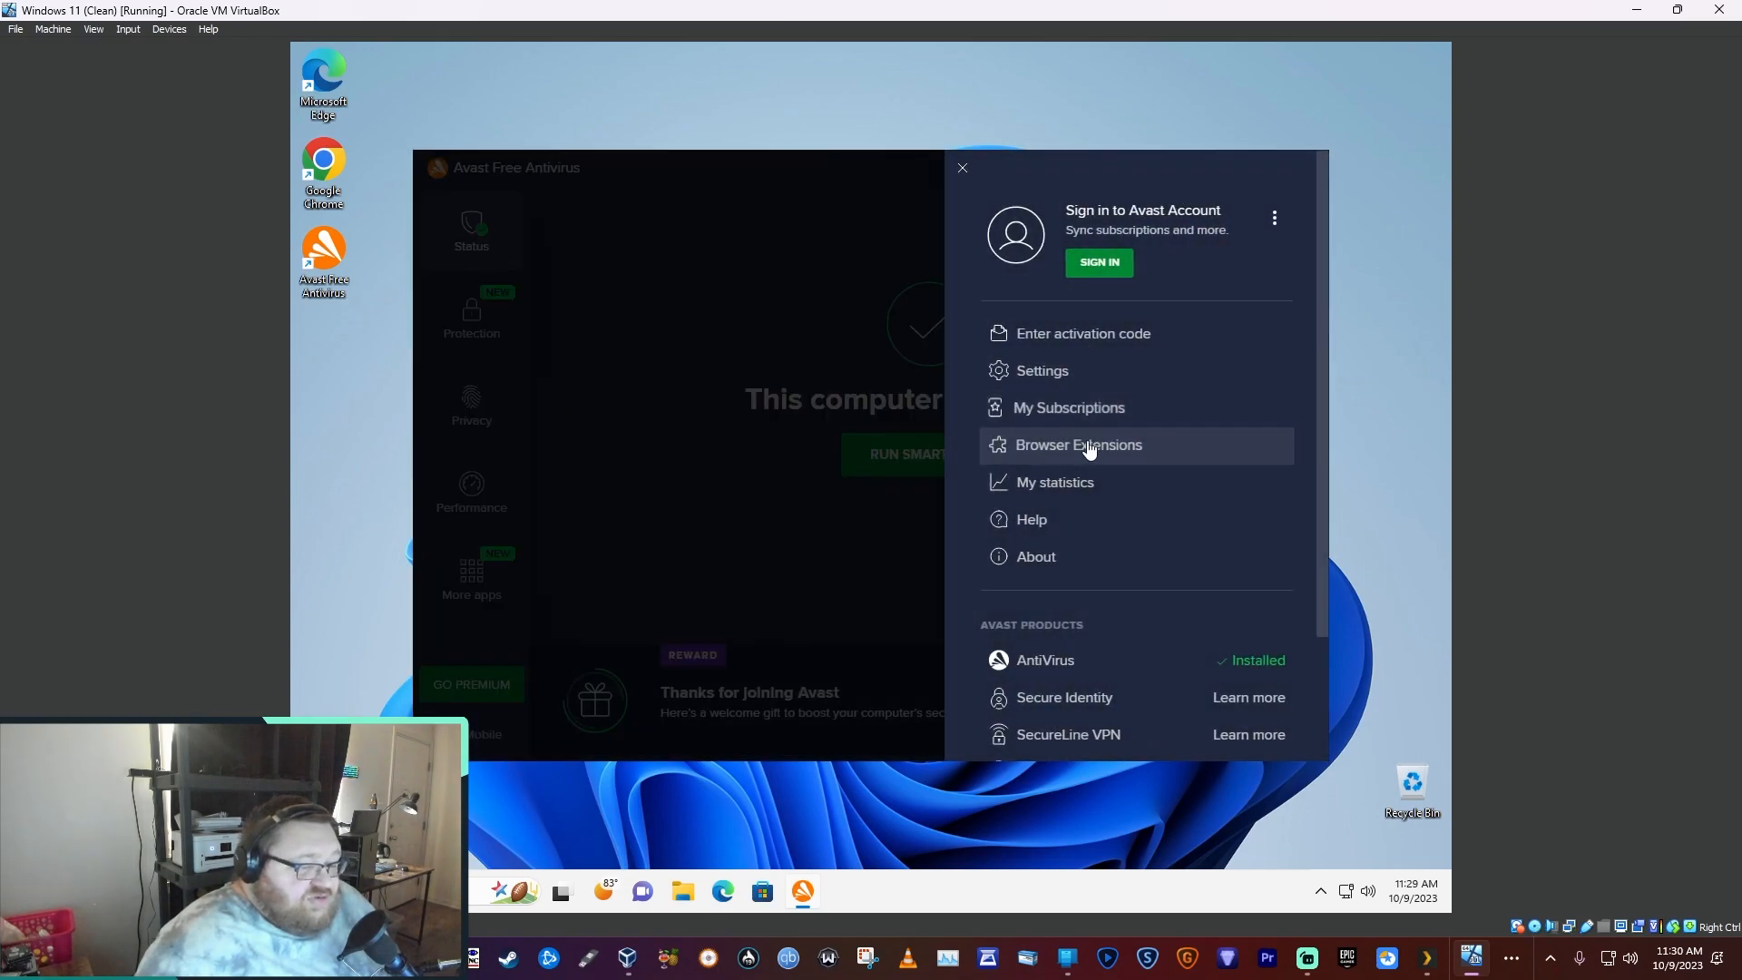
{"action": "left_click", "coordinate": [1078, 445]}
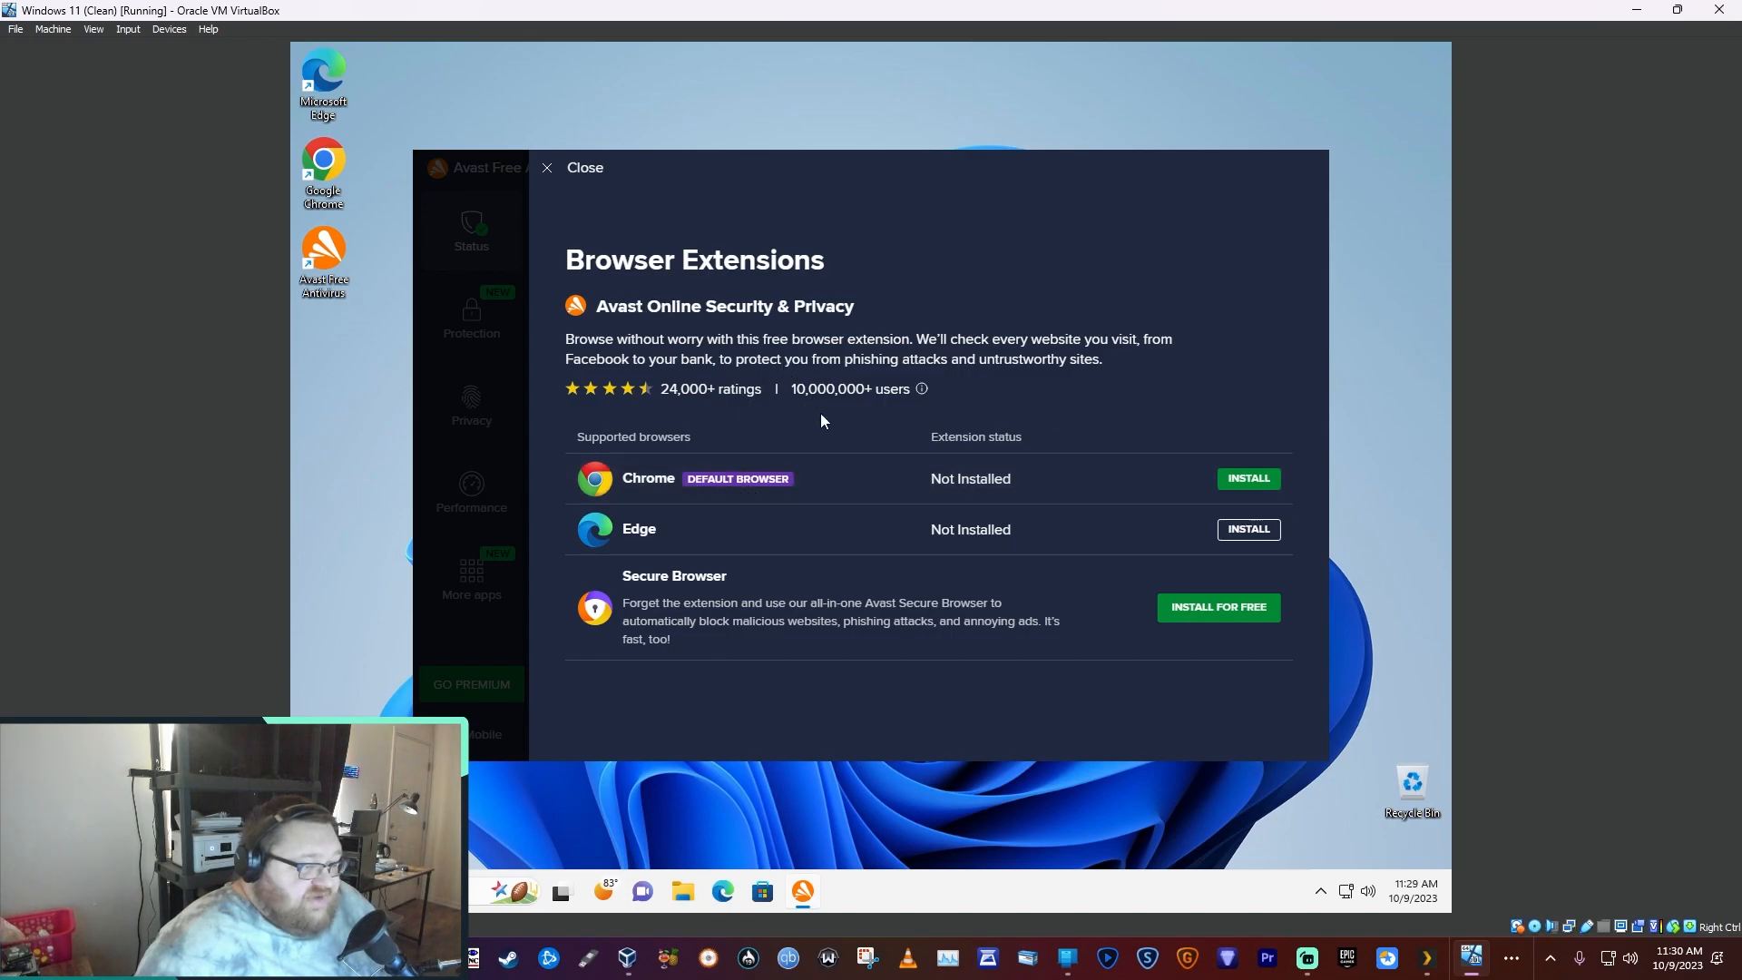
{"action": "mouse_move", "coordinate": [805, 536]}
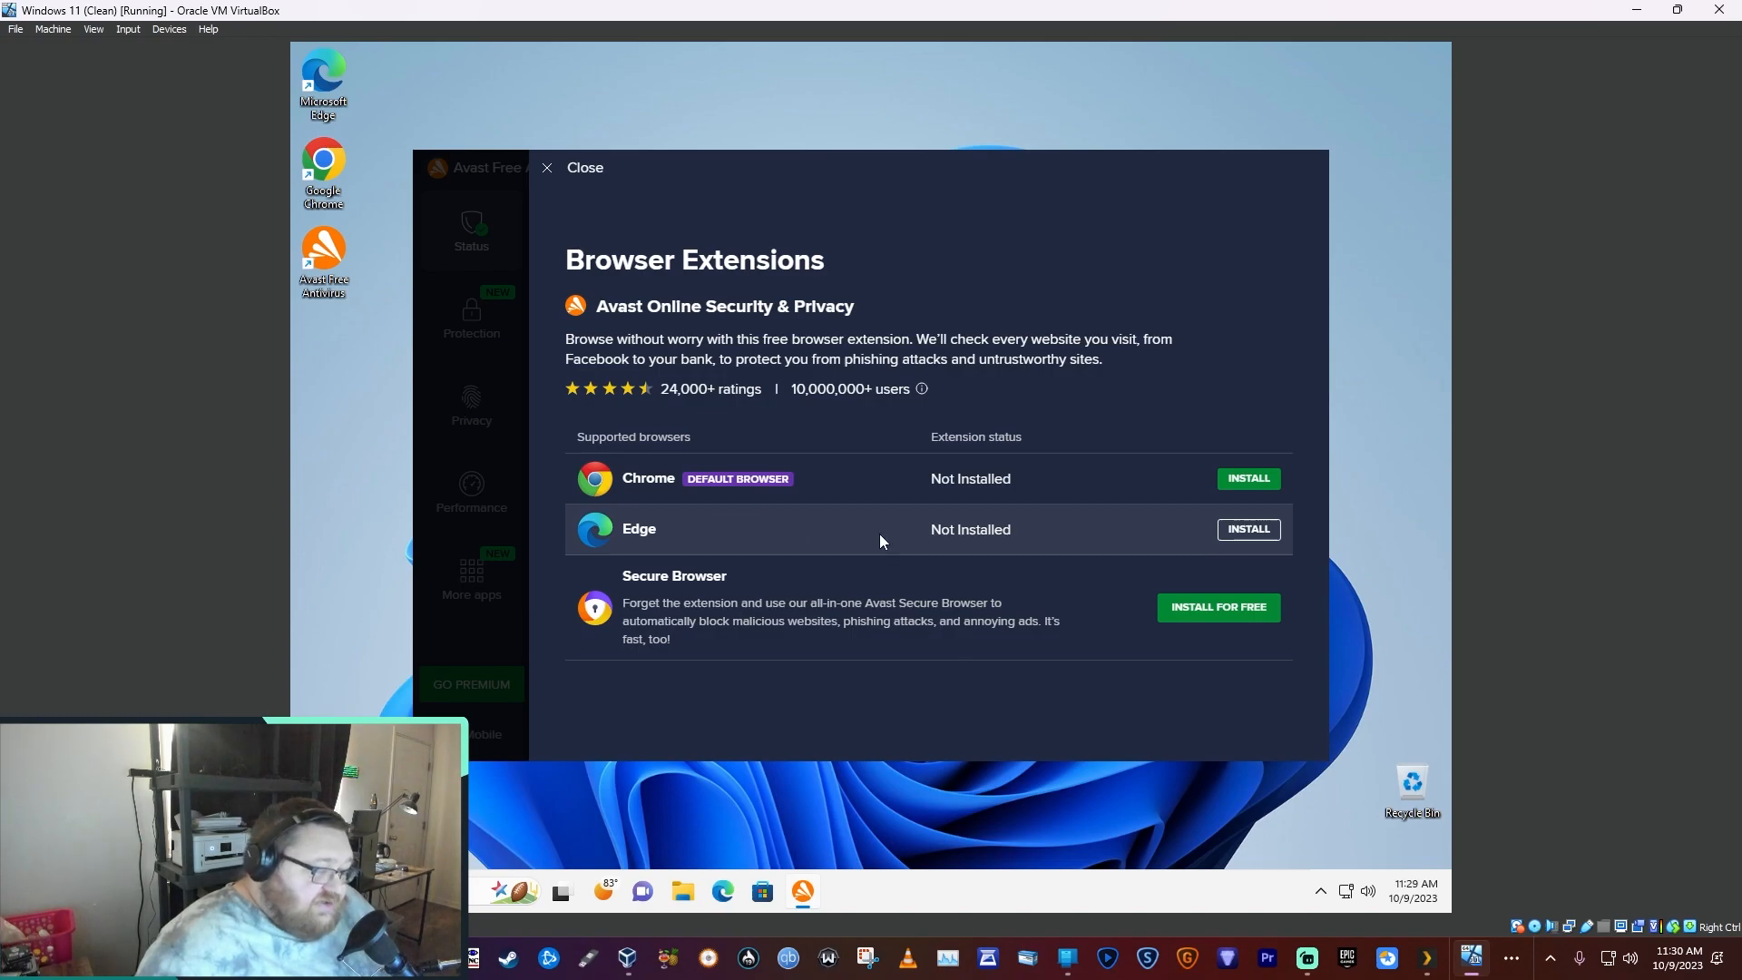
{"action": "mouse_move", "coordinate": [853, 496]}
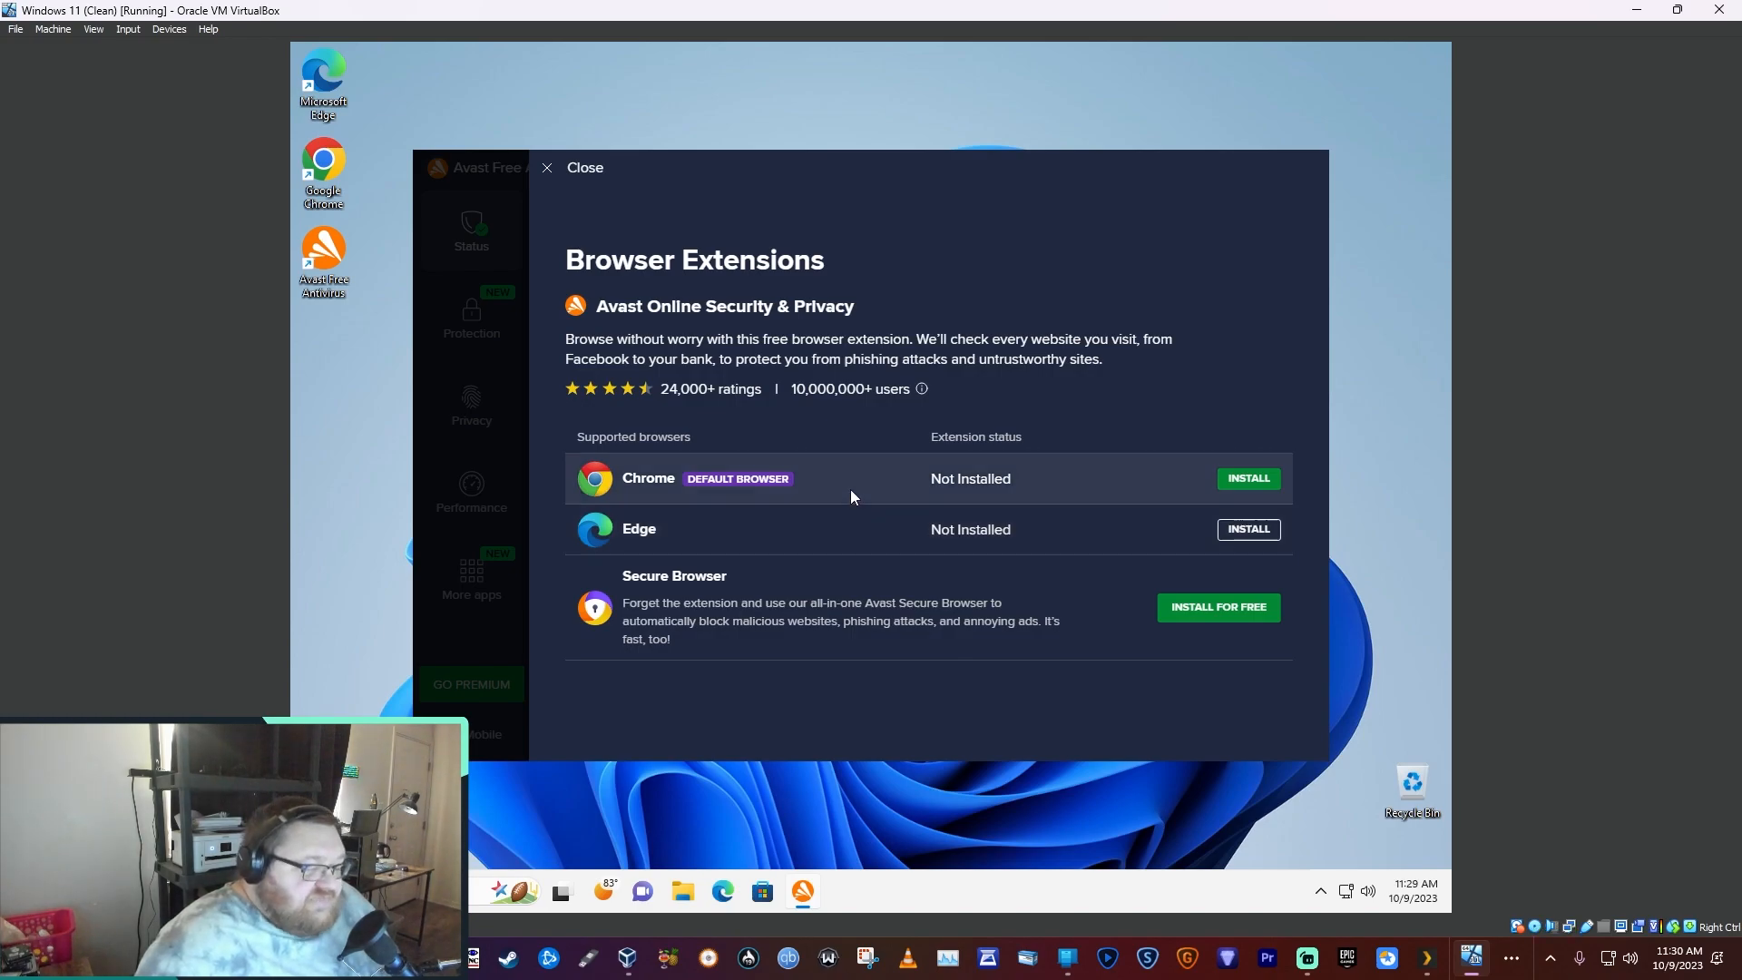
{"action": "mouse_move", "coordinate": [858, 498]}
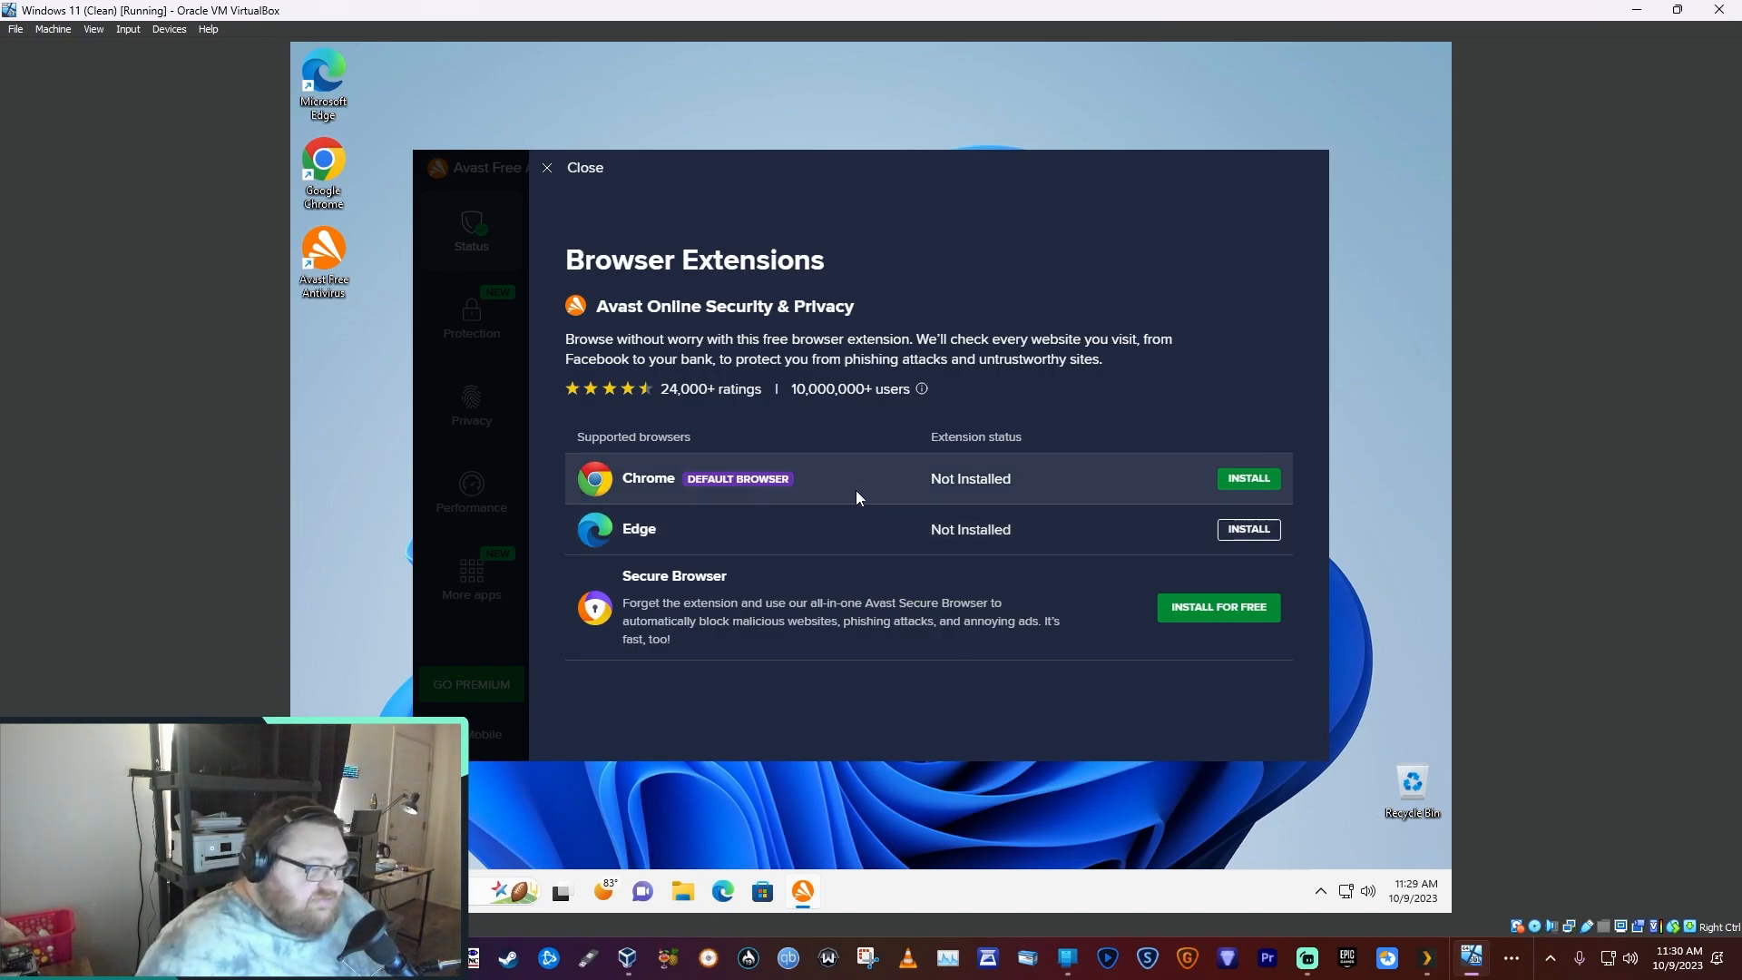
{"action": "mouse_move", "coordinate": [857, 553]}
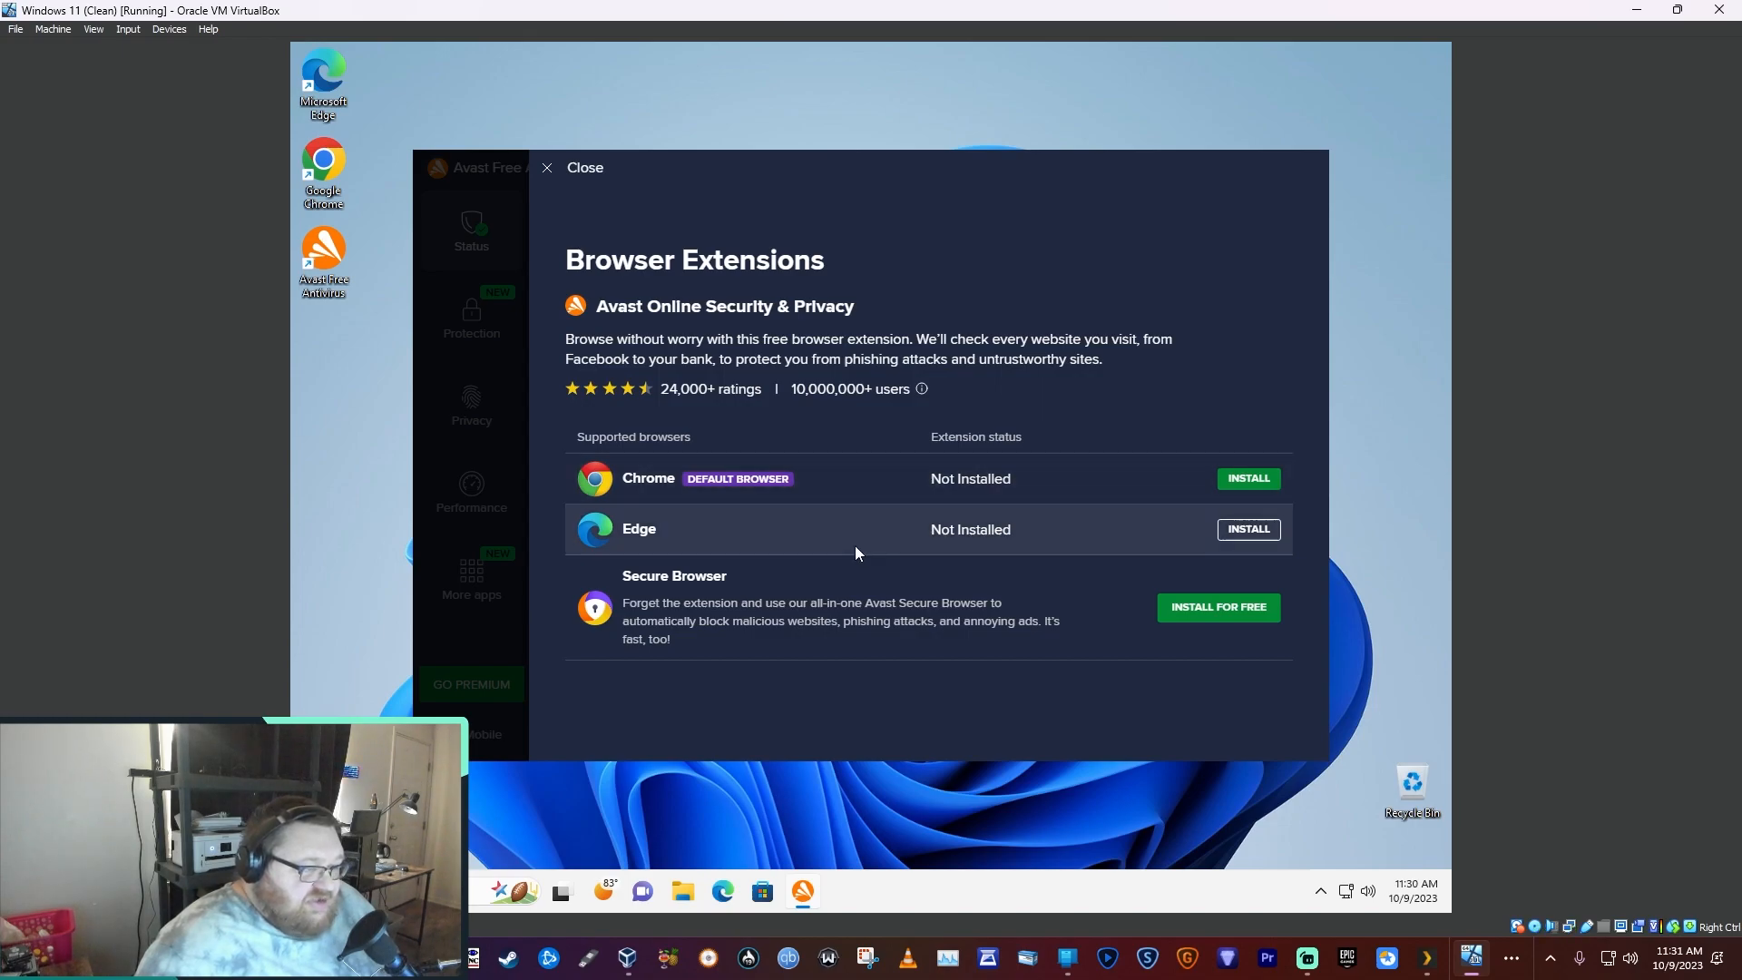
{"action": "mouse_move", "coordinate": [788, 505]}
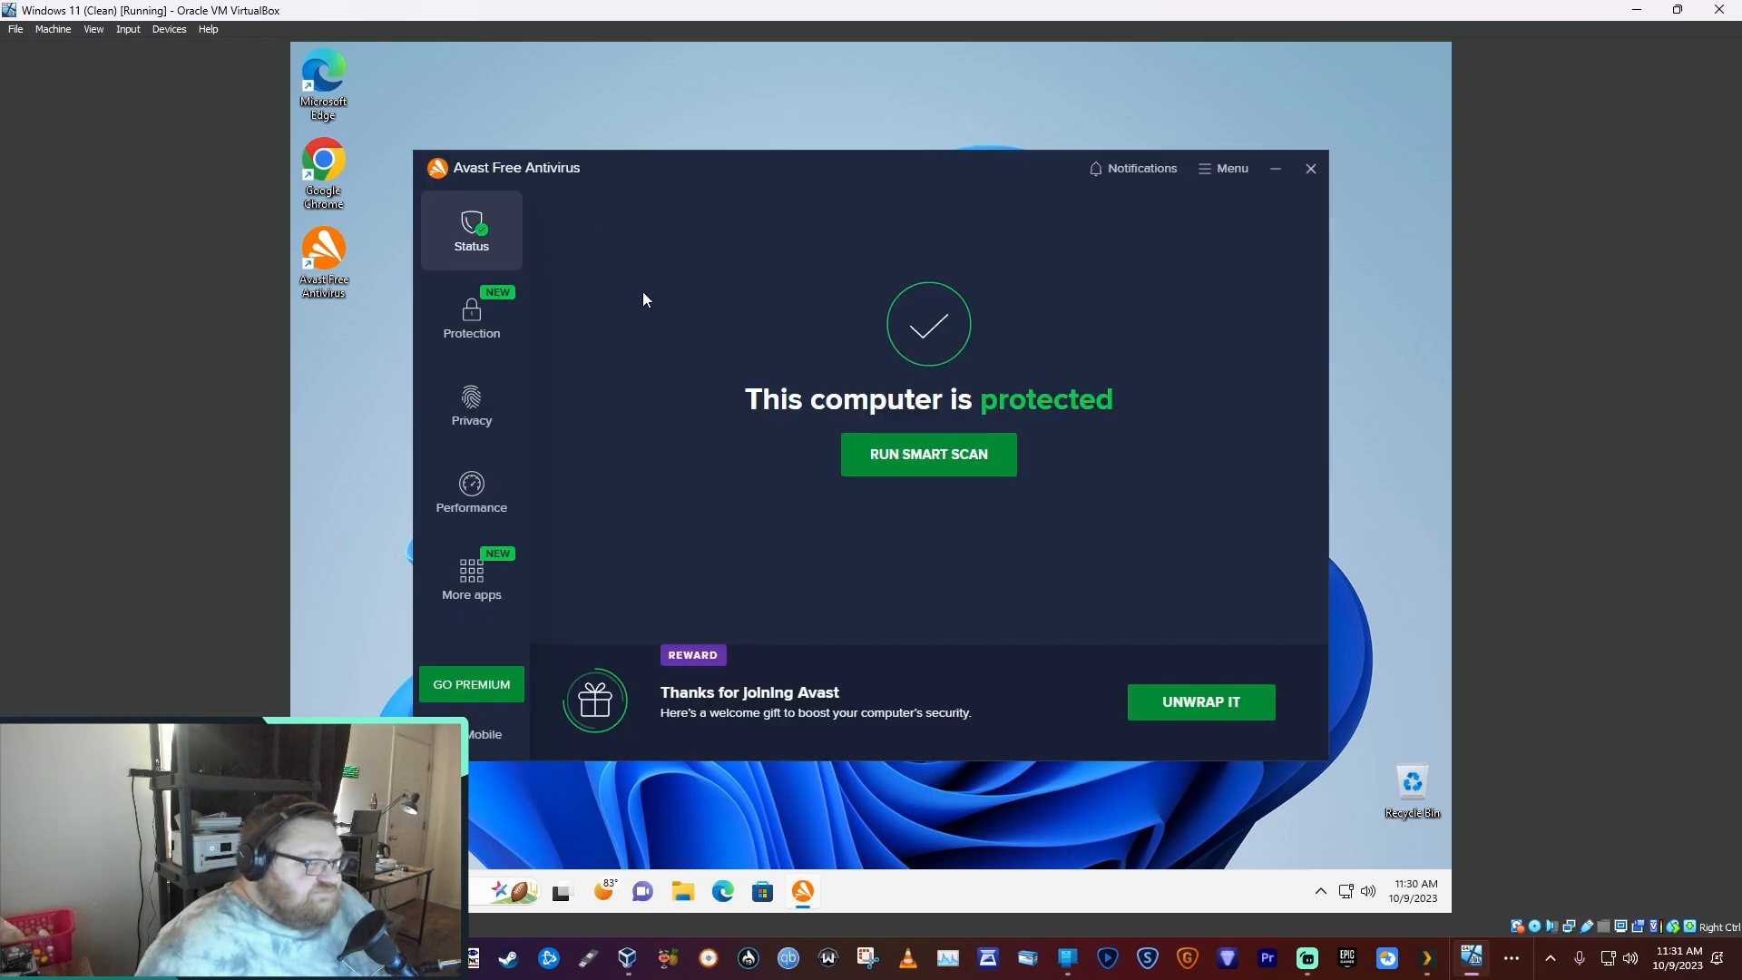
{"action": "mouse_move", "coordinate": [855, 515]}
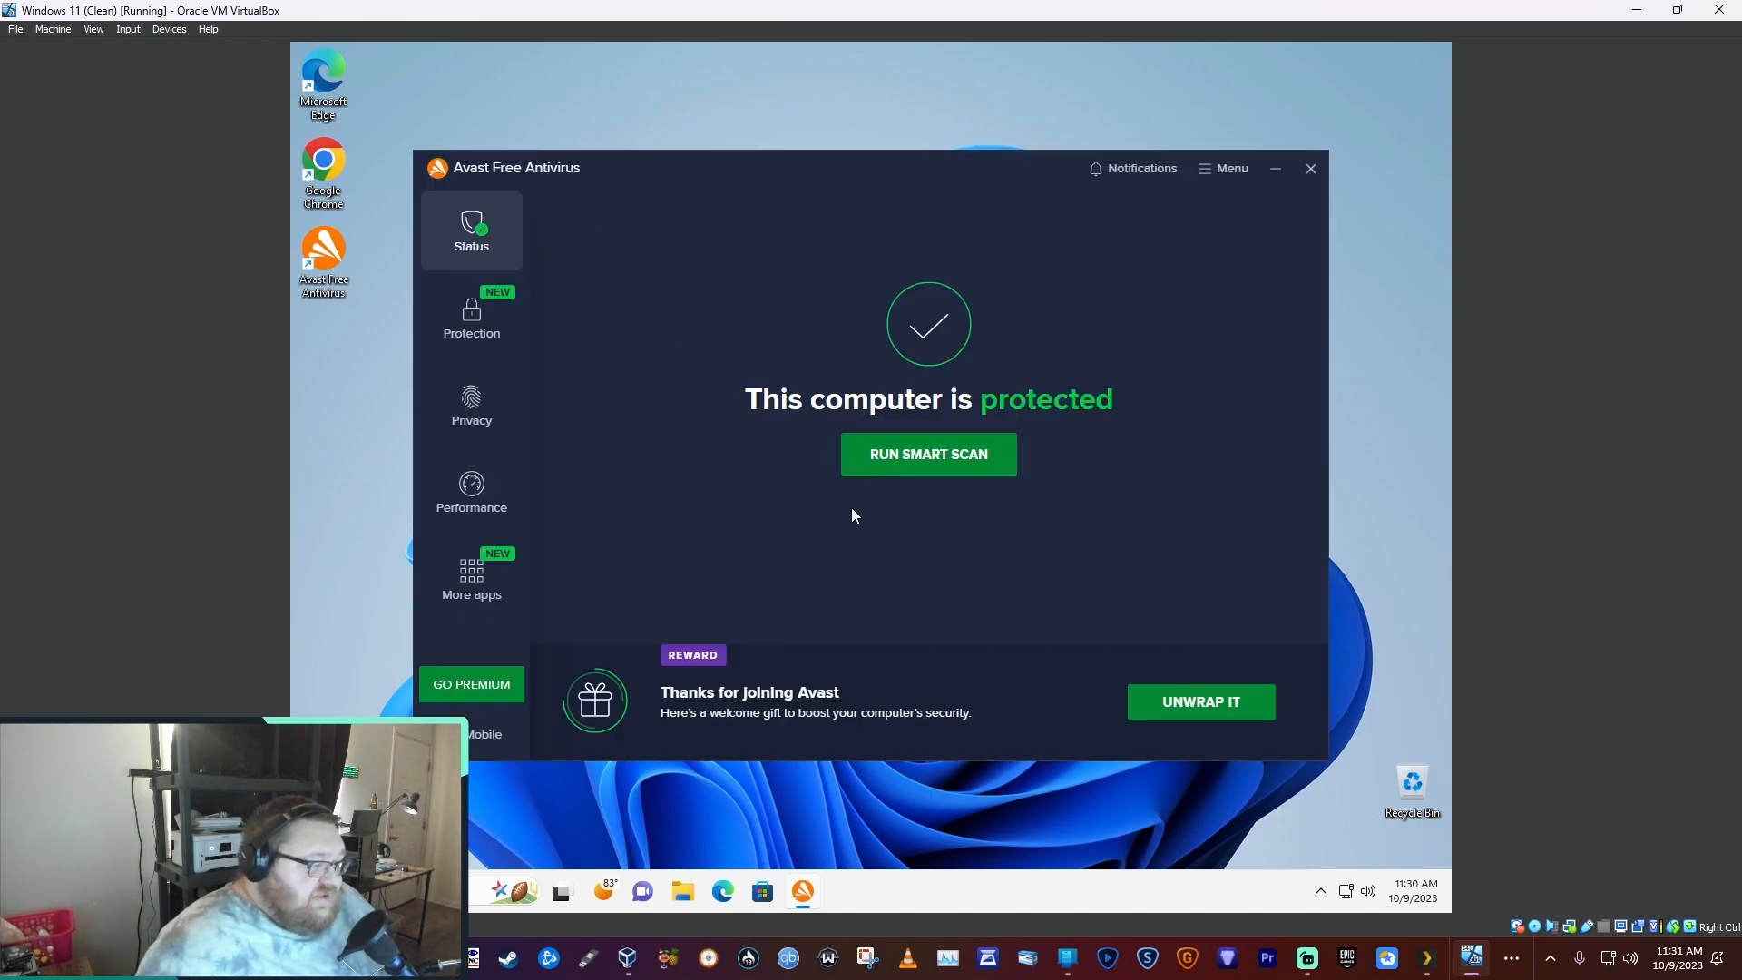
{"action": "mouse_move", "coordinate": [1099, 413]}
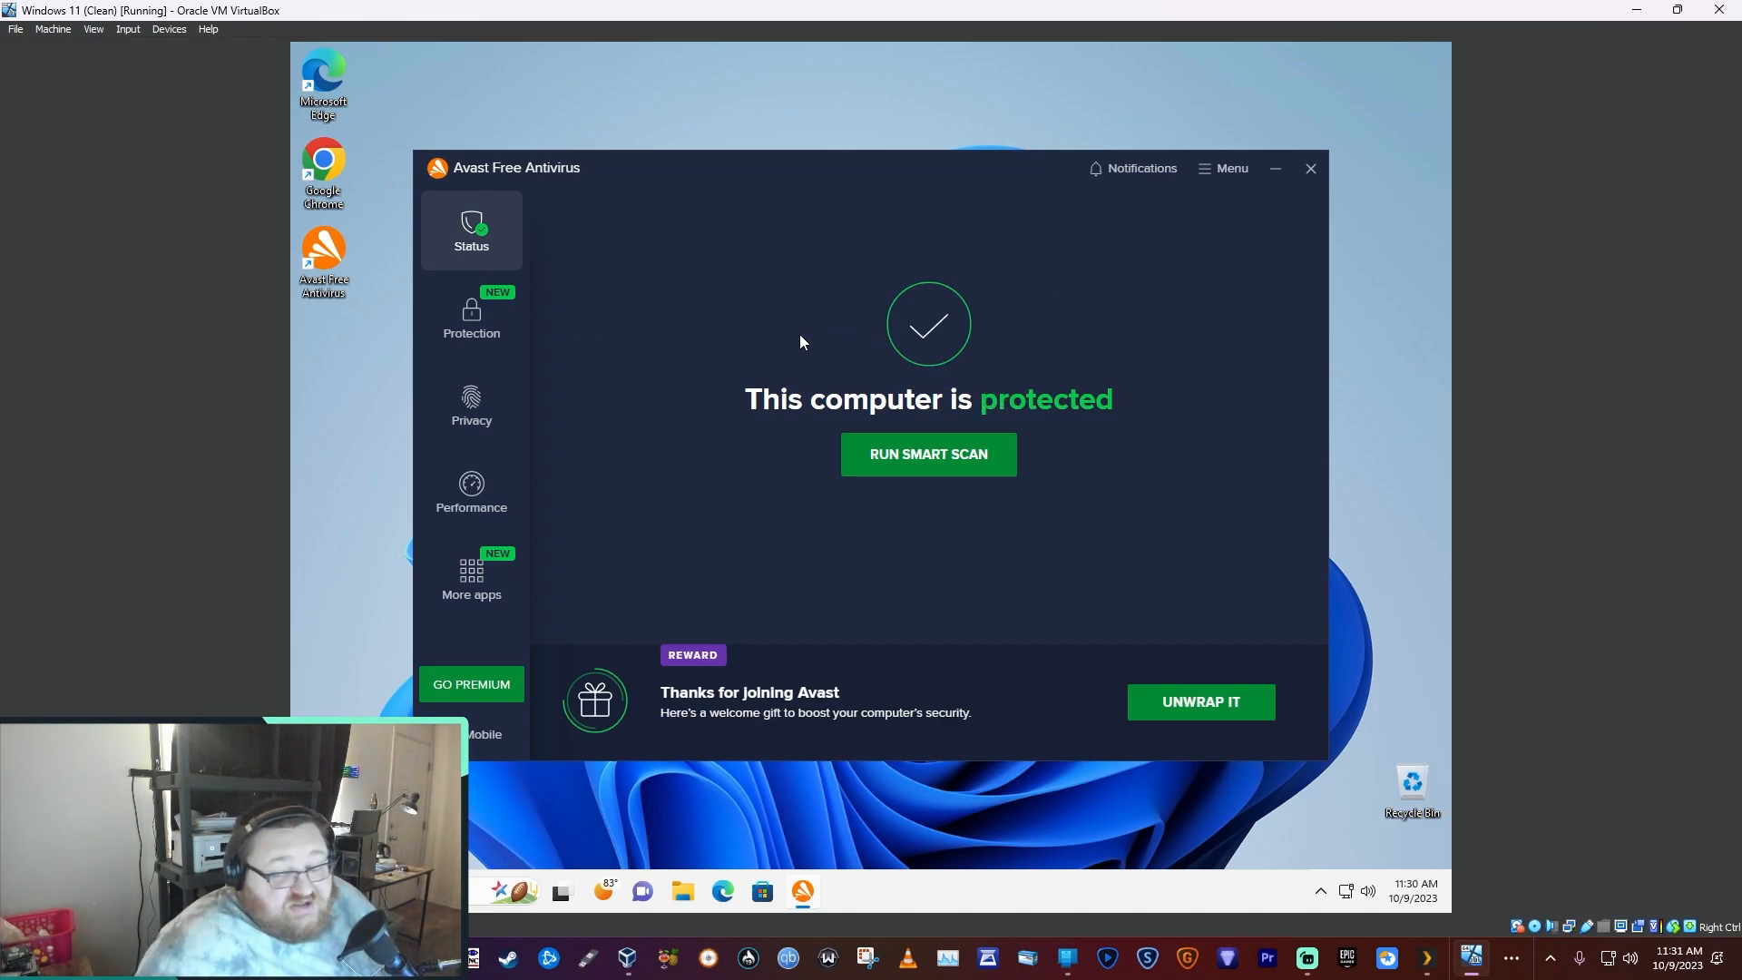
{"action": "mouse_move", "coordinate": [843, 334]}
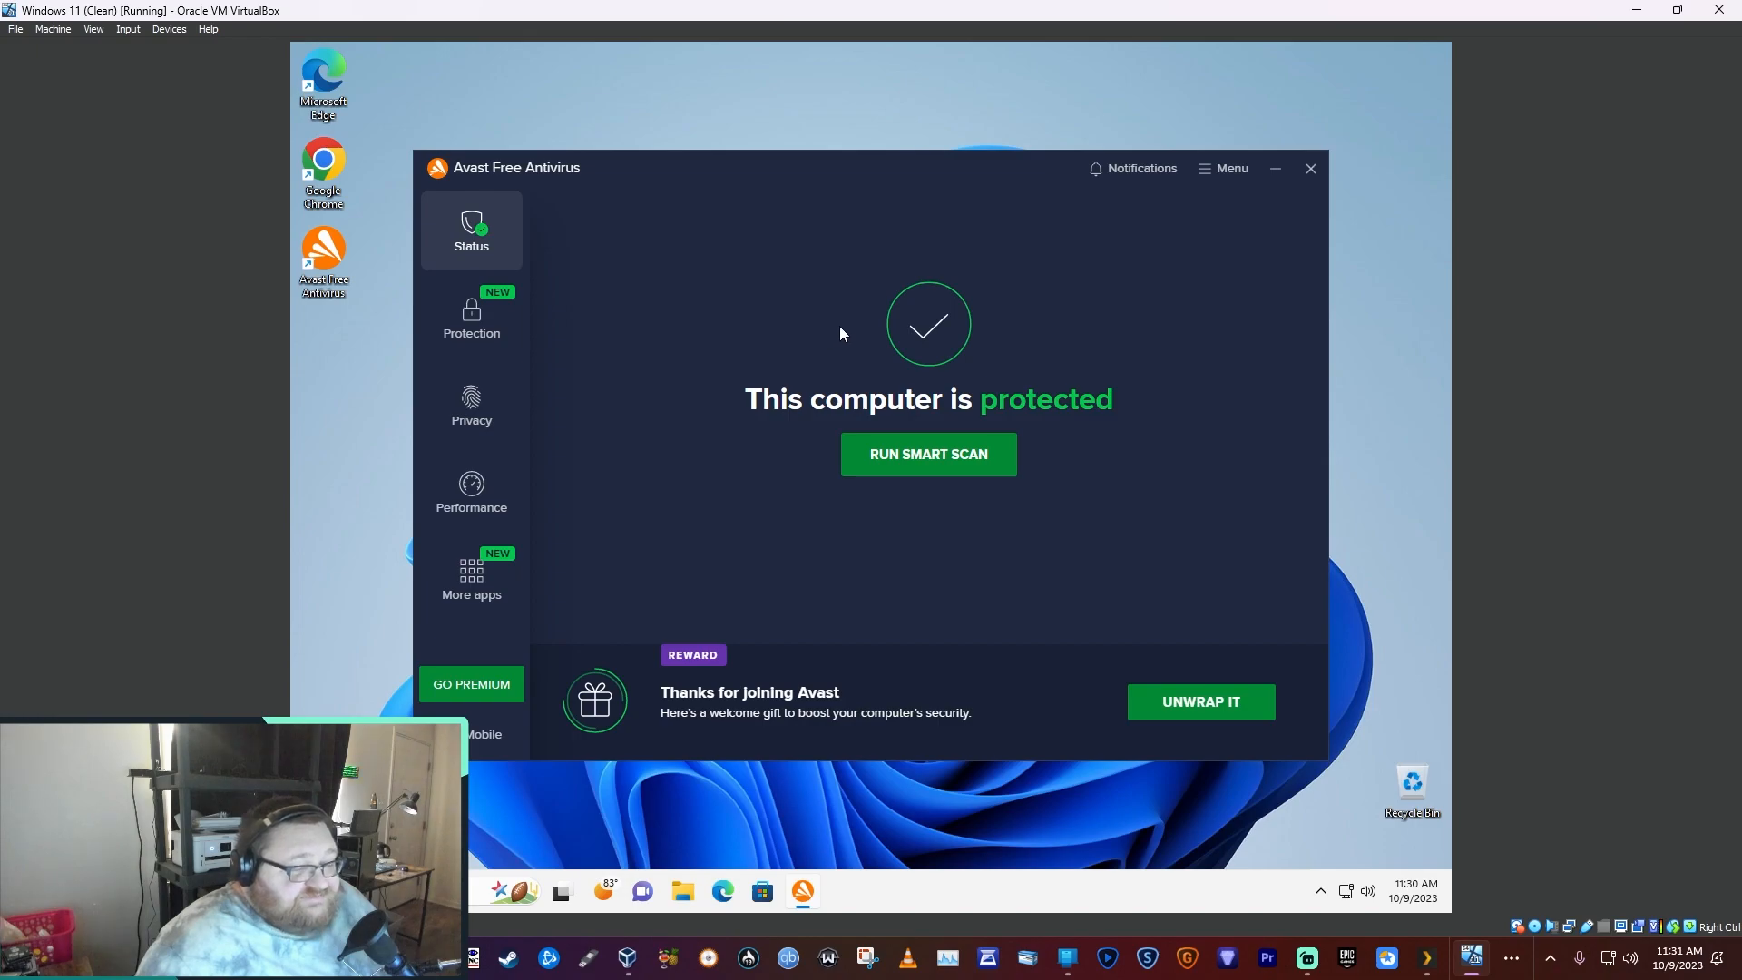
{"action": "left_click", "coordinate": [1224, 169]}
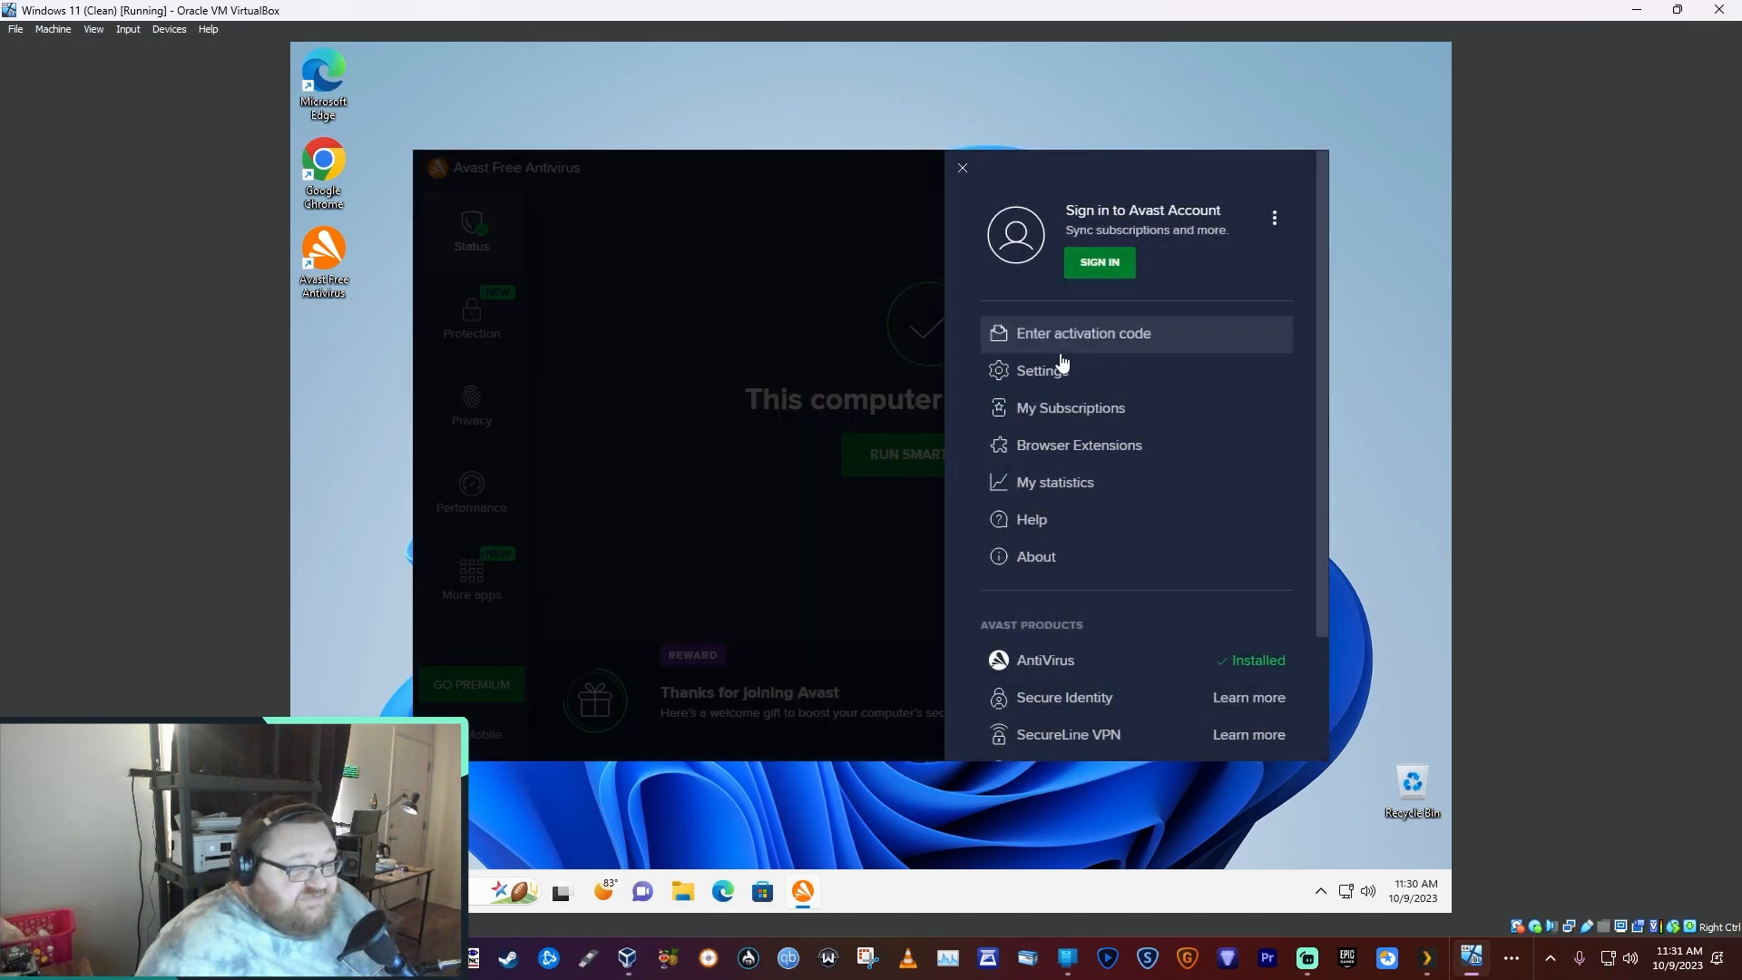
{"action": "left_click", "coordinate": [1043, 370]}
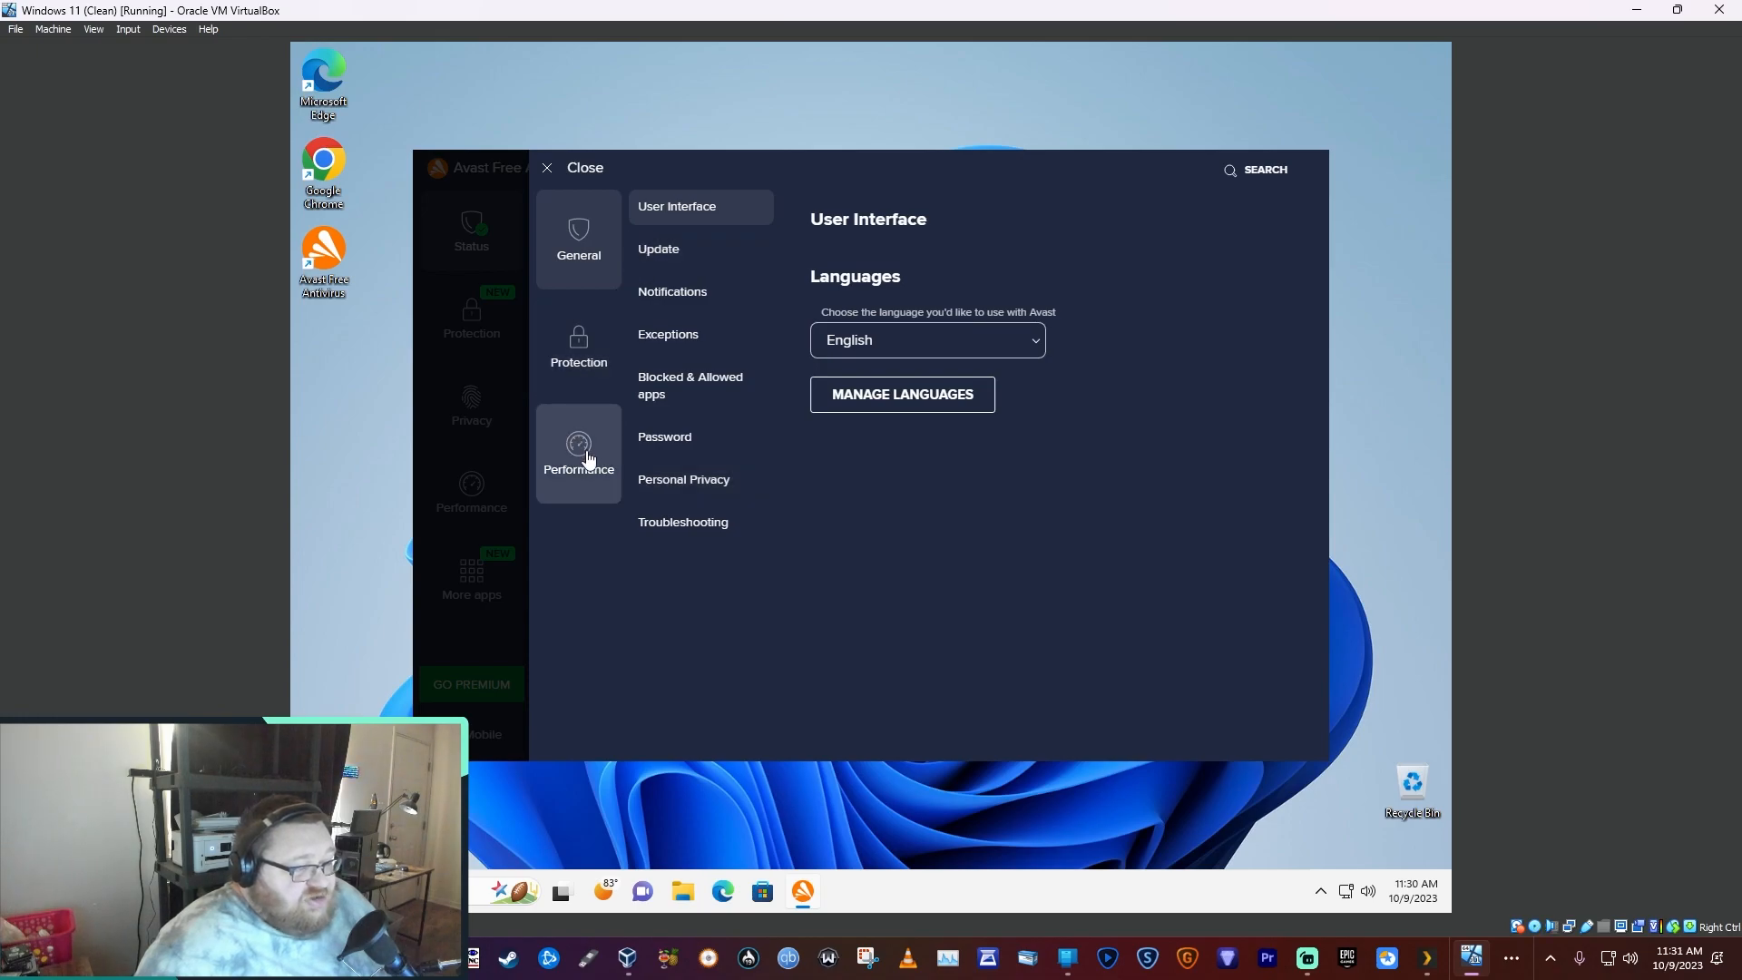
{"action": "left_click", "coordinate": [578, 452]}
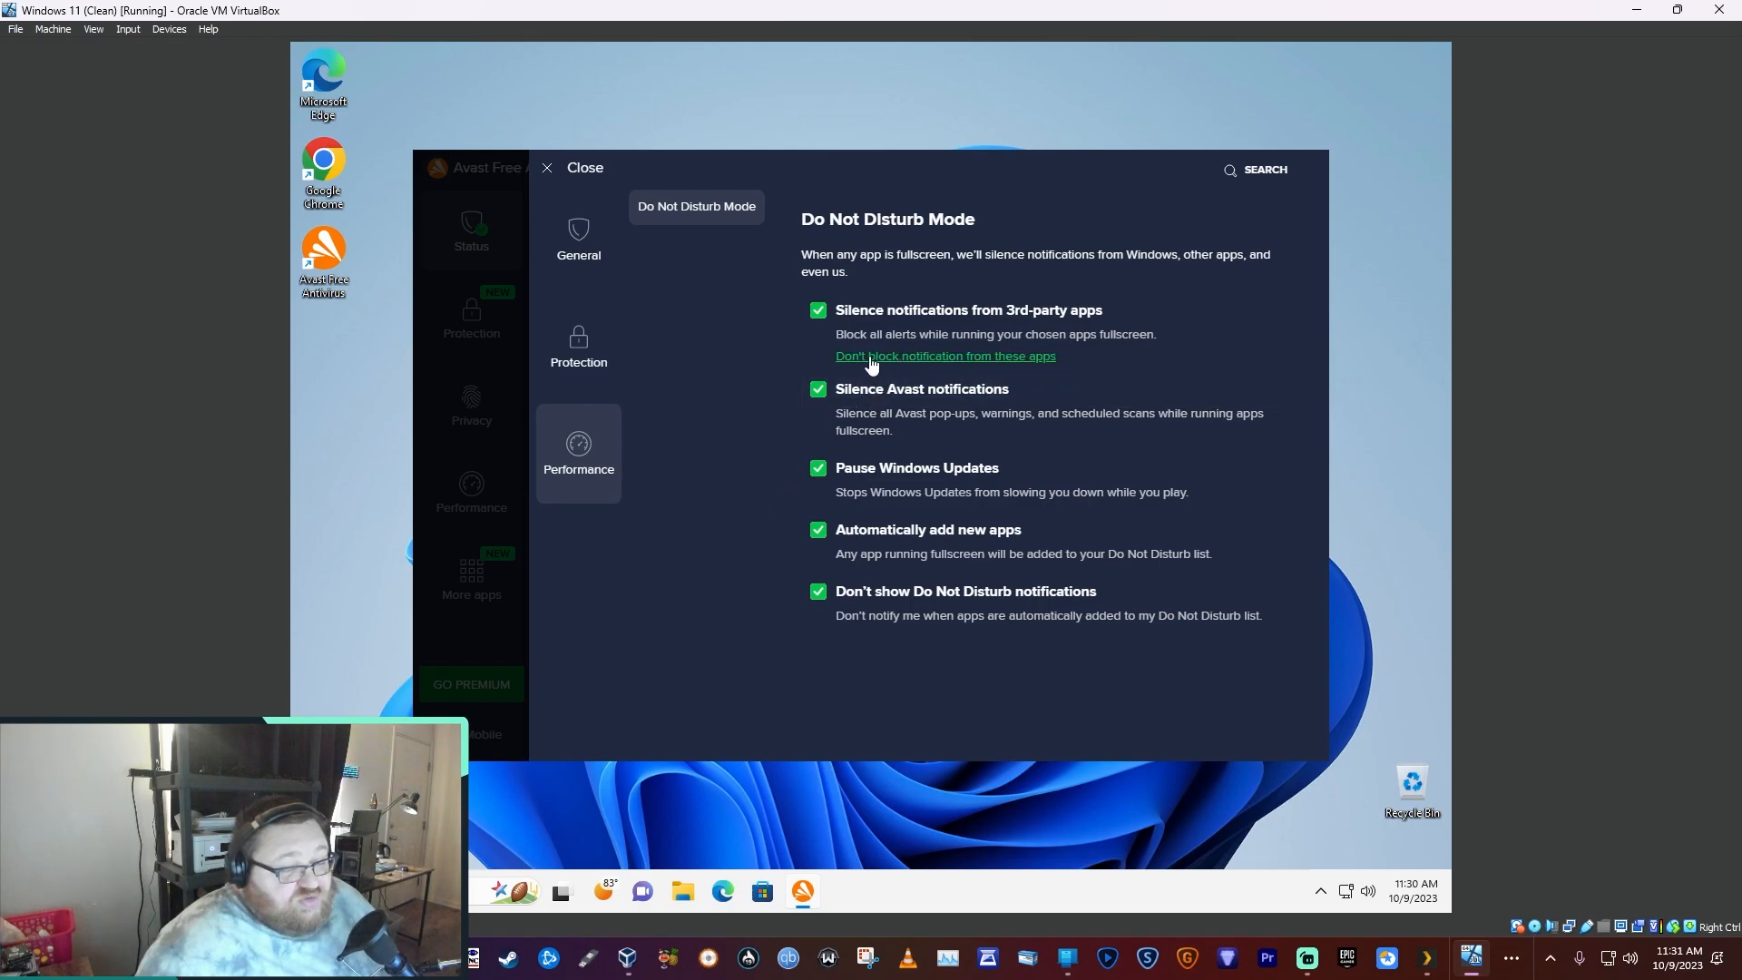
{"action": "mouse_move", "coordinate": [677, 312]}
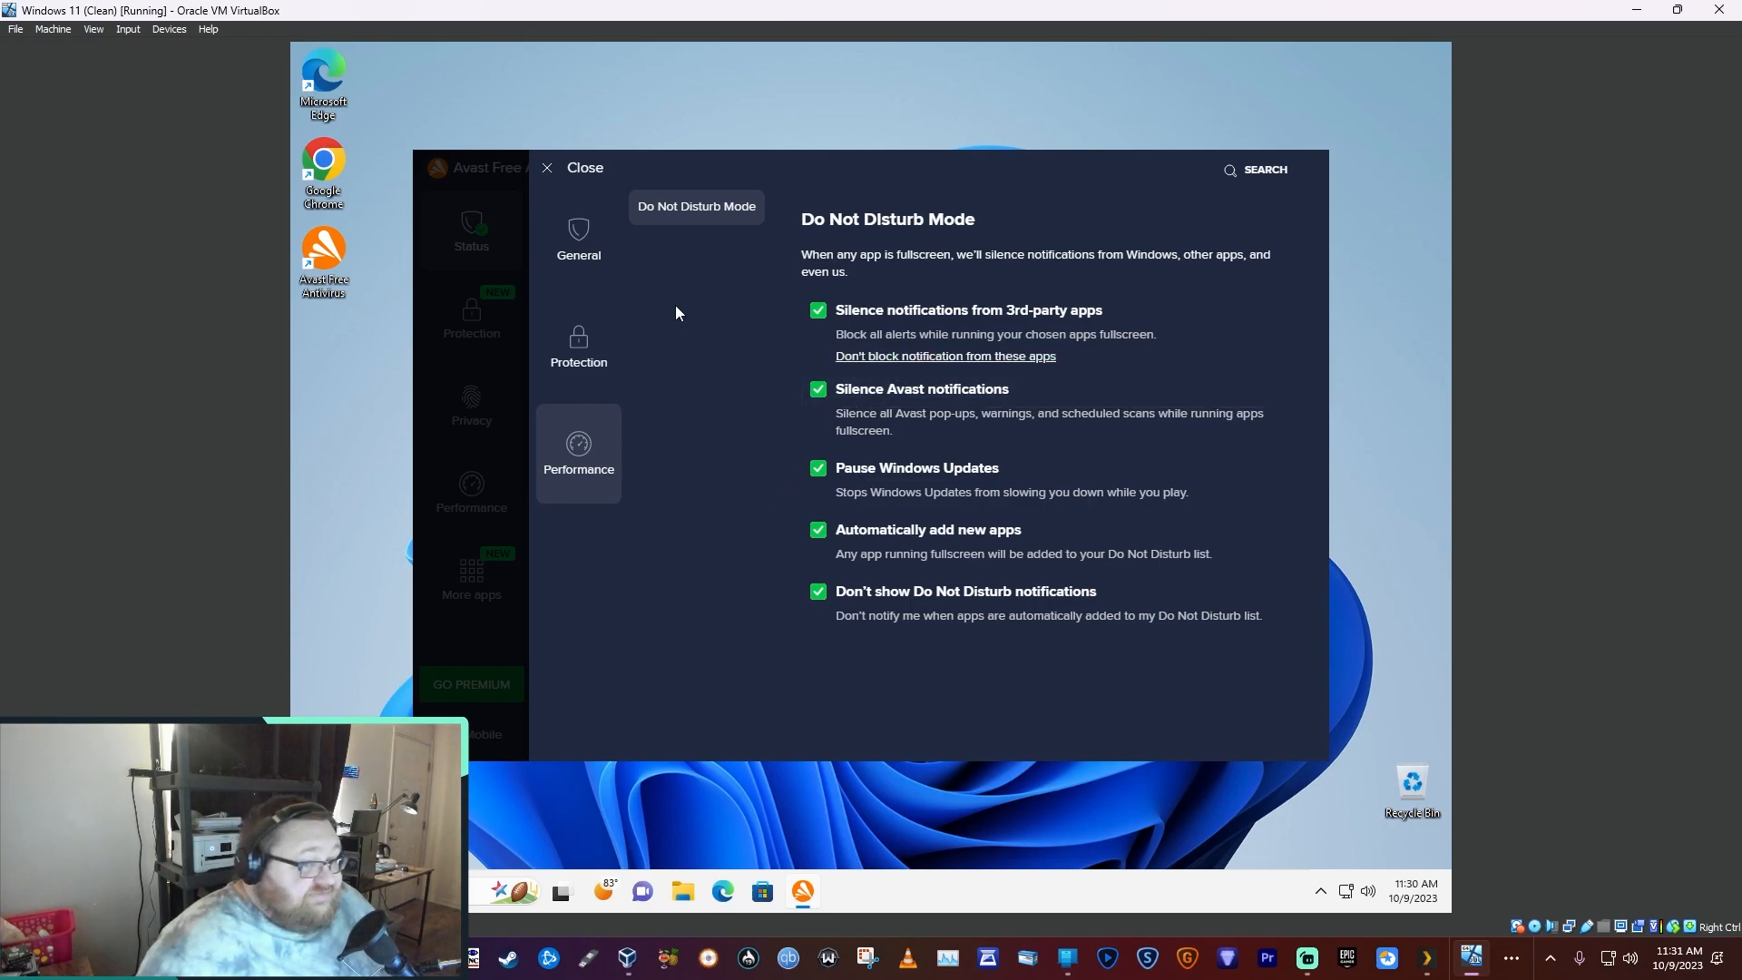
{"action": "left_click", "coordinate": [547, 167]}
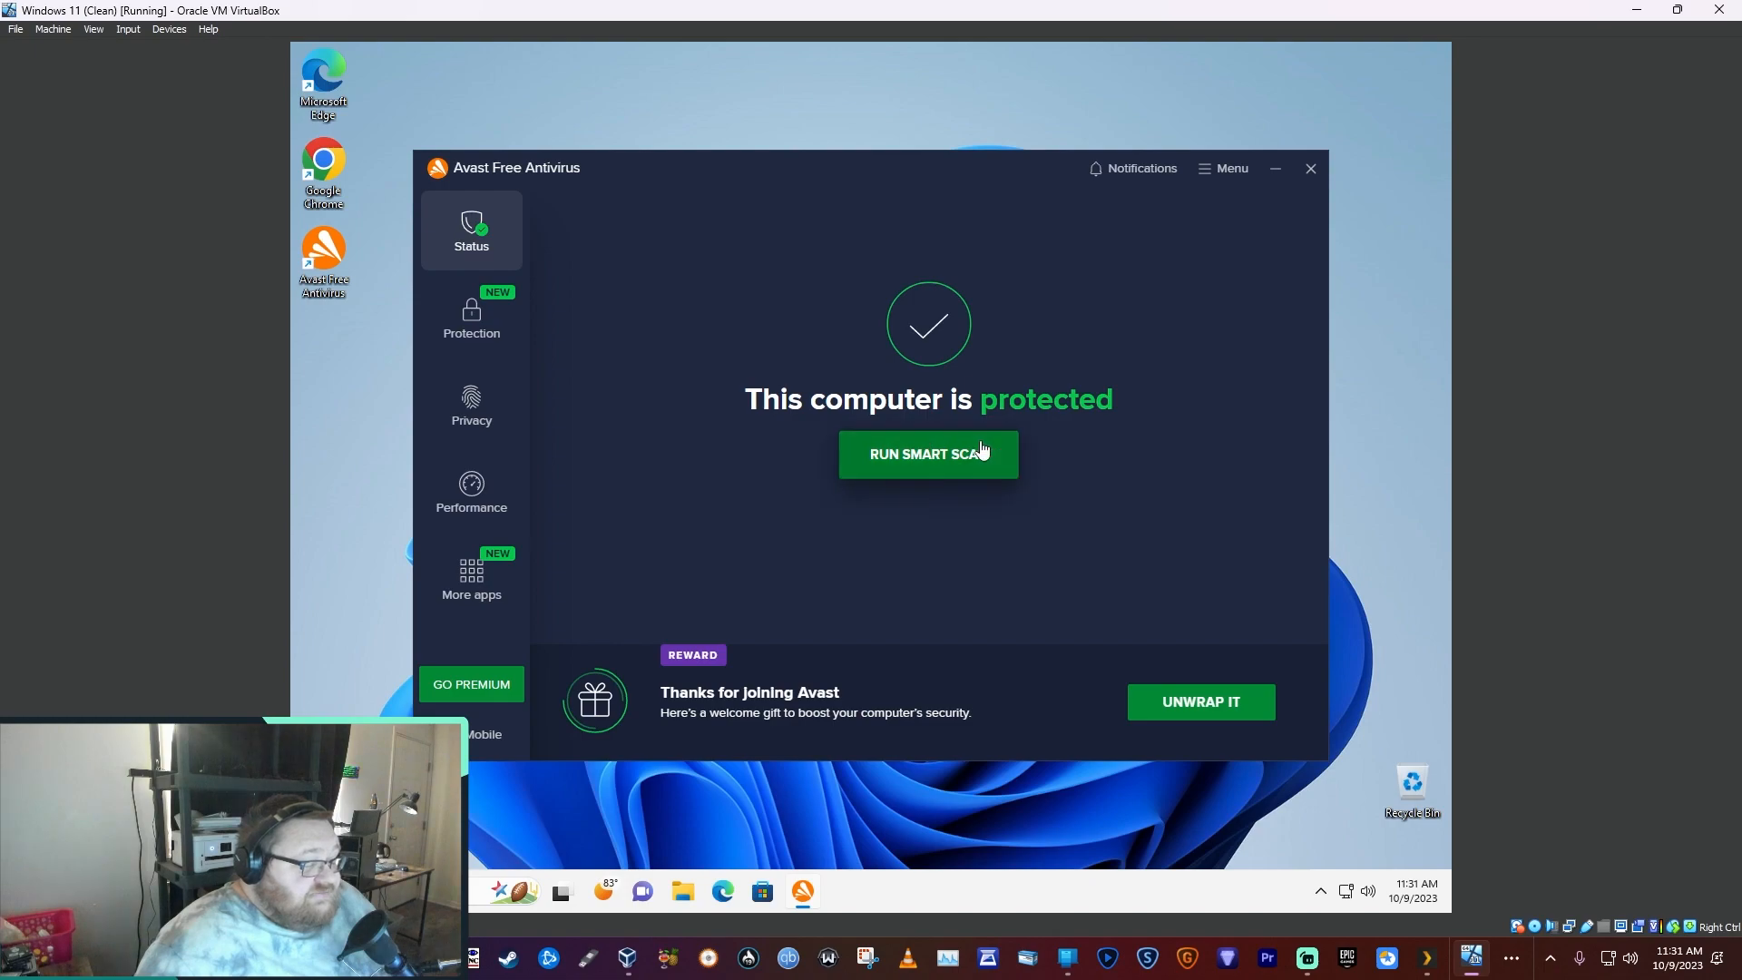
{"action": "mouse_move", "coordinate": [963, 308]}
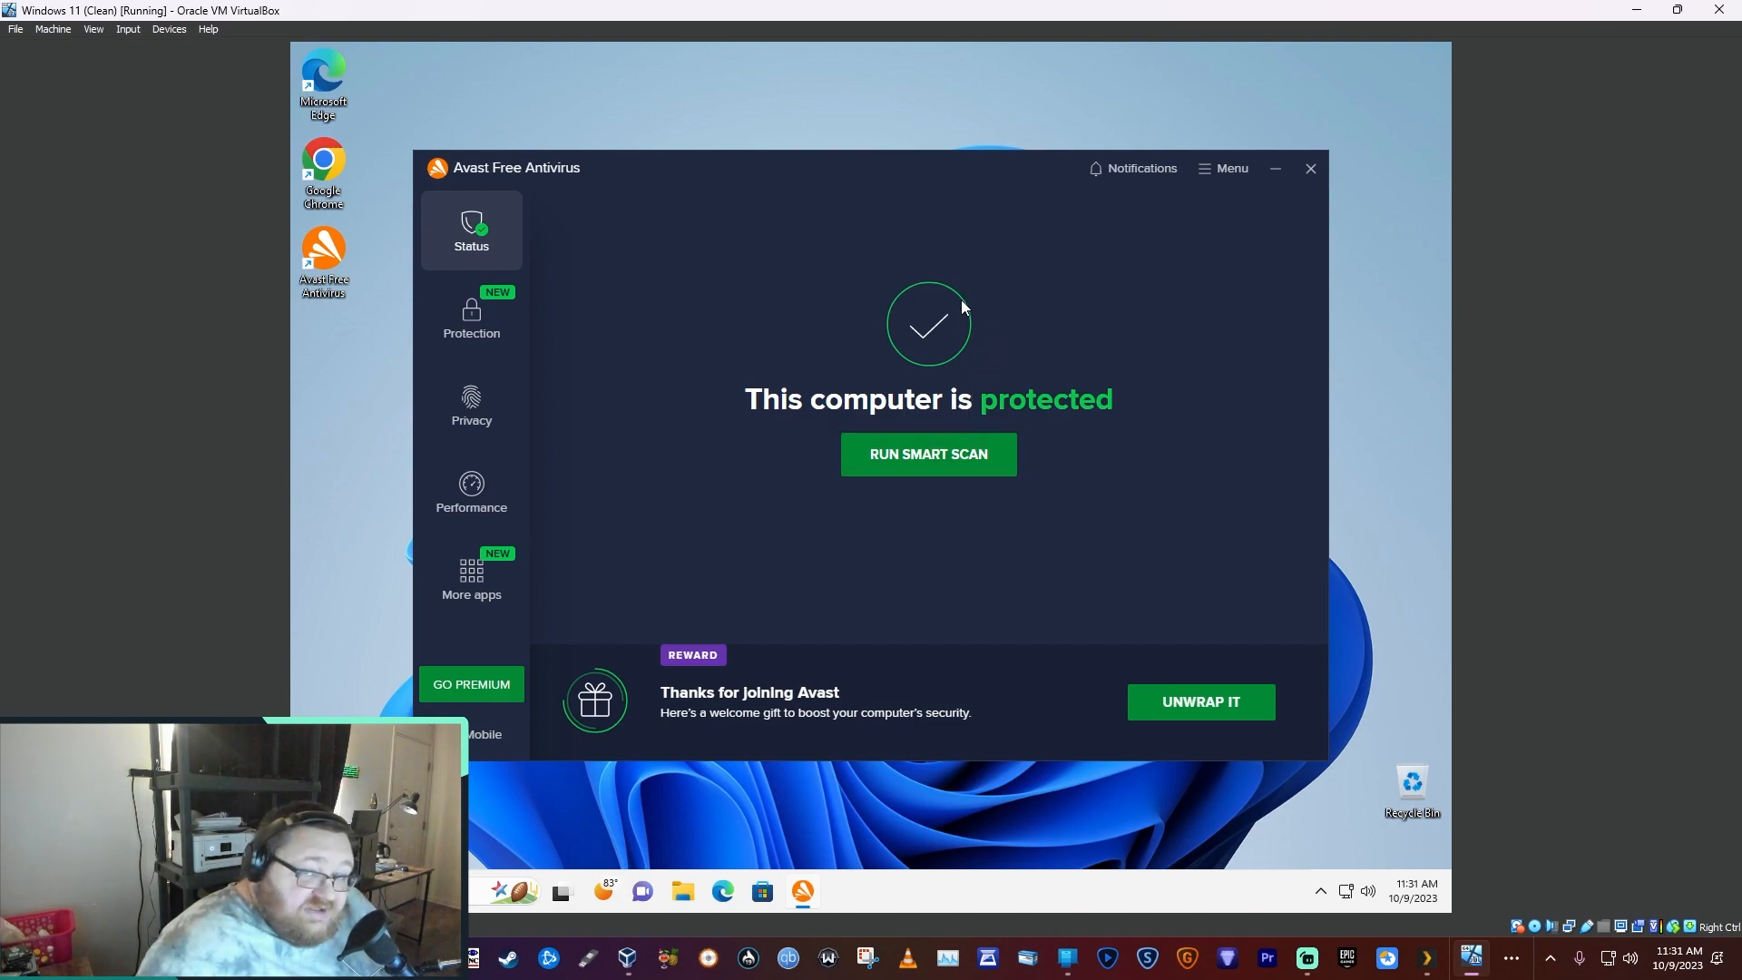
{"action": "mouse_move", "coordinate": [835, 297]}
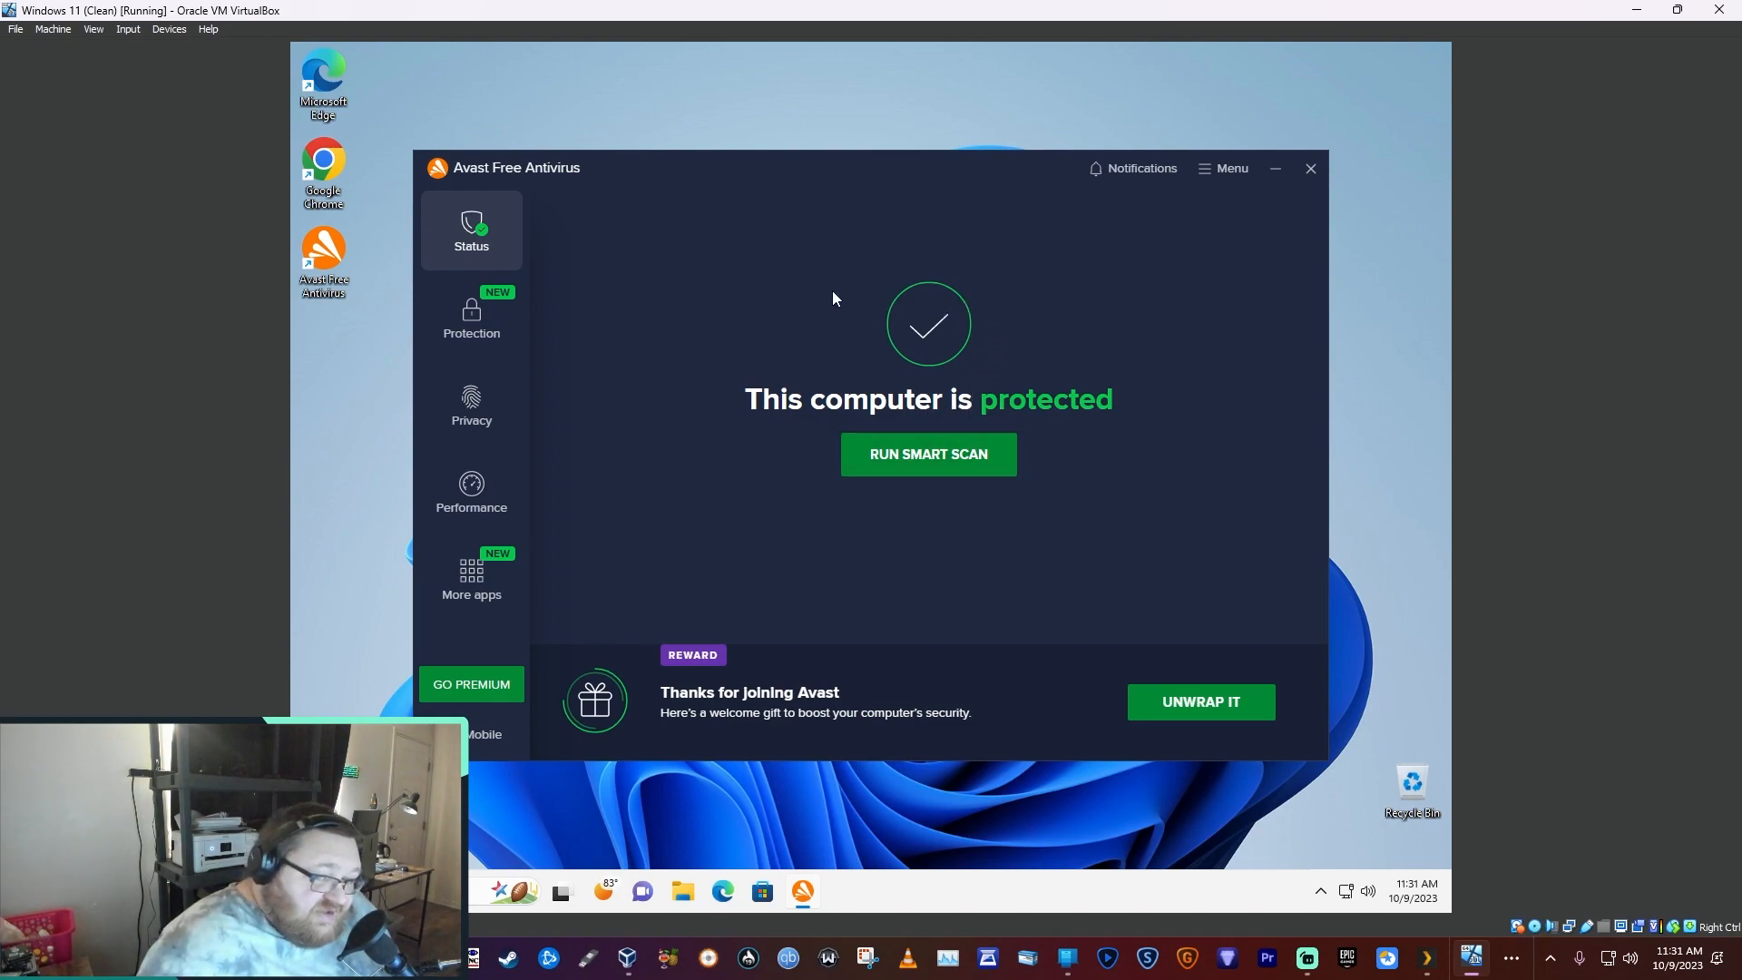